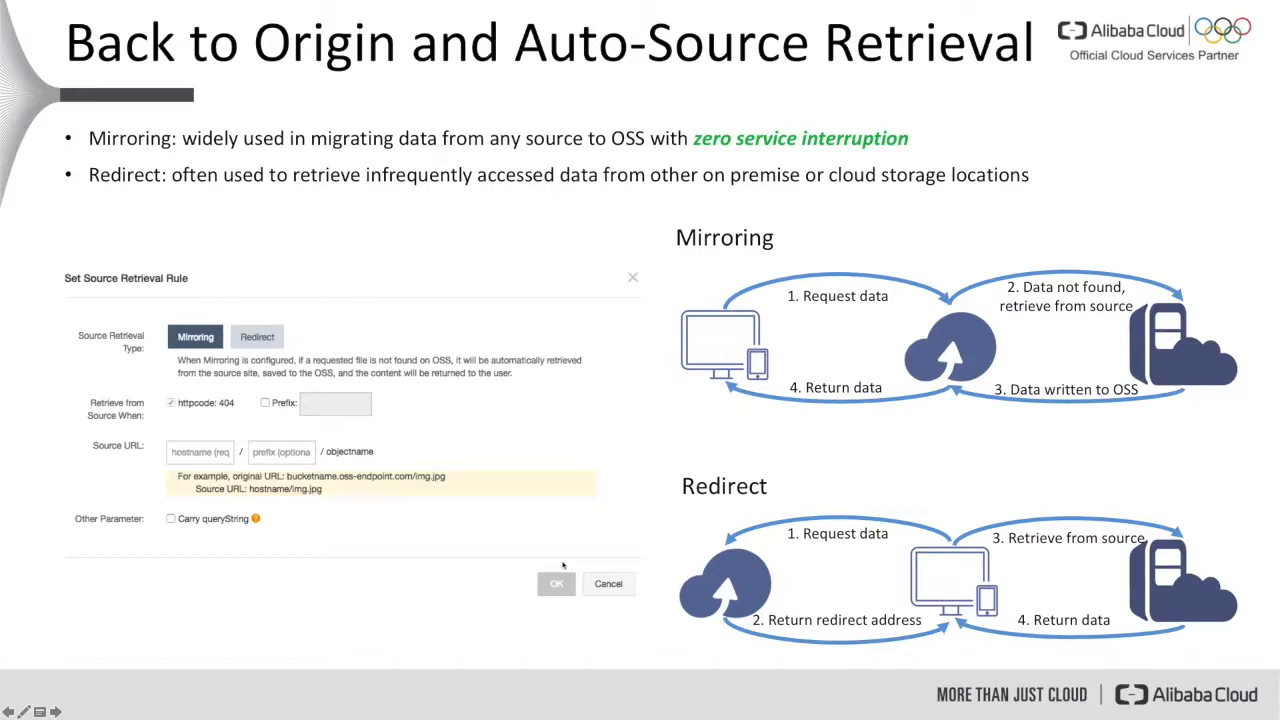
{"action": "mouse_move", "coordinate": [562, 565]}
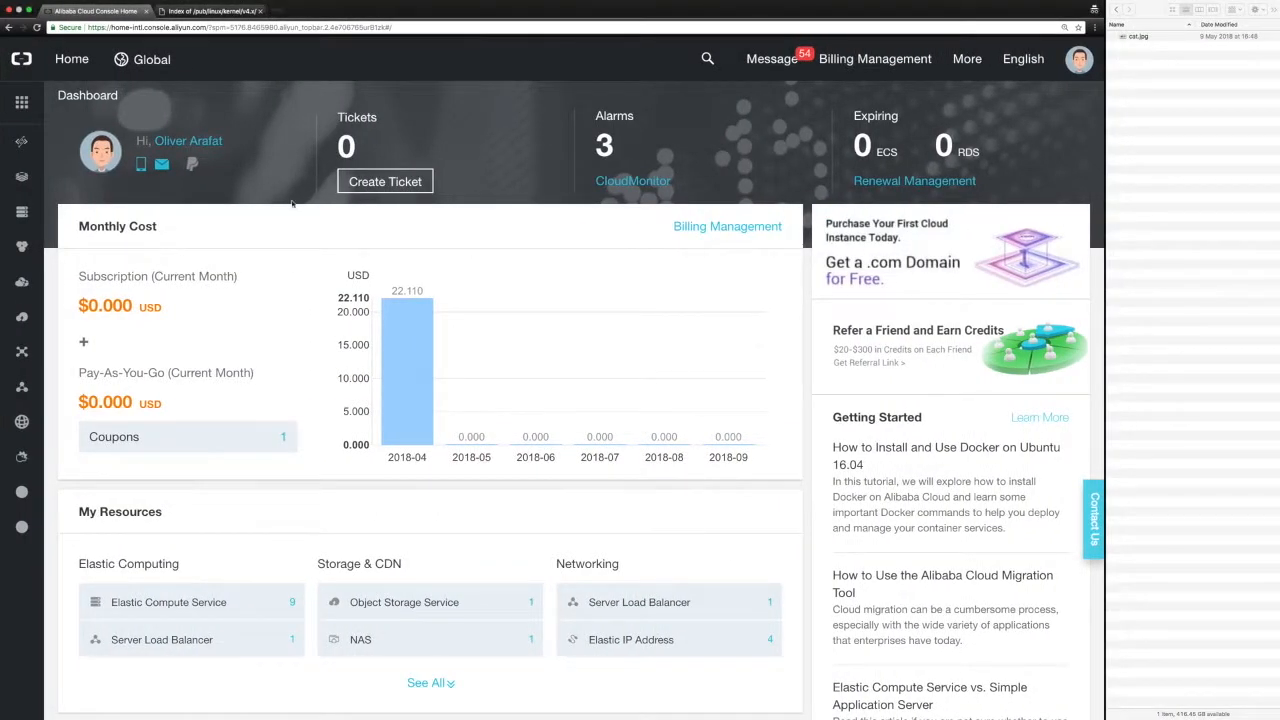
Open Object Storage Service from the Products menu and begin creating a bucket
{"action": "left_click", "coordinate": [21, 102]}
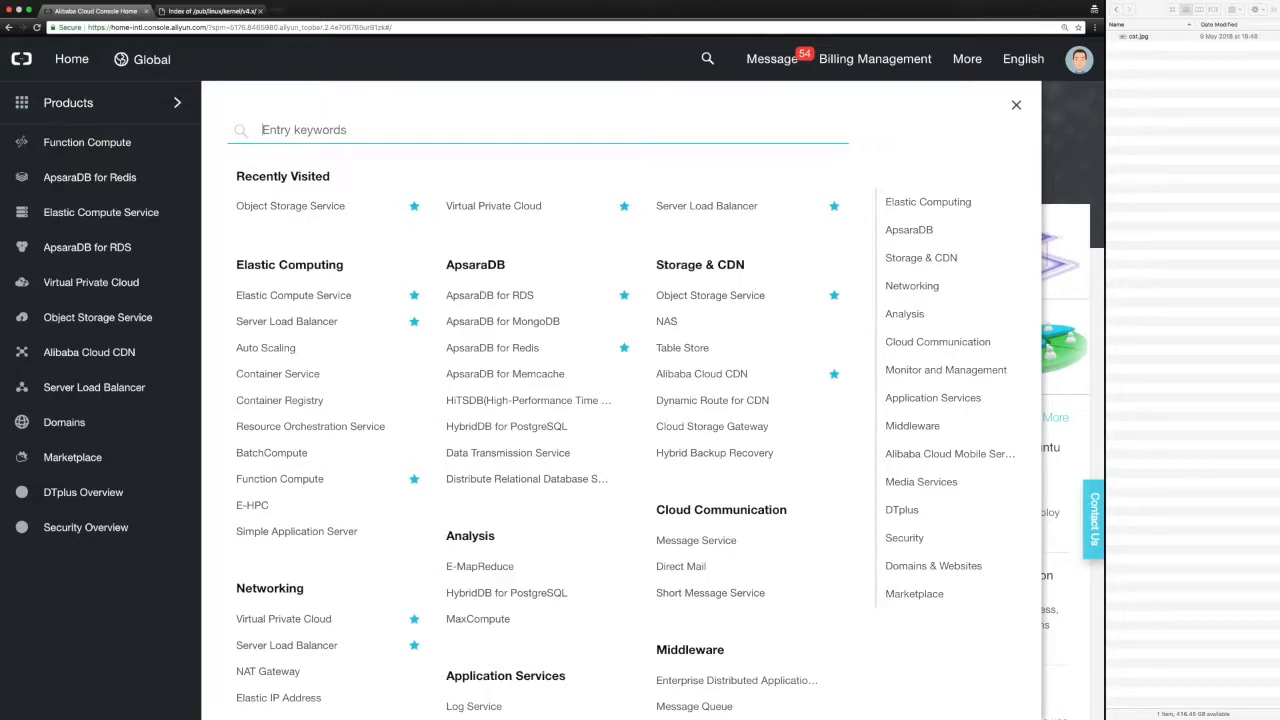
{"action": "left_click", "coordinate": [710, 295]}
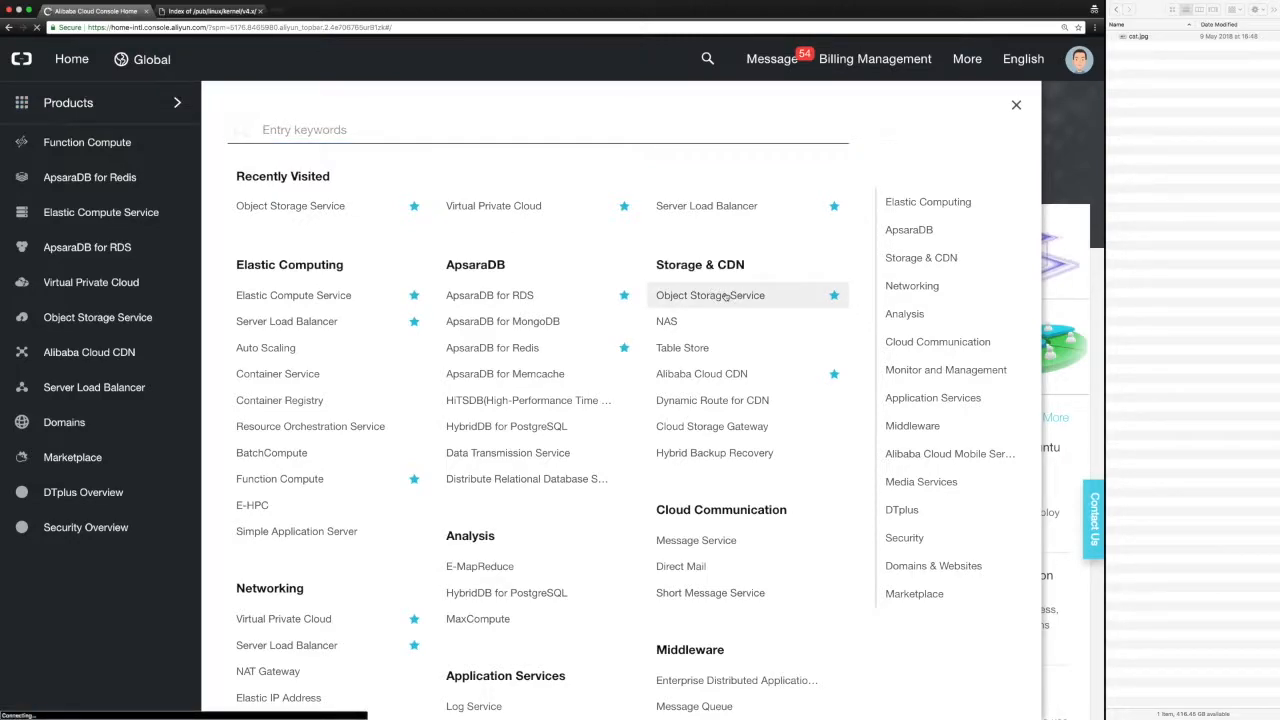
{"action": "left_click", "coordinate": [710, 295]}
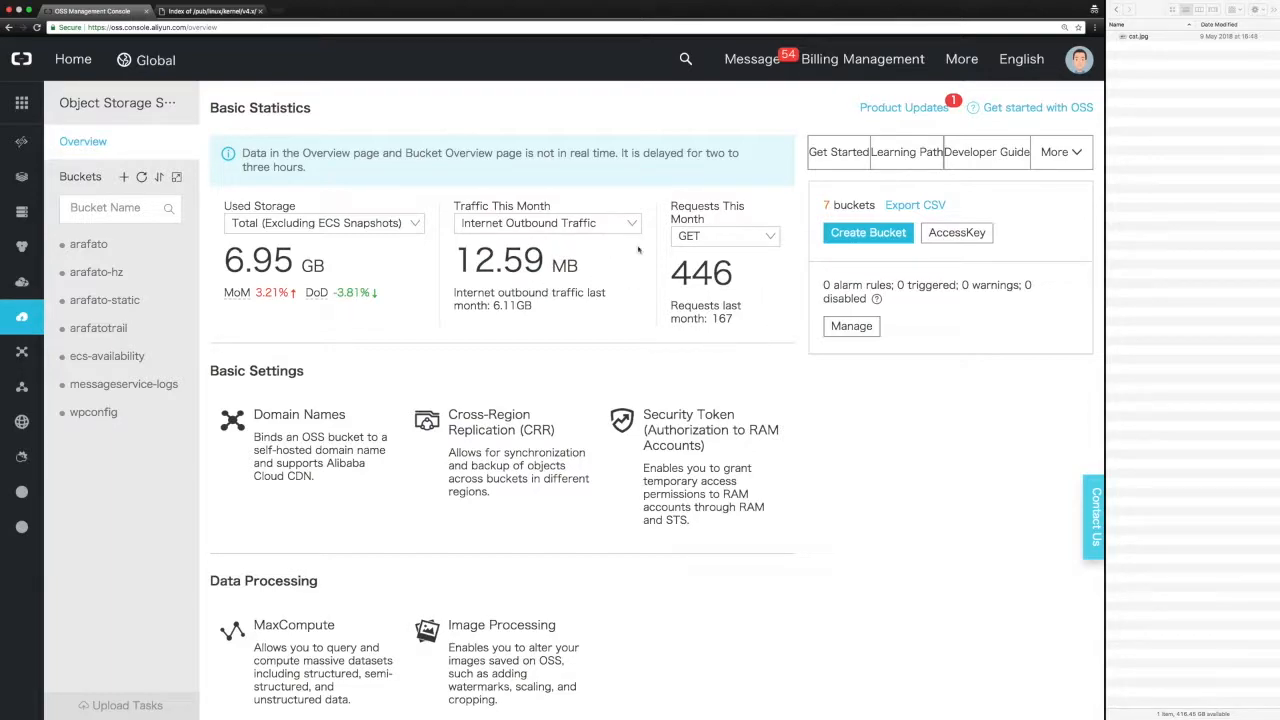
{"action": "mouse_move", "coordinate": [197, 215]}
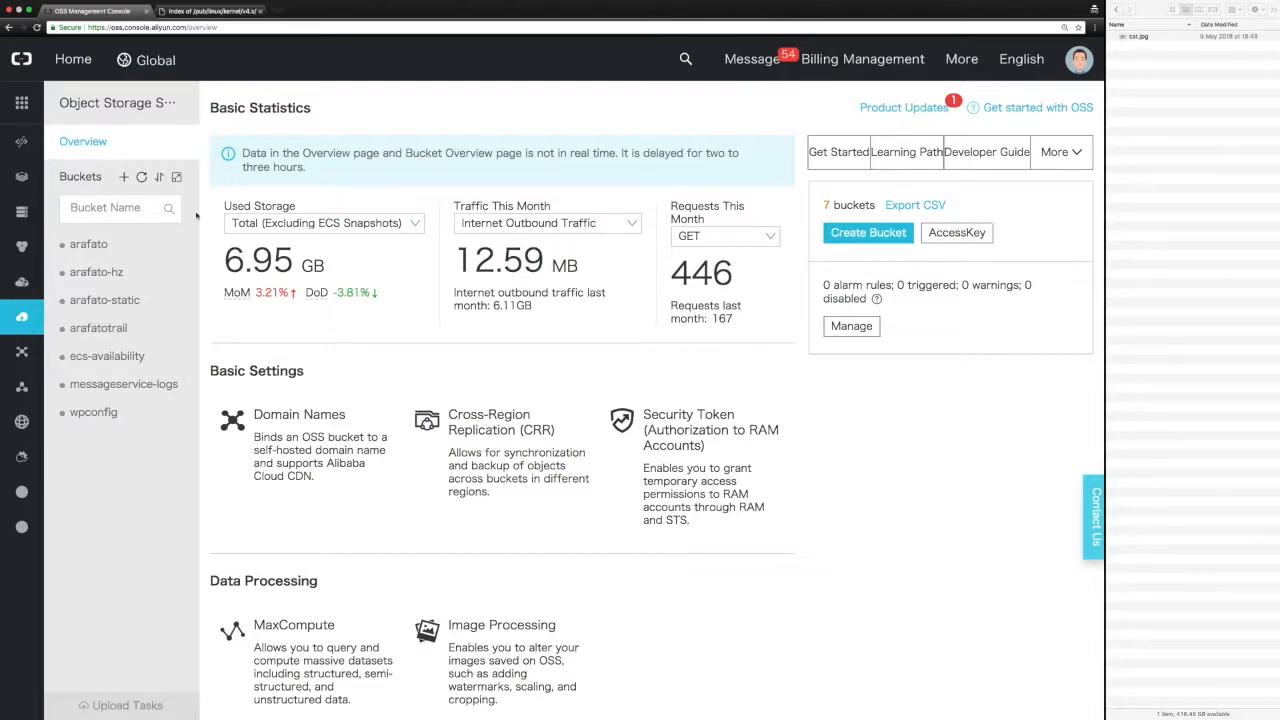
{"action": "mouse_move", "coordinate": [124, 177]}
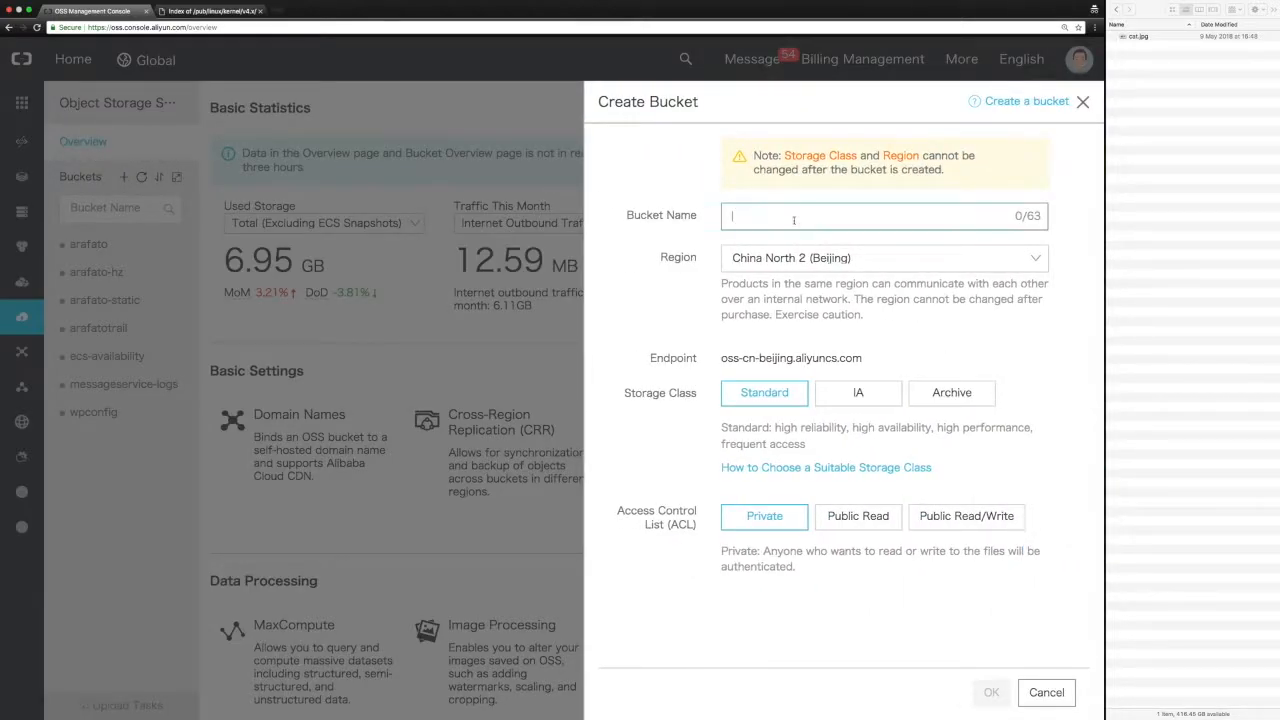
Create bucket 'arafato-demo' in EU Central 1 (Frankfurt) with Public Read access
{"action": "type", "text": "arafato"}
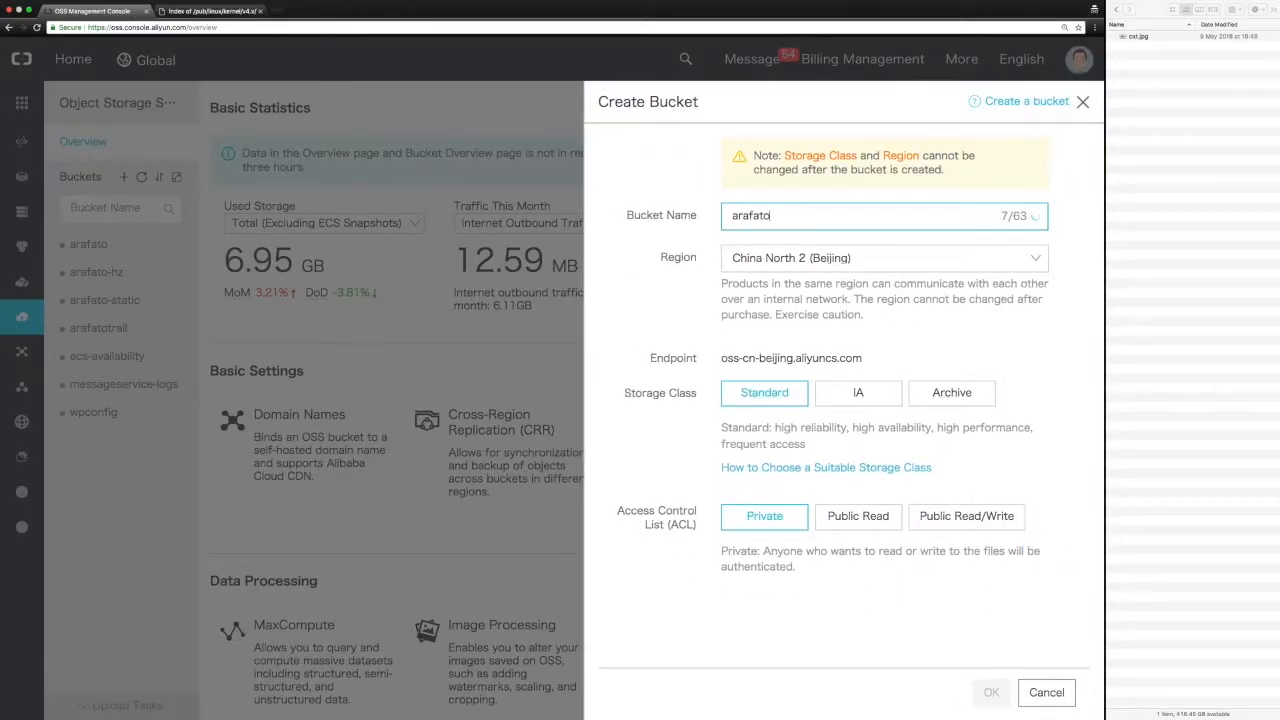
{"action": "type", "text": "-demo"}
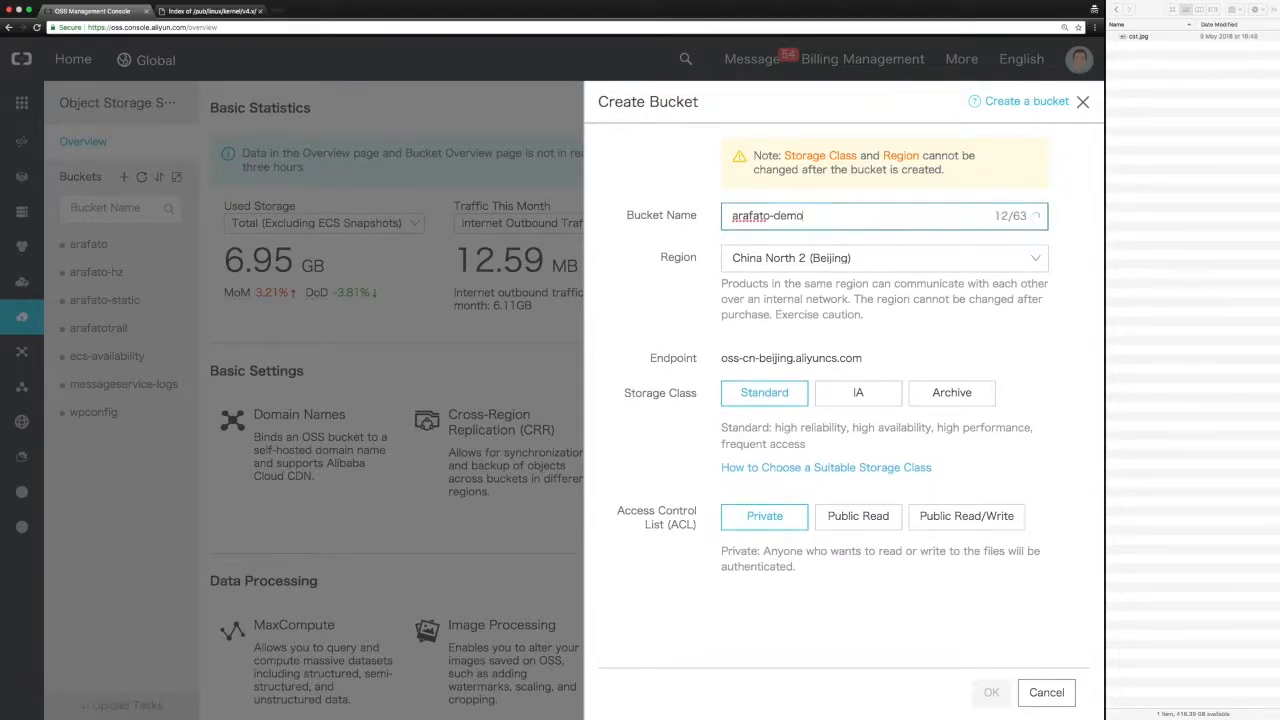
{"action": "left_click", "coordinate": [883, 258]}
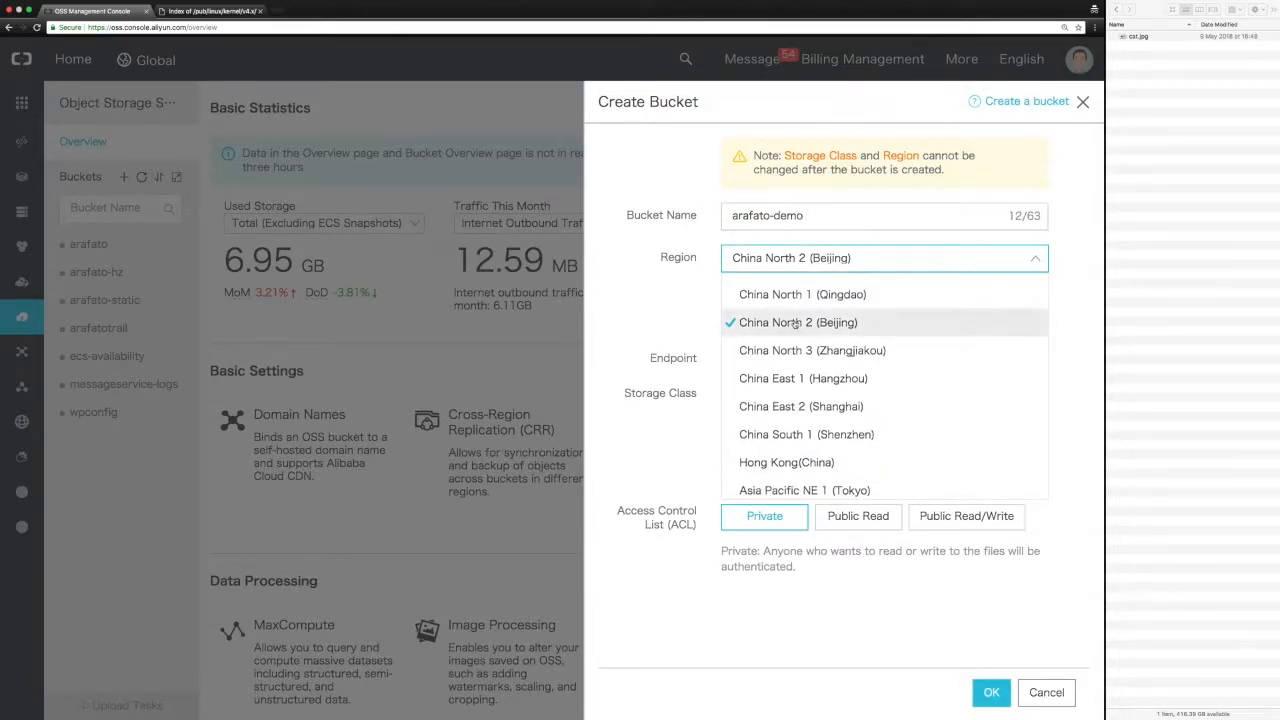
{"action": "scroll", "scroll_direction": "down", "scroll_amount": 3}
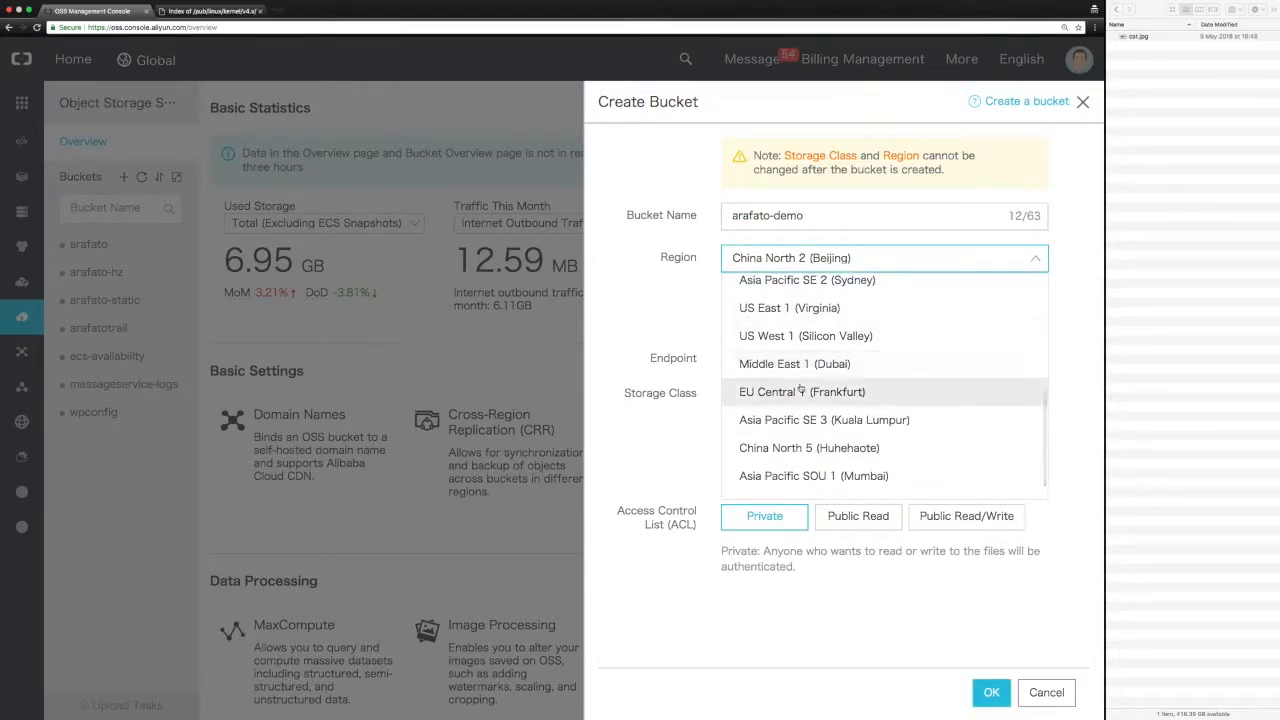
{"action": "left_click", "coordinate": [801, 391]}
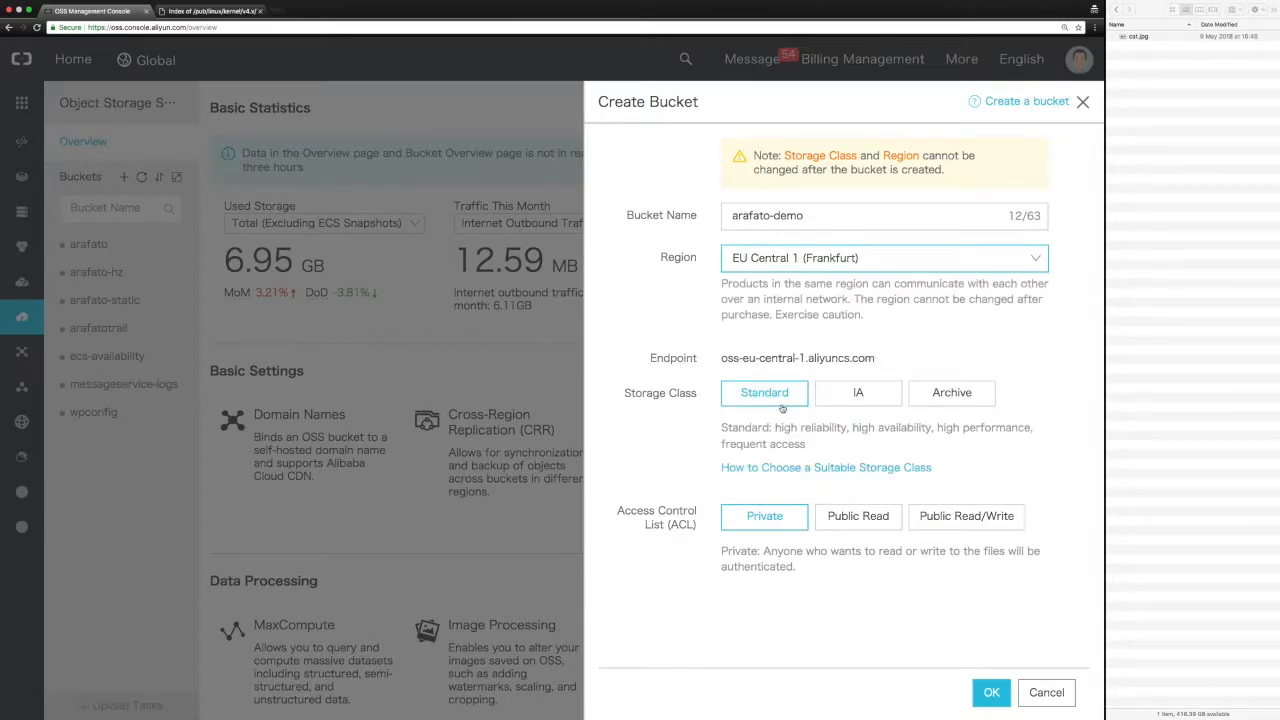
{"action": "mouse_move", "coordinate": [679, 416]}
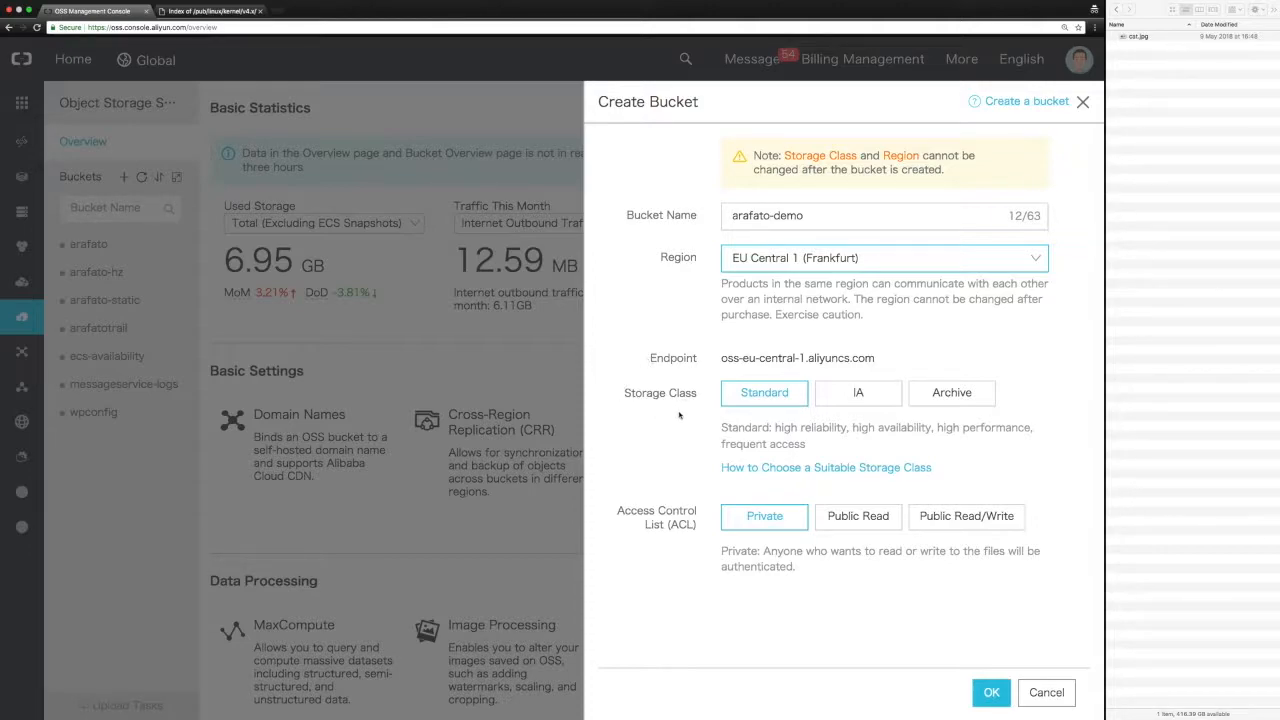
{"action": "mouse_move", "coordinate": [729, 413]}
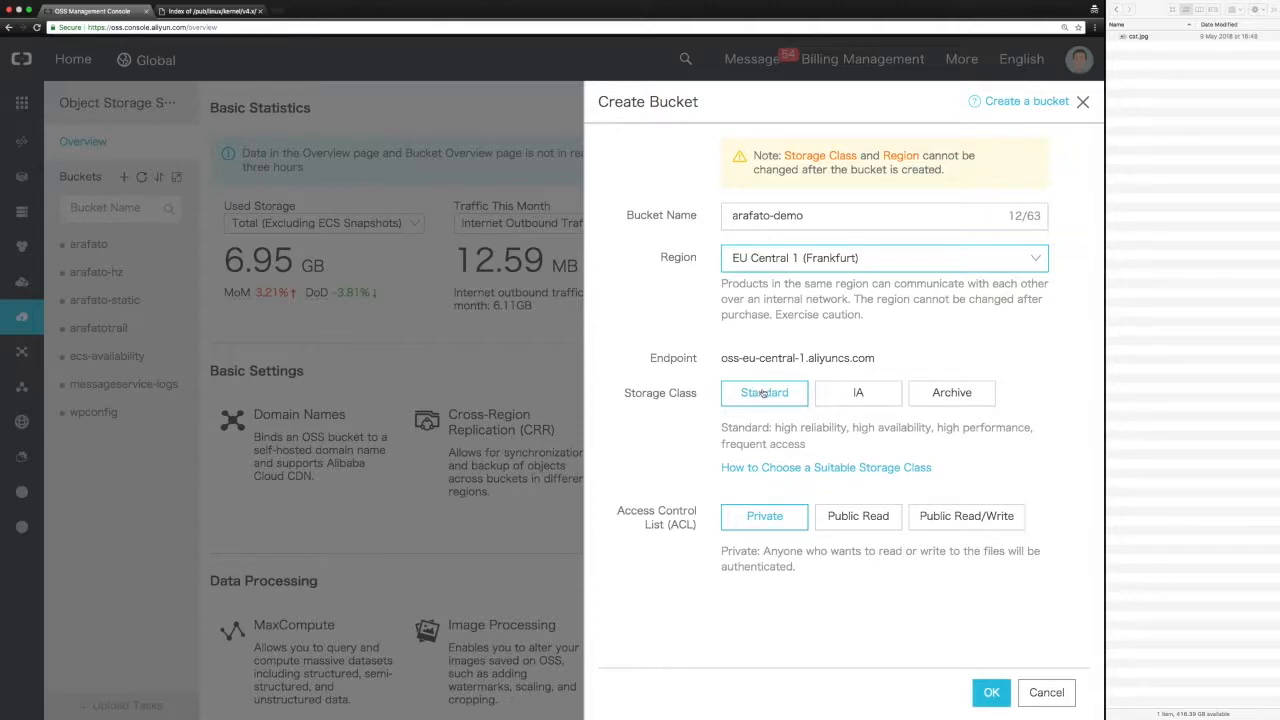
{"action": "mouse_move", "coordinate": [720, 571]}
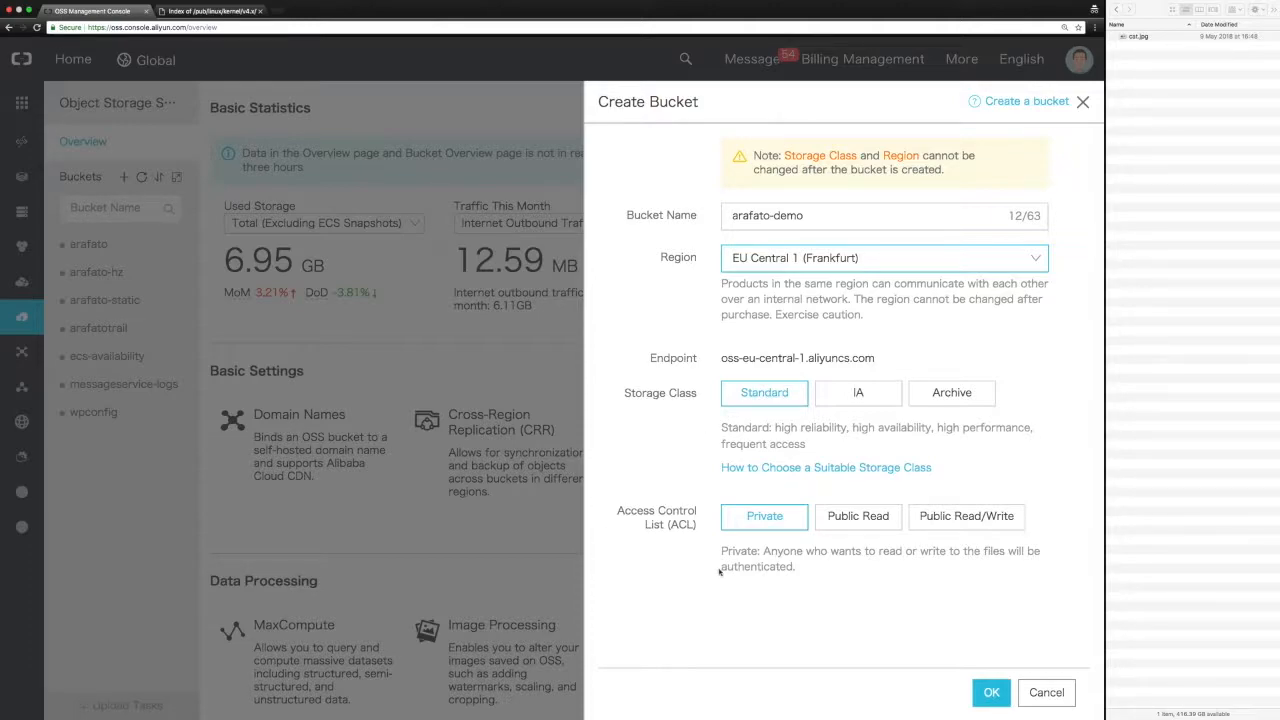
{"action": "mouse_move", "coordinate": [698, 558]}
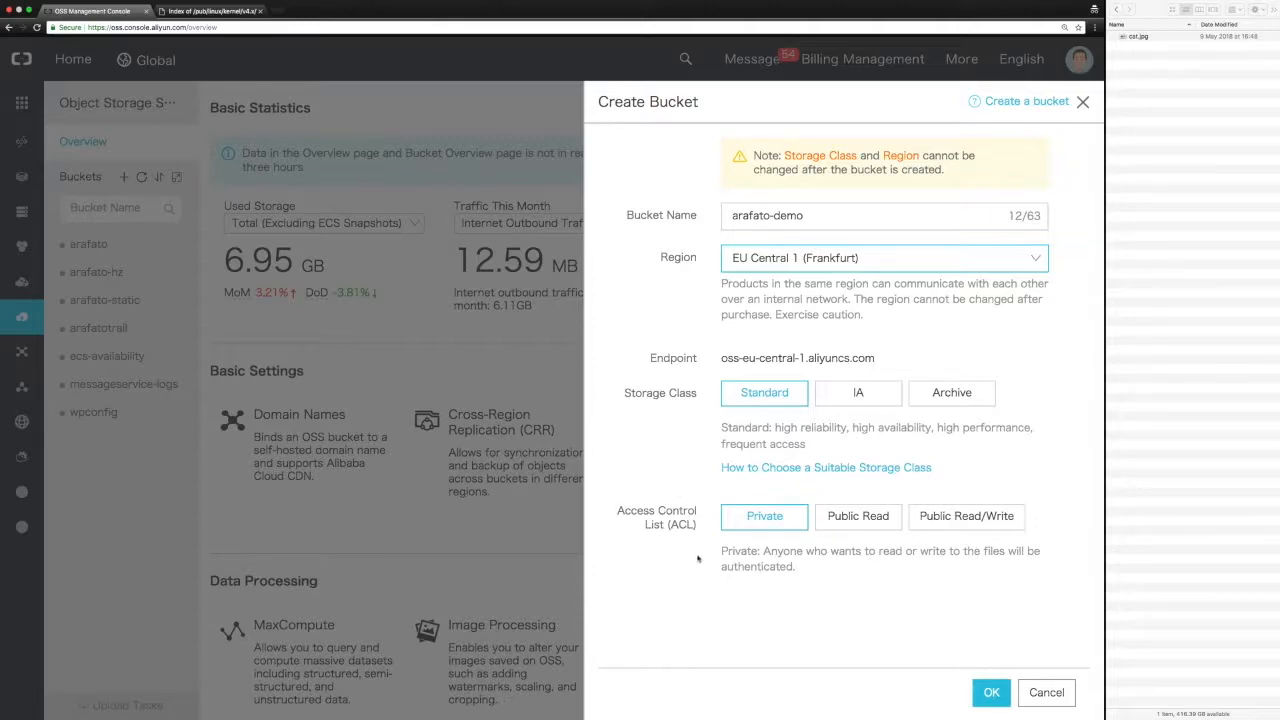
{"action": "mouse_move", "coordinate": [722, 581]}
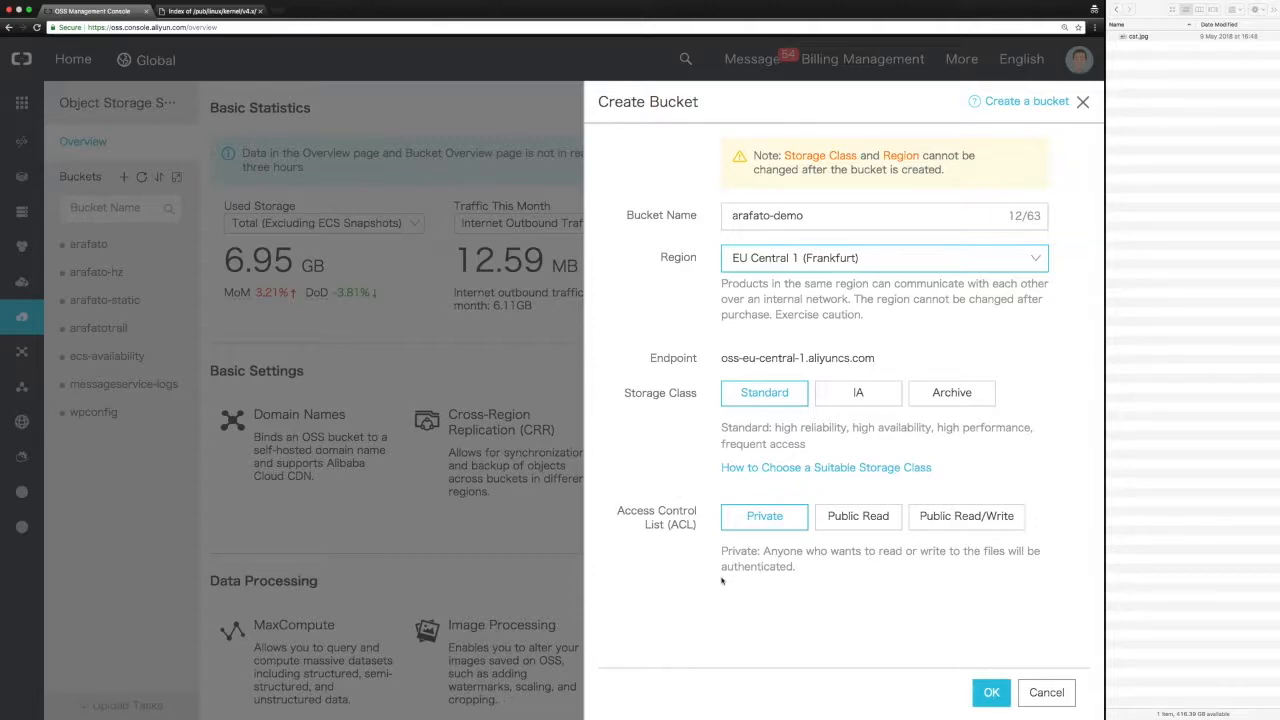
{"action": "mouse_move", "coordinate": [747, 554]}
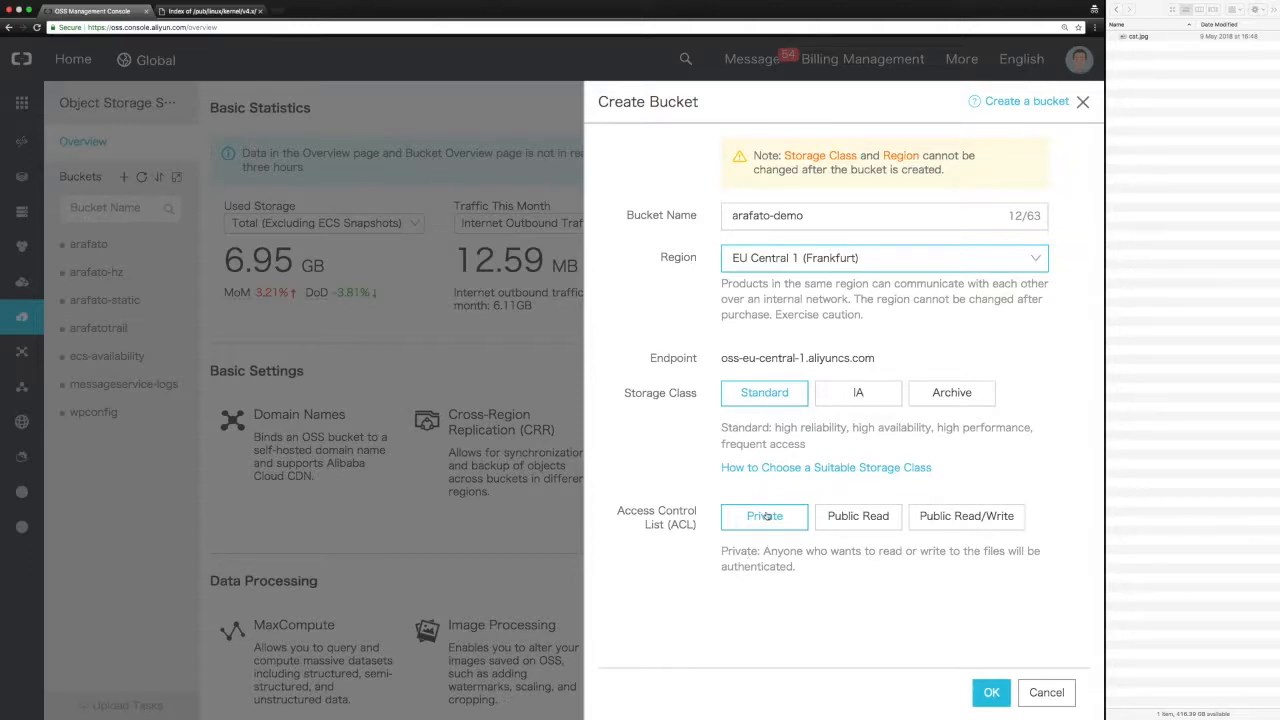
{"action": "mouse_move", "coordinate": [807, 602]}
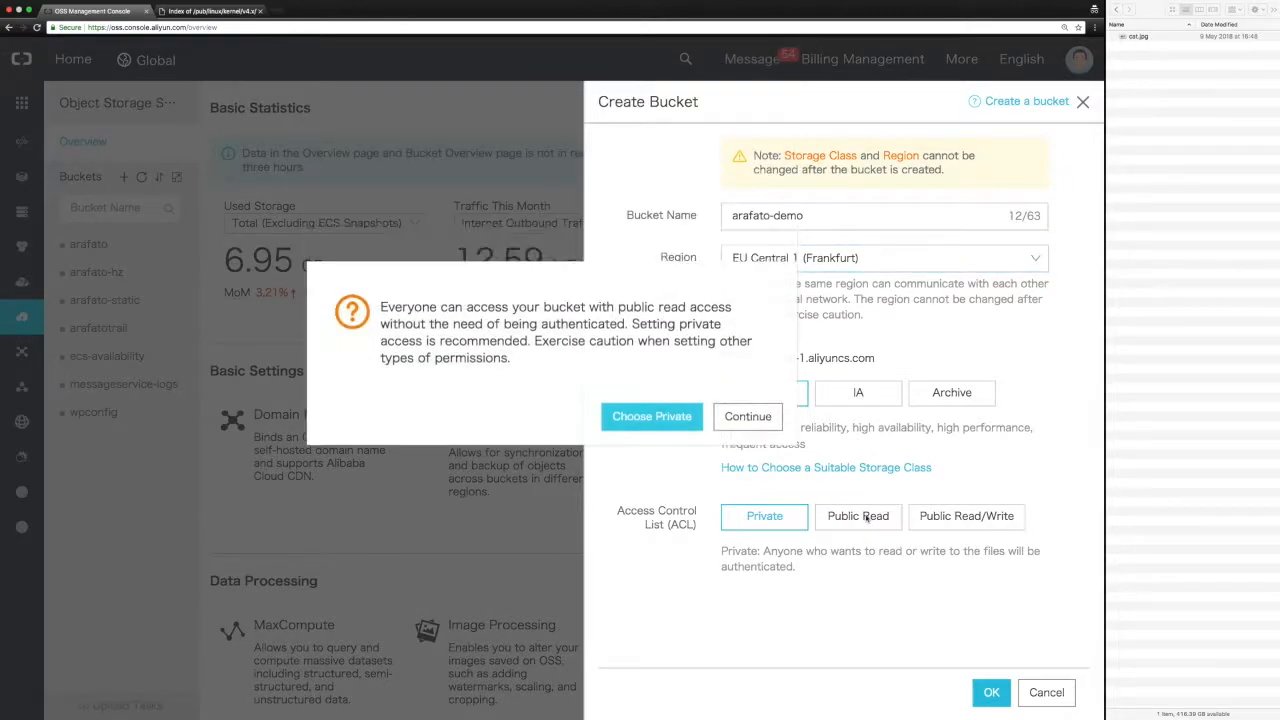
{"action": "left_click", "coordinate": [747, 416]}
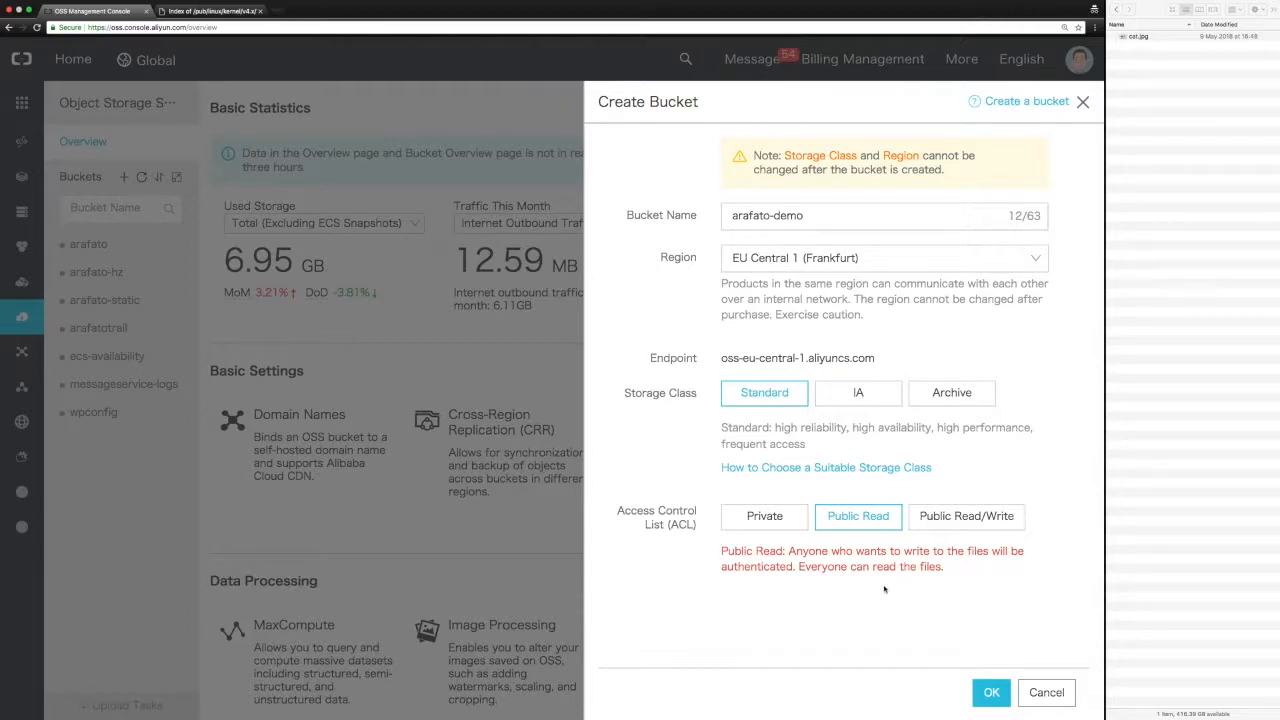
{"action": "mouse_move", "coordinate": [906, 597]}
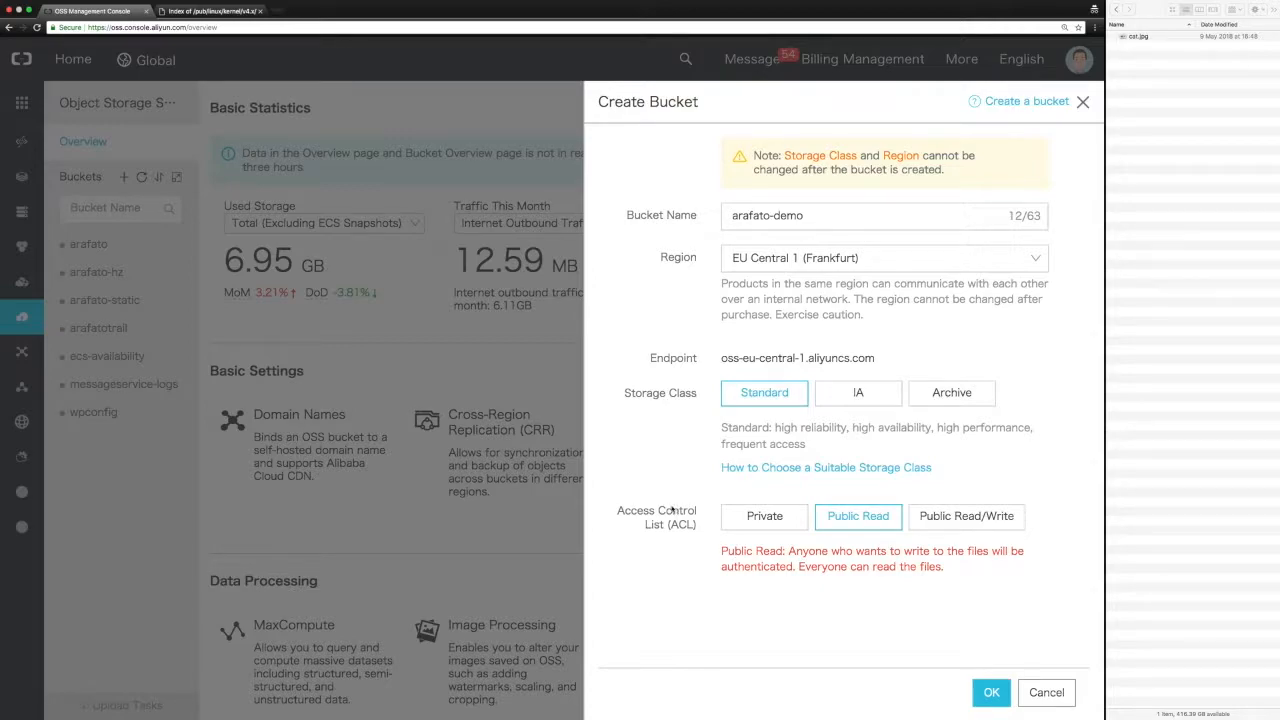
{"action": "mouse_move", "coordinate": [637, 555]}
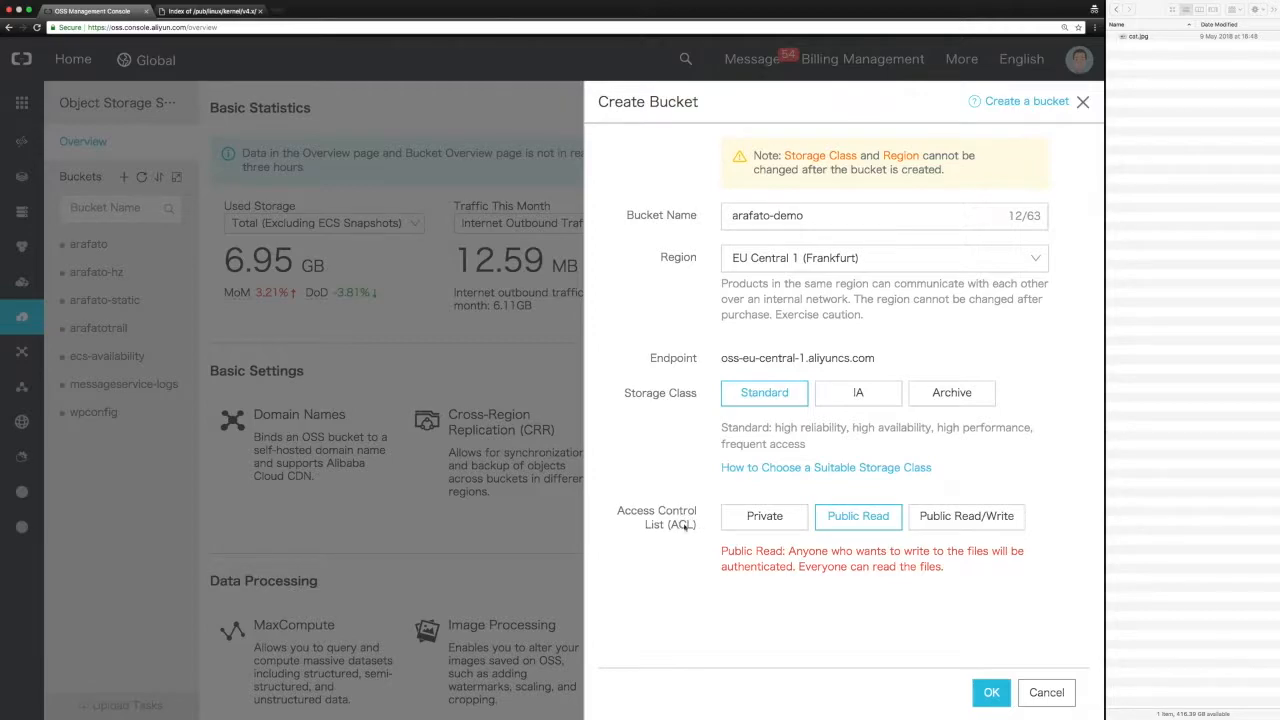
{"action": "mouse_move", "coordinate": [716, 603]}
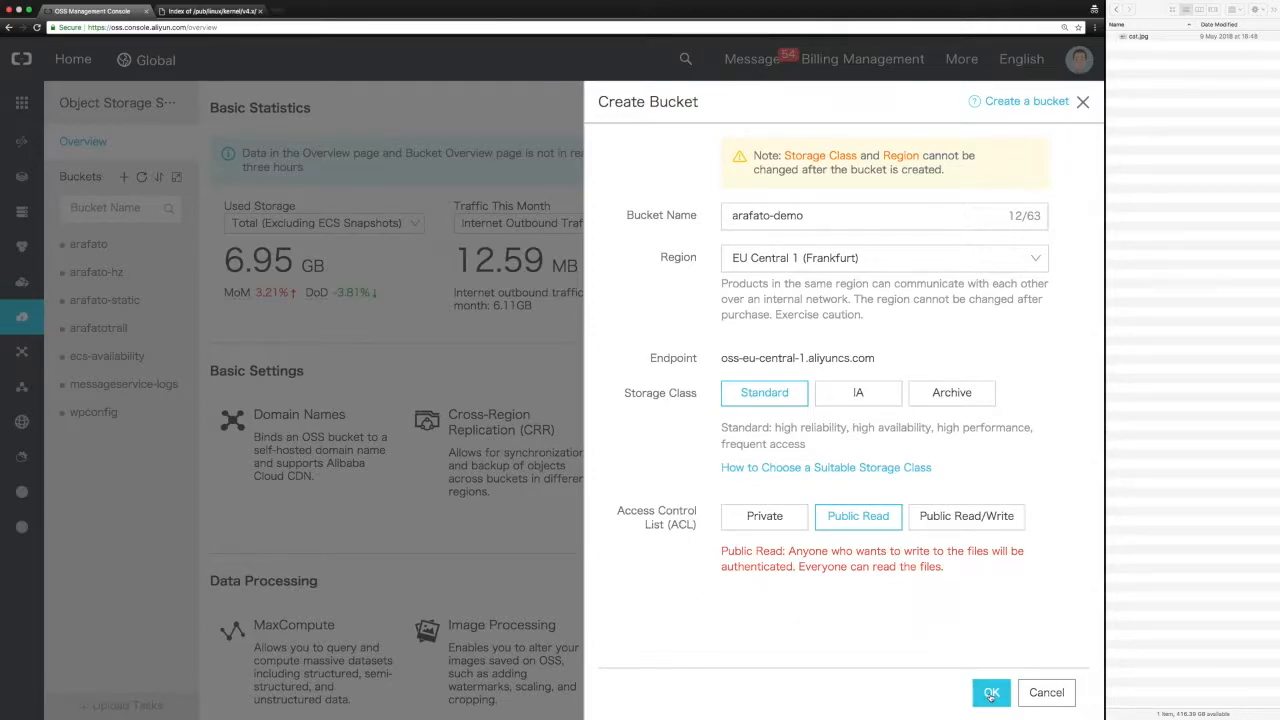
{"action": "left_click", "coordinate": [991, 692]}
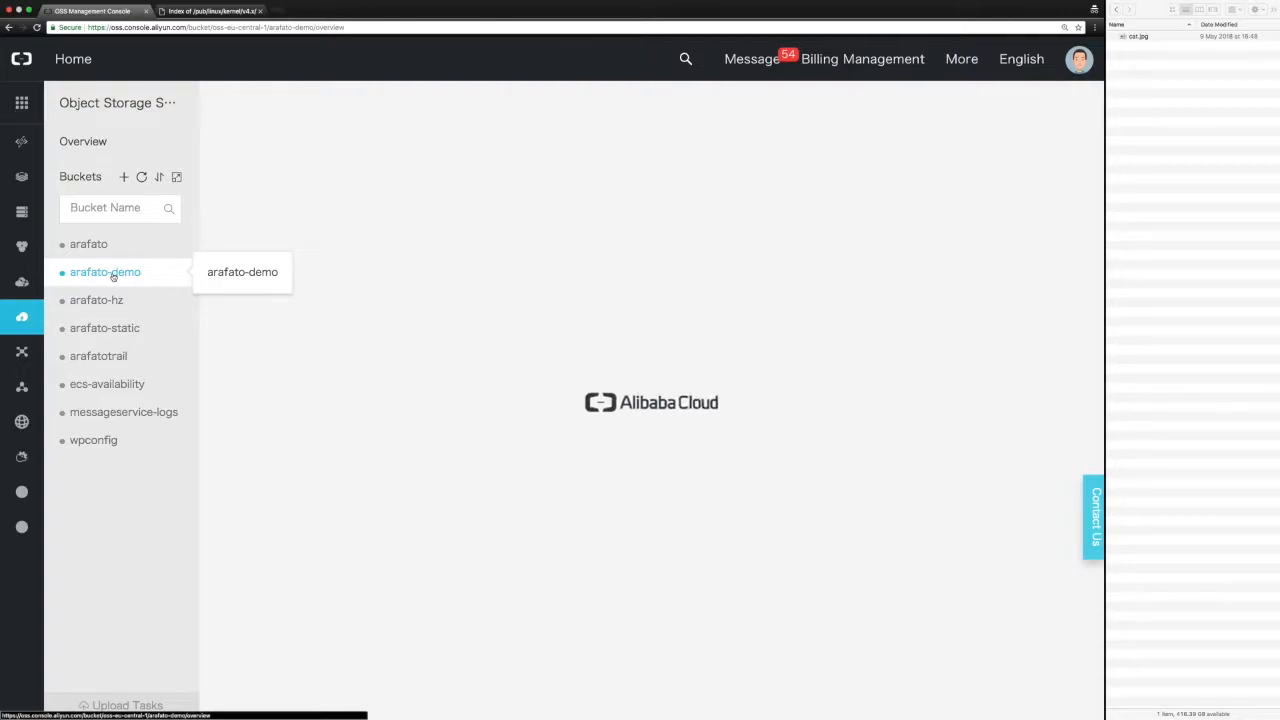
{"action": "left_click", "coordinate": [105, 272]}
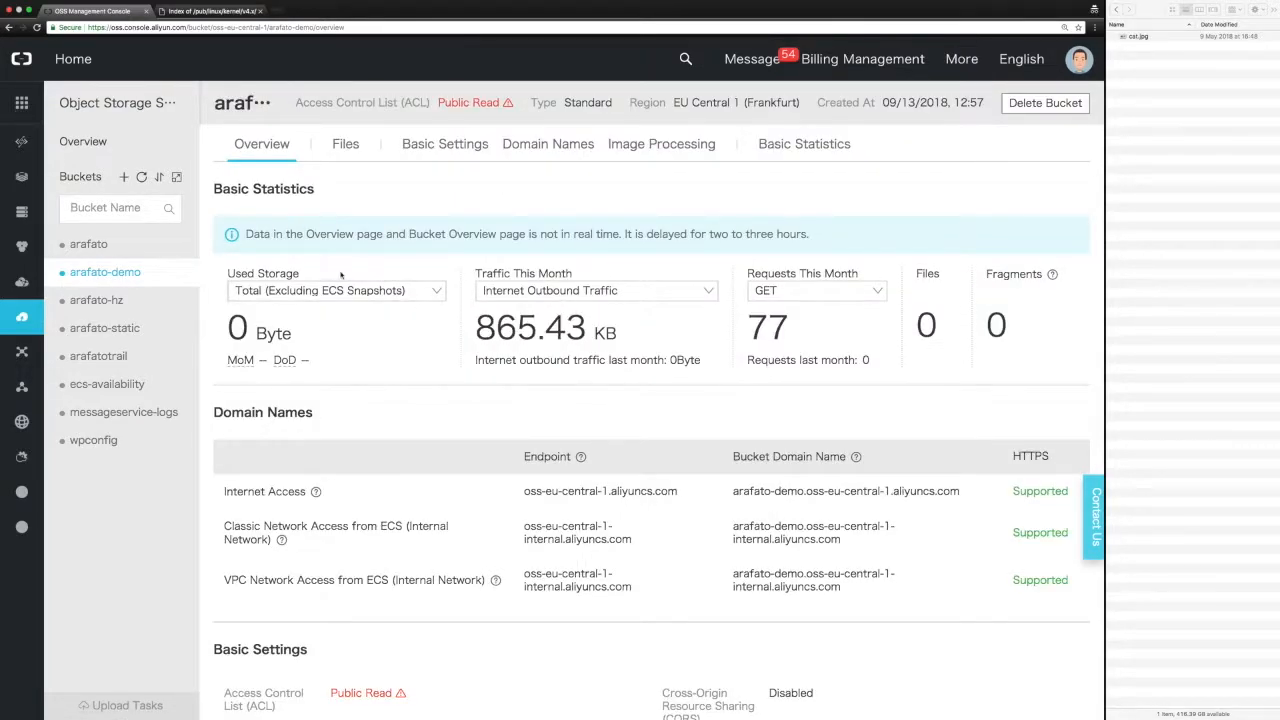
{"action": "mouse_move", "coordinate": [1027, 397]}
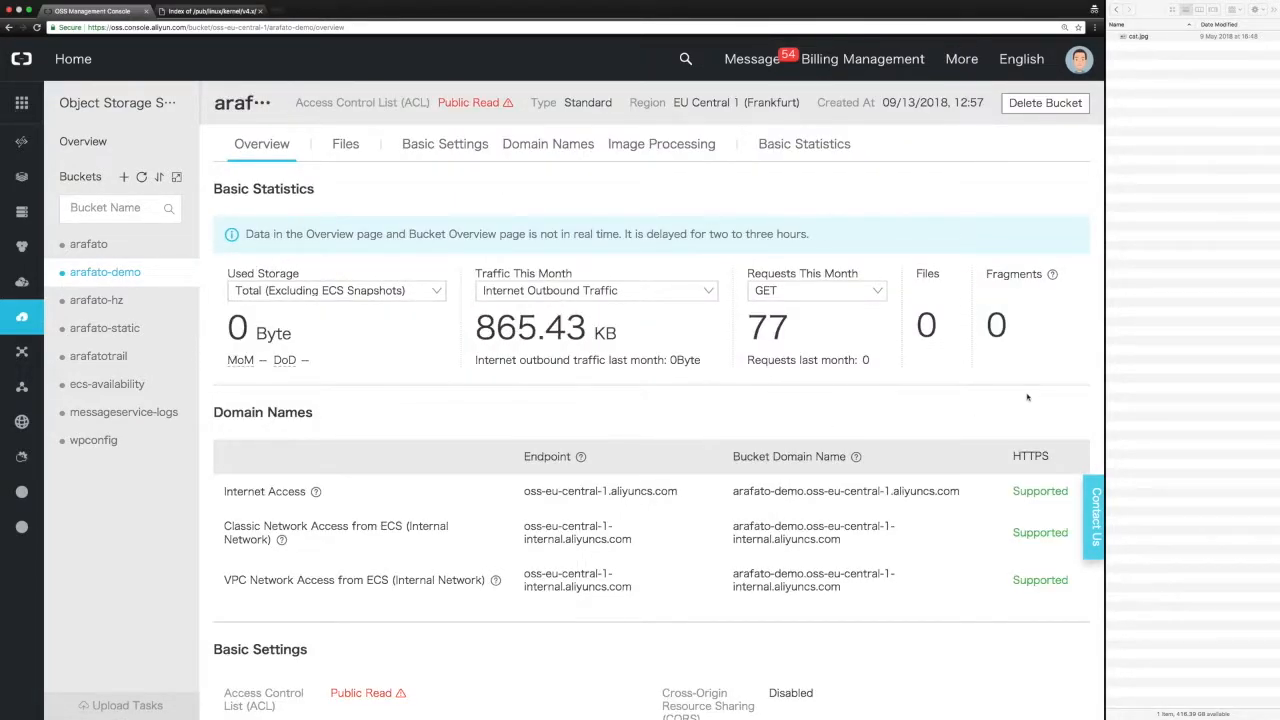
{"action": "mouse_move", "coordinate": [517, 442]}
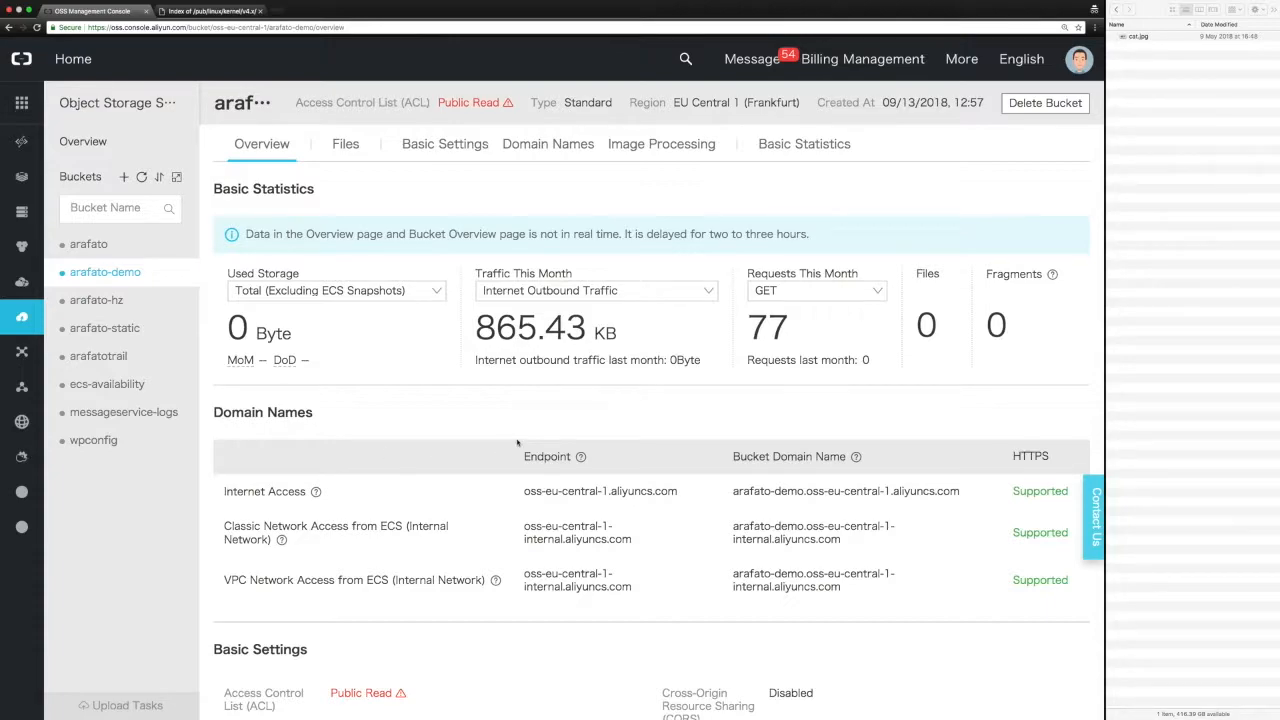
{"action": "scroll", "scroll_direction": "down", "scroll_amount": 3}
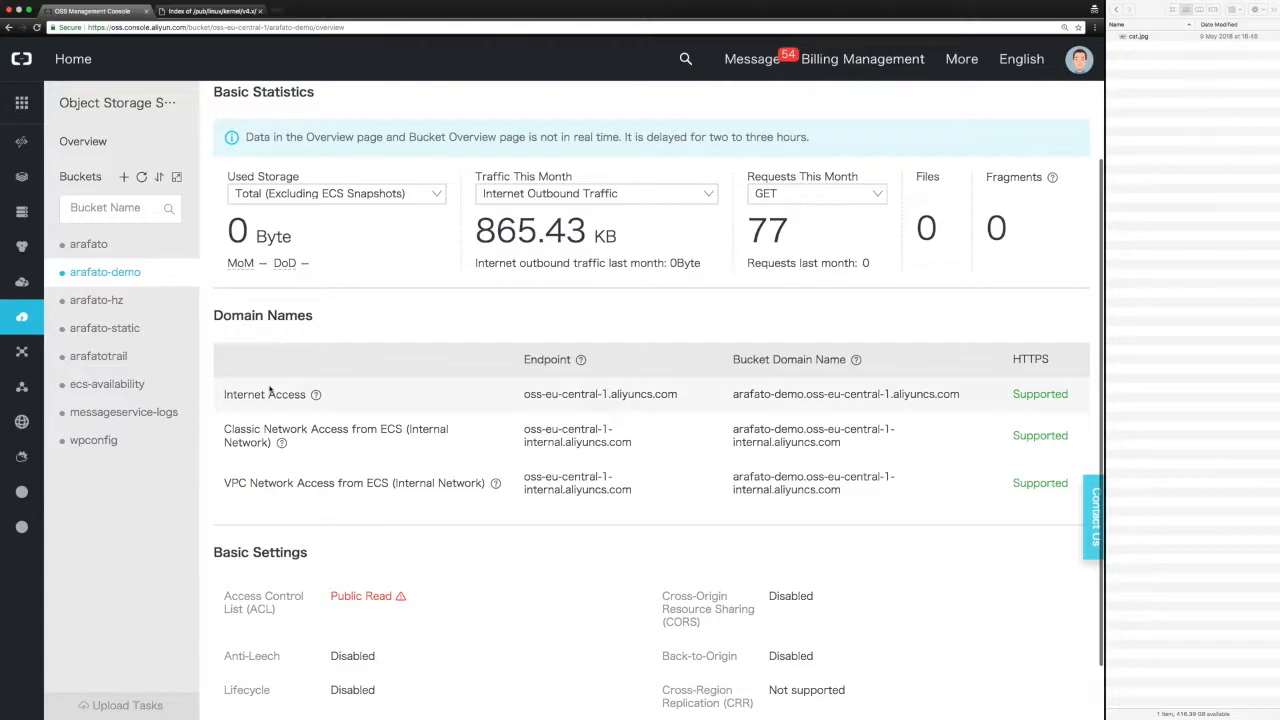
{"action": "mouse_move", "coordinate": [770, 388]}
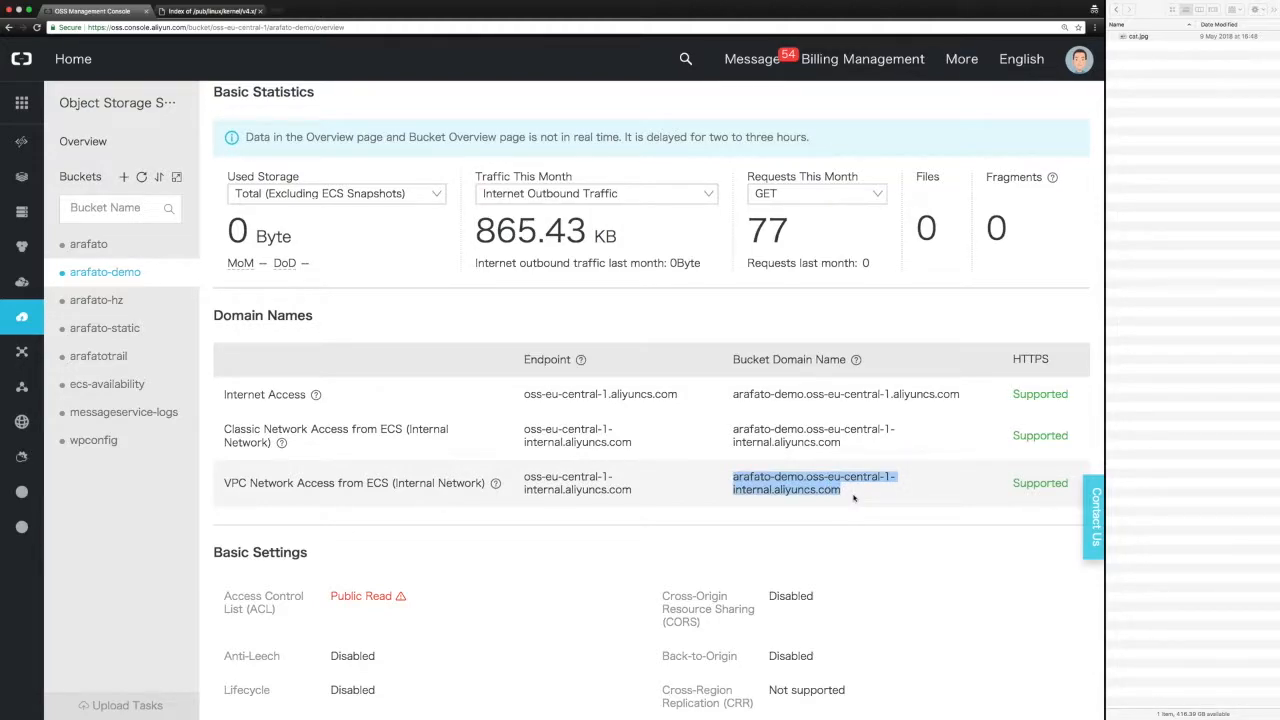
{"action": "left_click", "coordinate": [793, 483]}
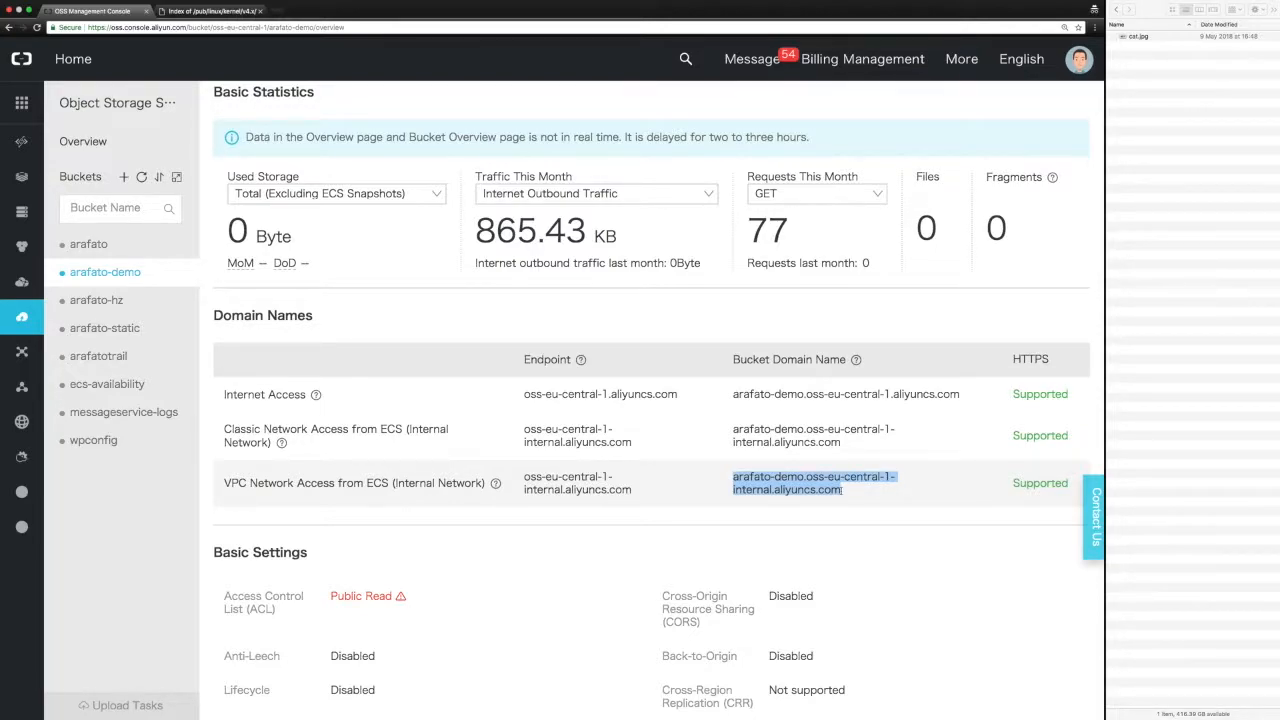
{"action": "mouse_move", "coordinate": [912, 507]}
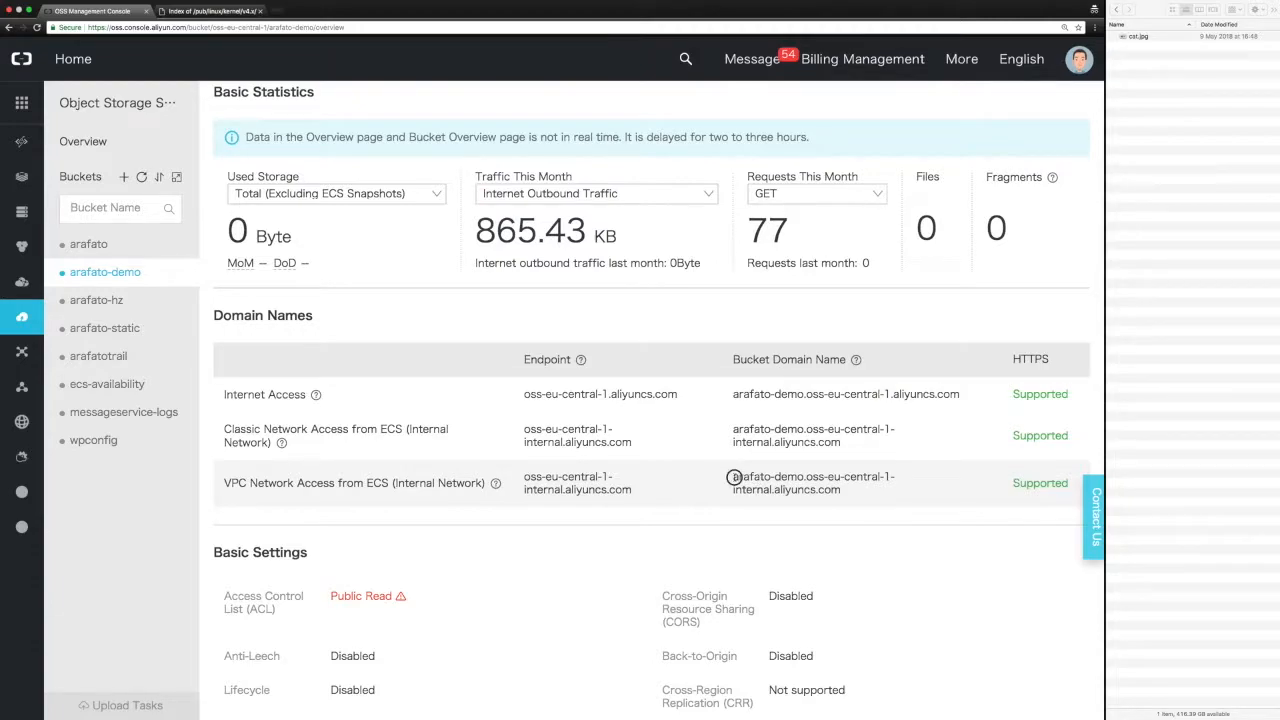
{"action": "mouse_move", "coordinate": [850, 495]}
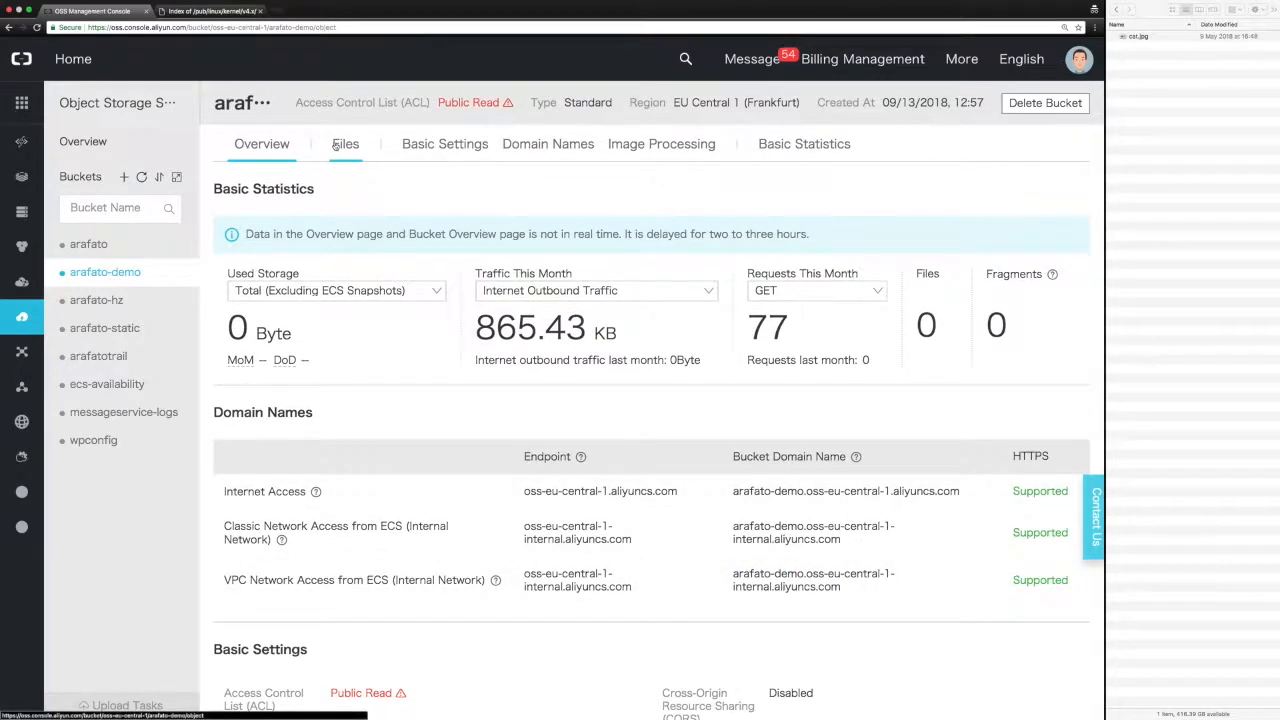
Upload cat.jpg to arafato-demo, preview it, and select its public URL
{"action": "left_click", "coordinate": [345, 143]}
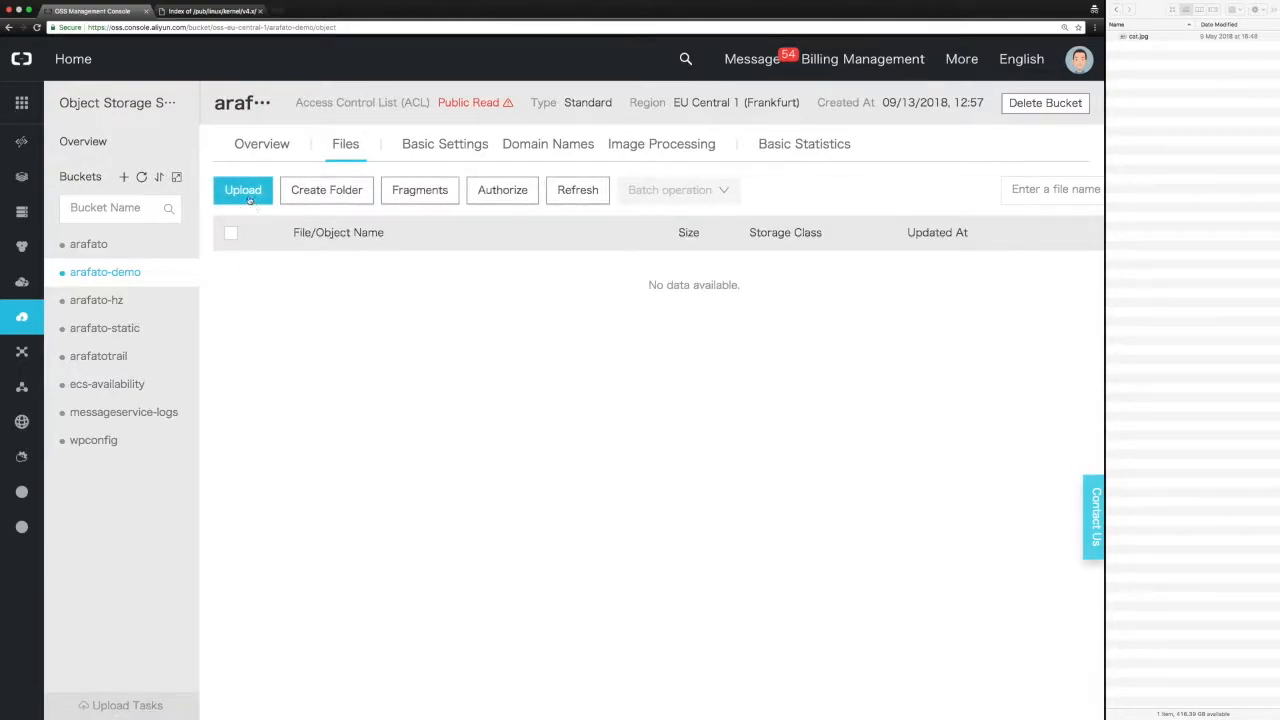
{"action": "left_click", "coordinate": [242, 190]}
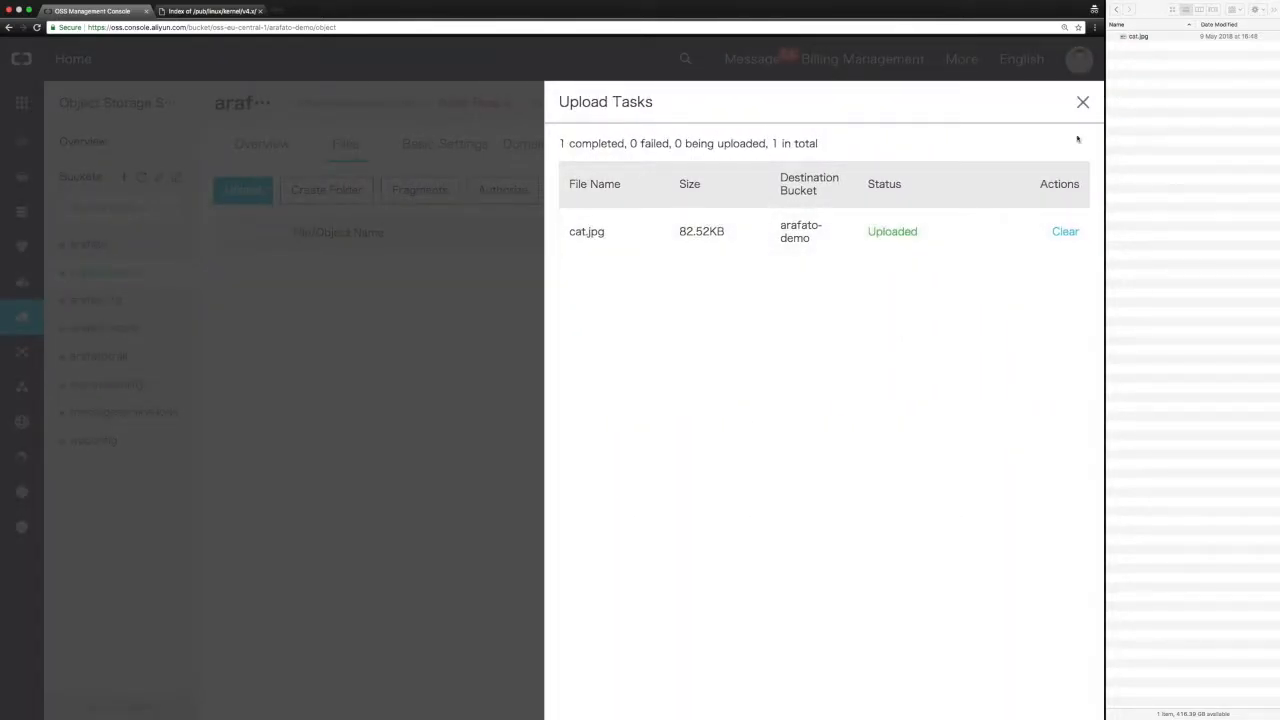
{"action": "left_click", "coordinate": [1082, 102]}
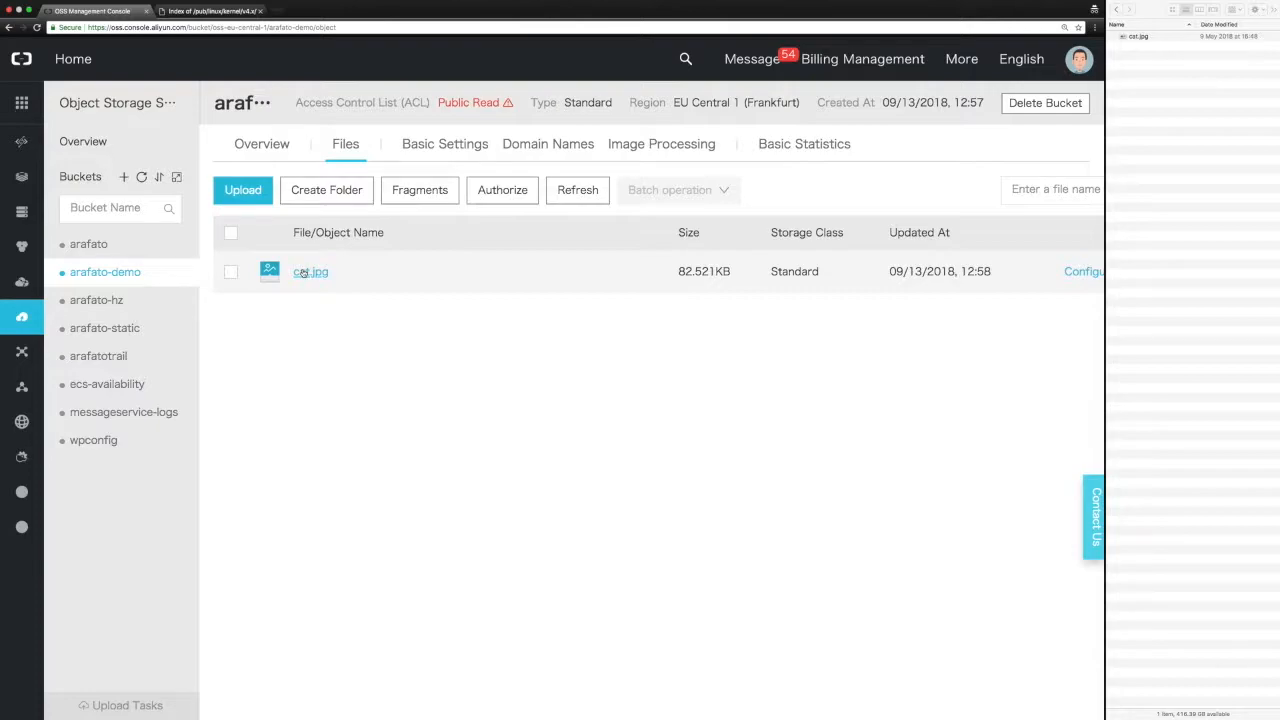
{"action": "left_click", "coordinate": [311, 271]}
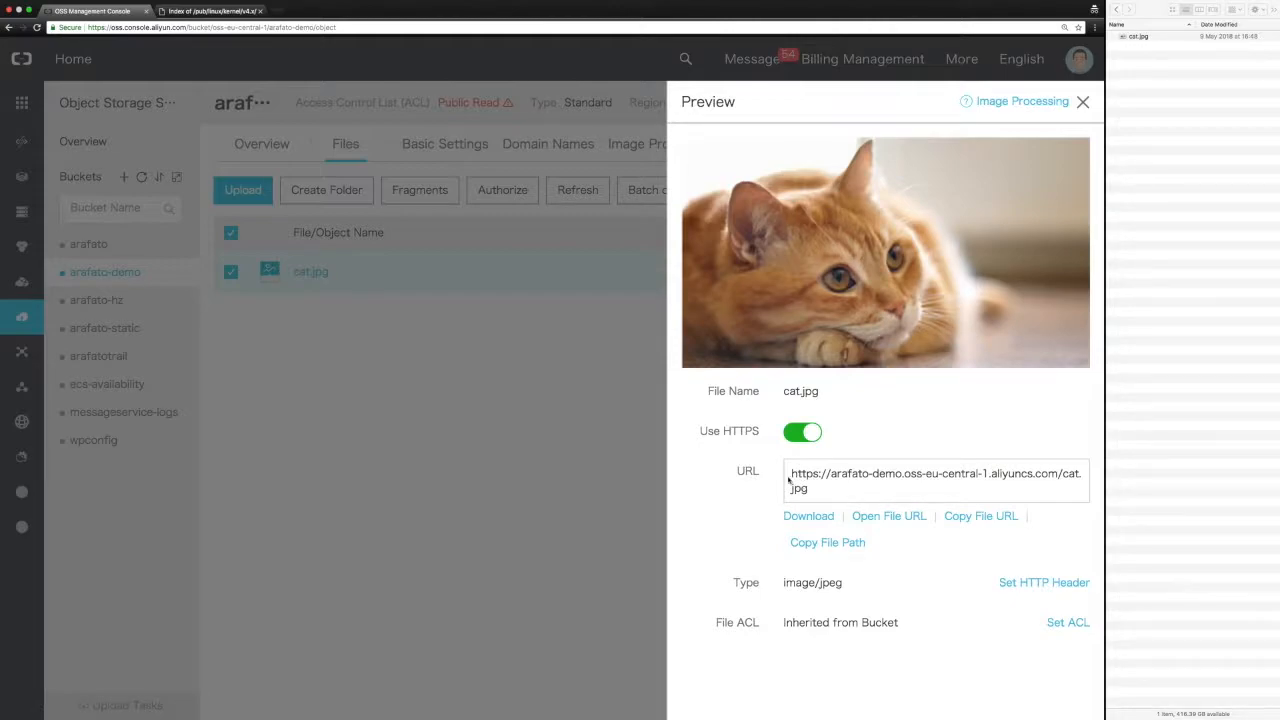
{"action": "triple_click", "coordinate": [935, 473]}
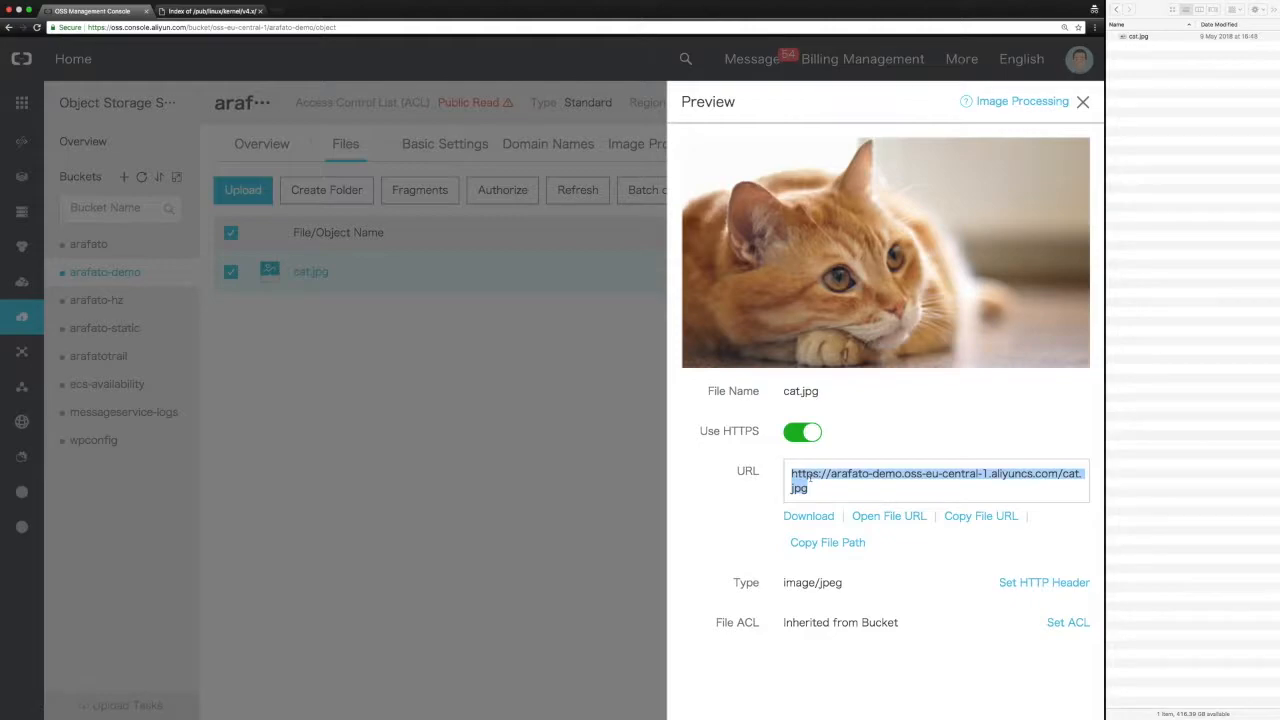
{"action": "mouse_move", "coordinate": [983, 287]}
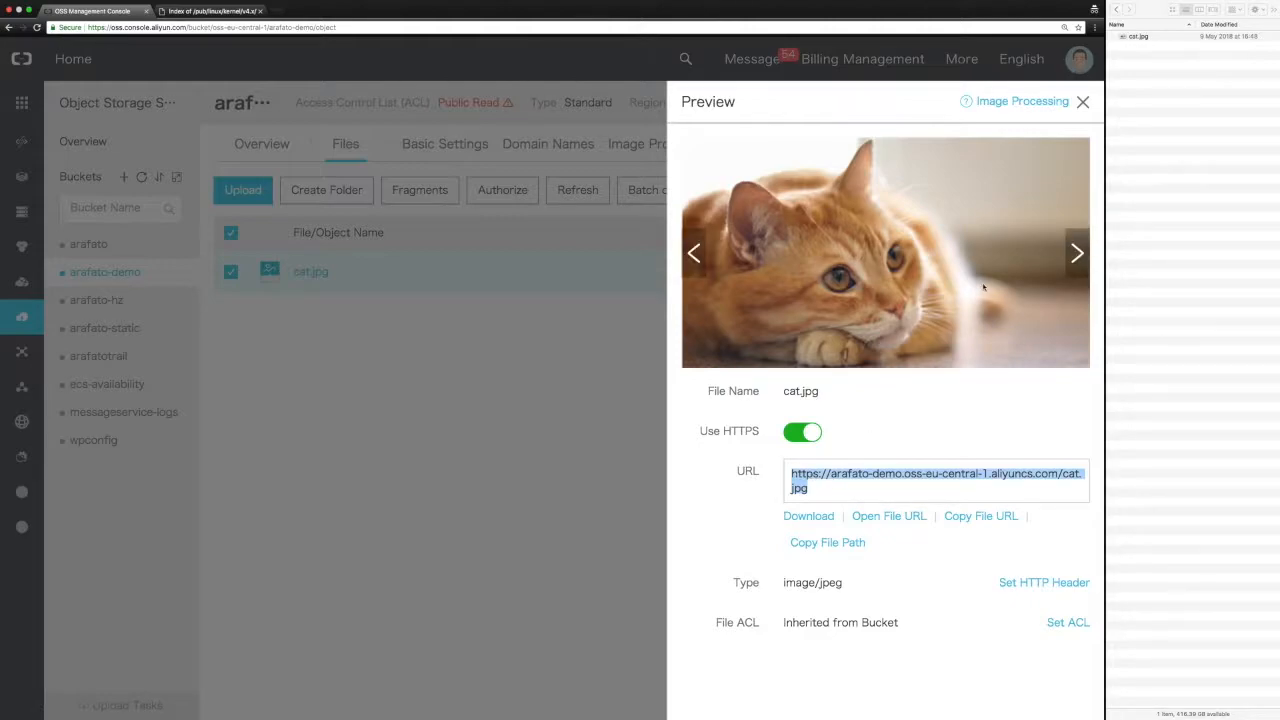
Close the cat.jpg preview and open the Image Processing tab
{"action": "left_click", "coordinate": [1083, 101]}
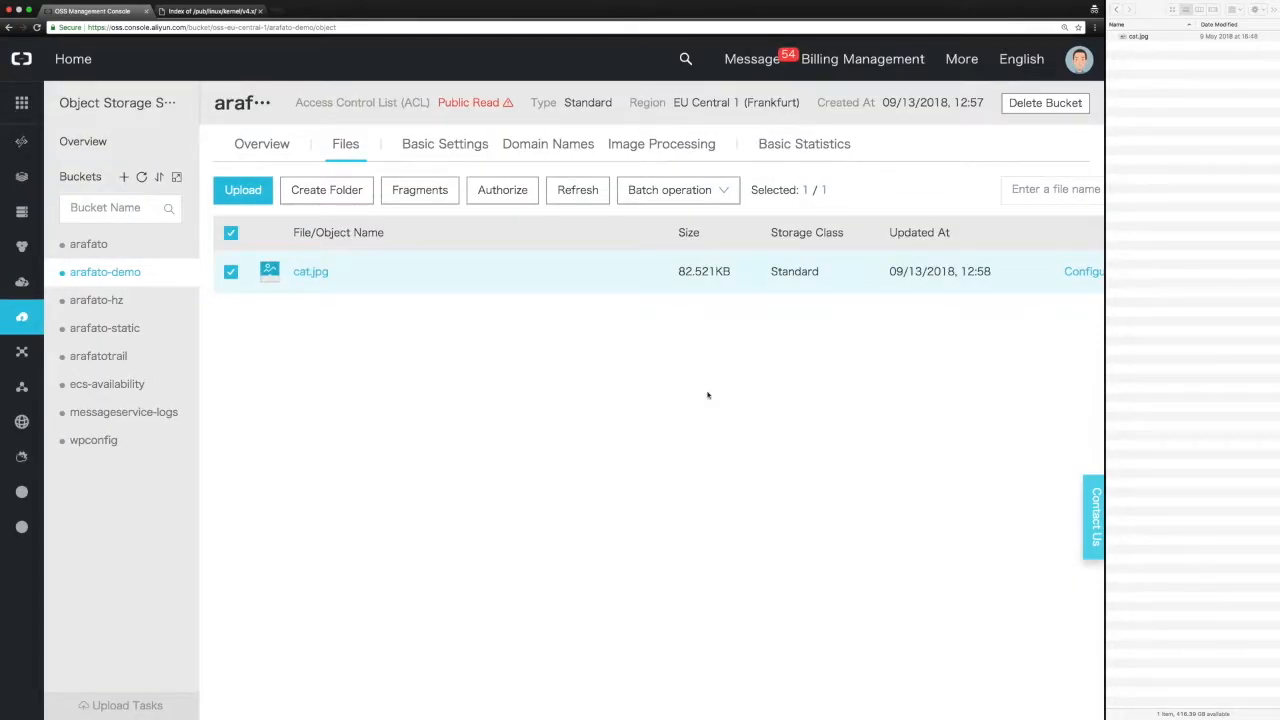
{"action": "left_click", "coordinate": [661, 143]}
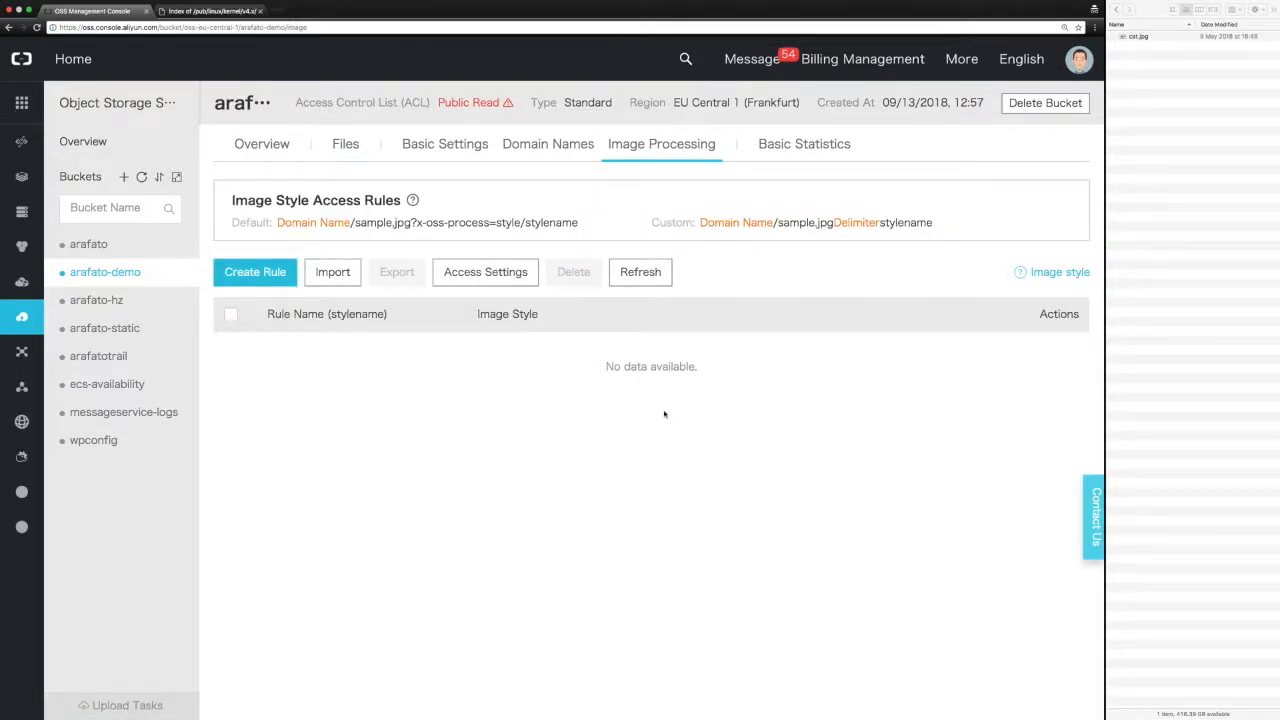
{"action": "mouse_move", "coordinate": [531, 434]}
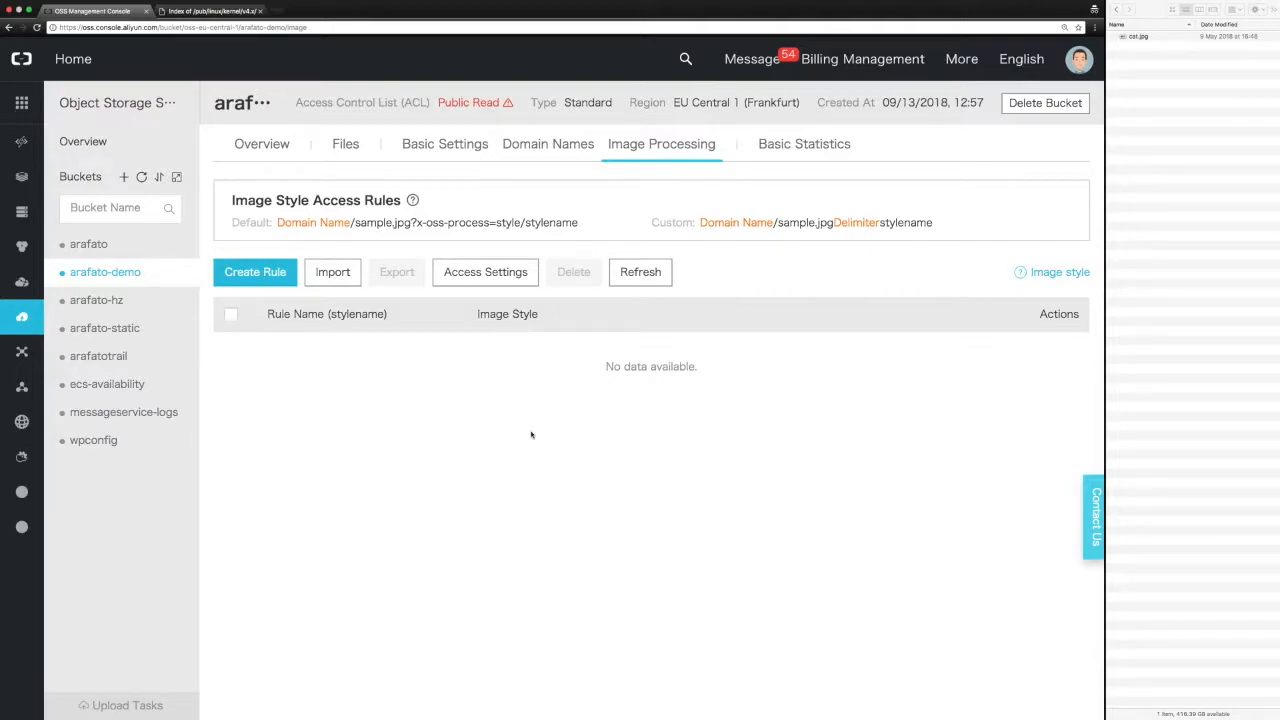
{"action": "mouse_move", "coordinate": [490, 434]}
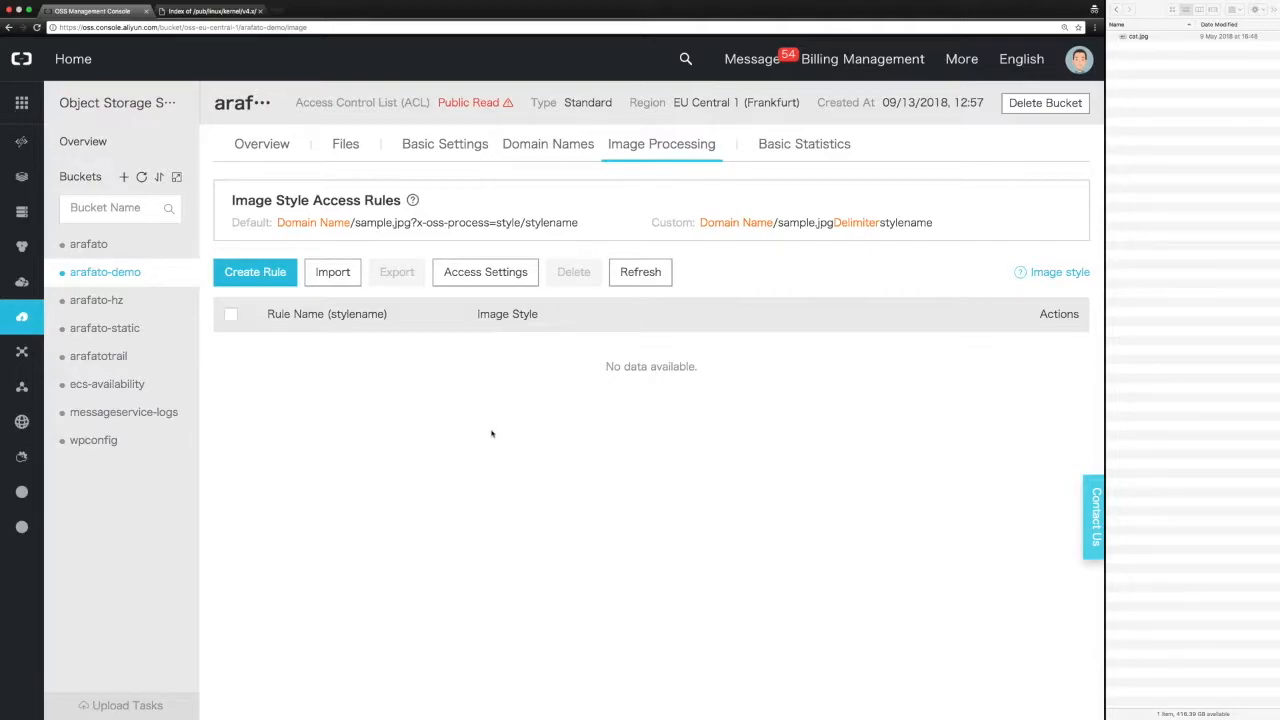
{"action": "mouse_move", "coordinate": [280, 340]}
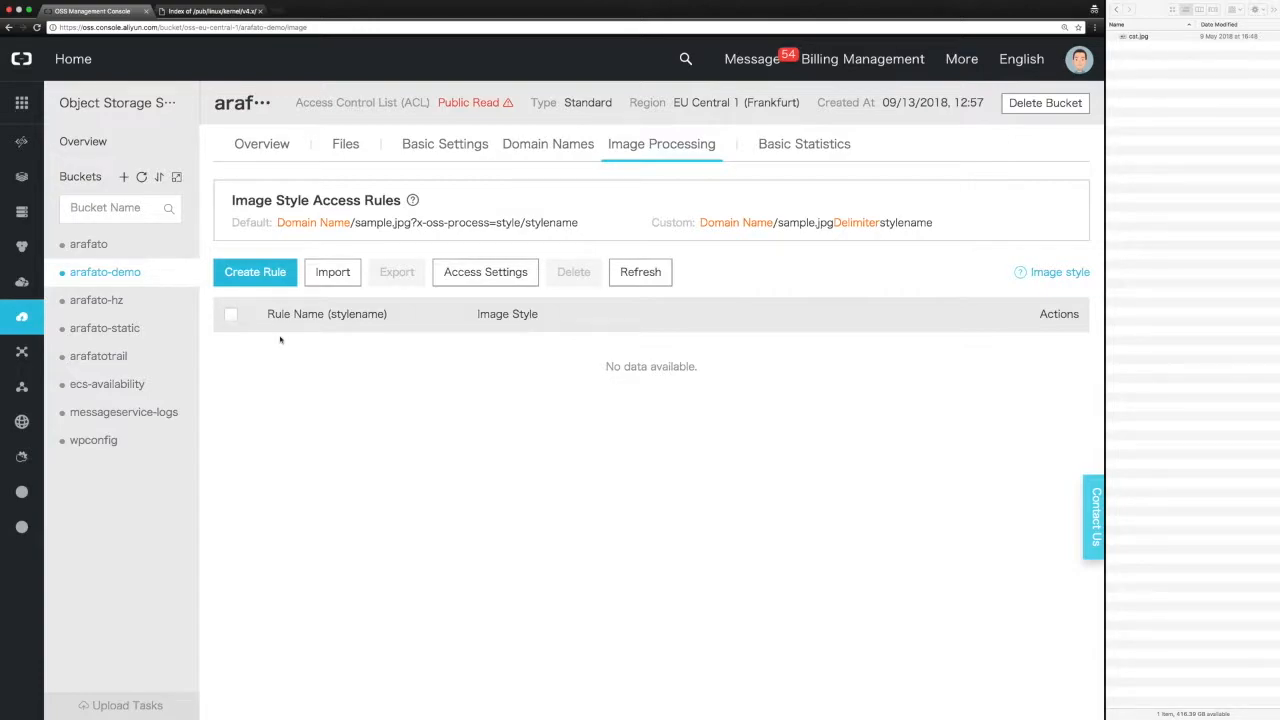
Add image style rule 'demostyle' with png output and a 'Demo' text watermark
{"action": "left_click", "coordinate": [255, 272]}
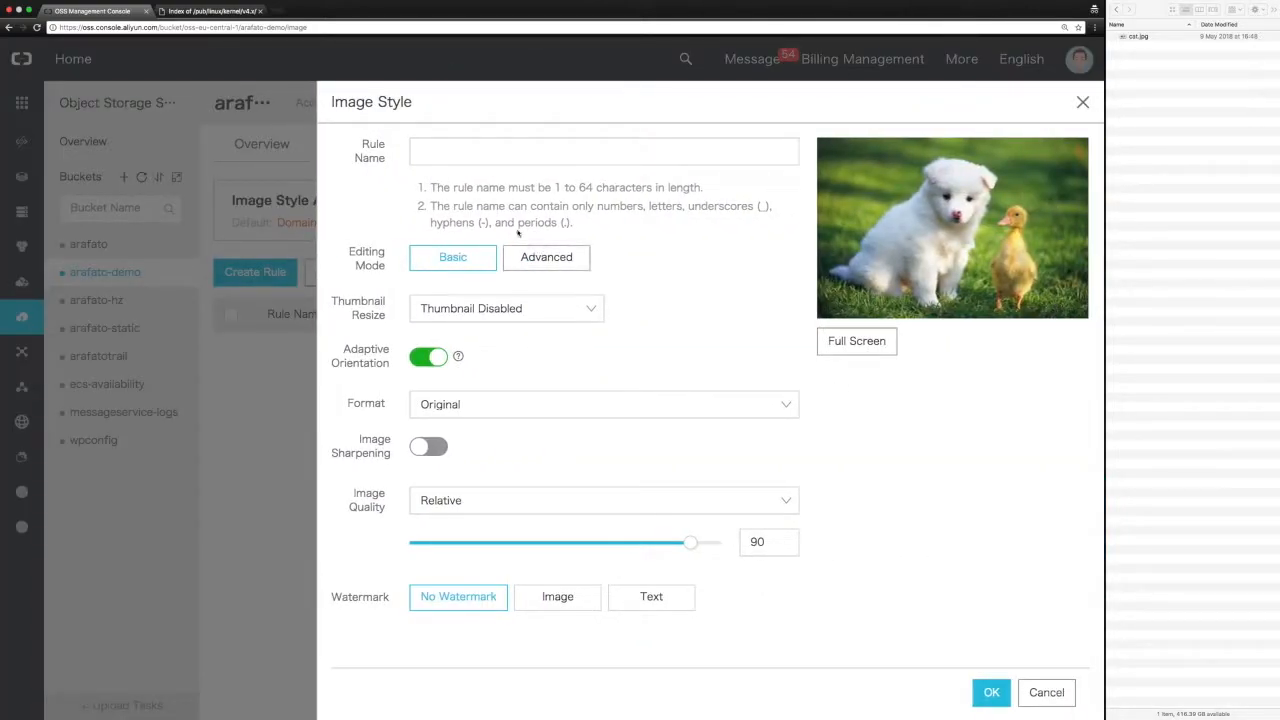
{"action": "left_click", "coordinate": [603, 151]}
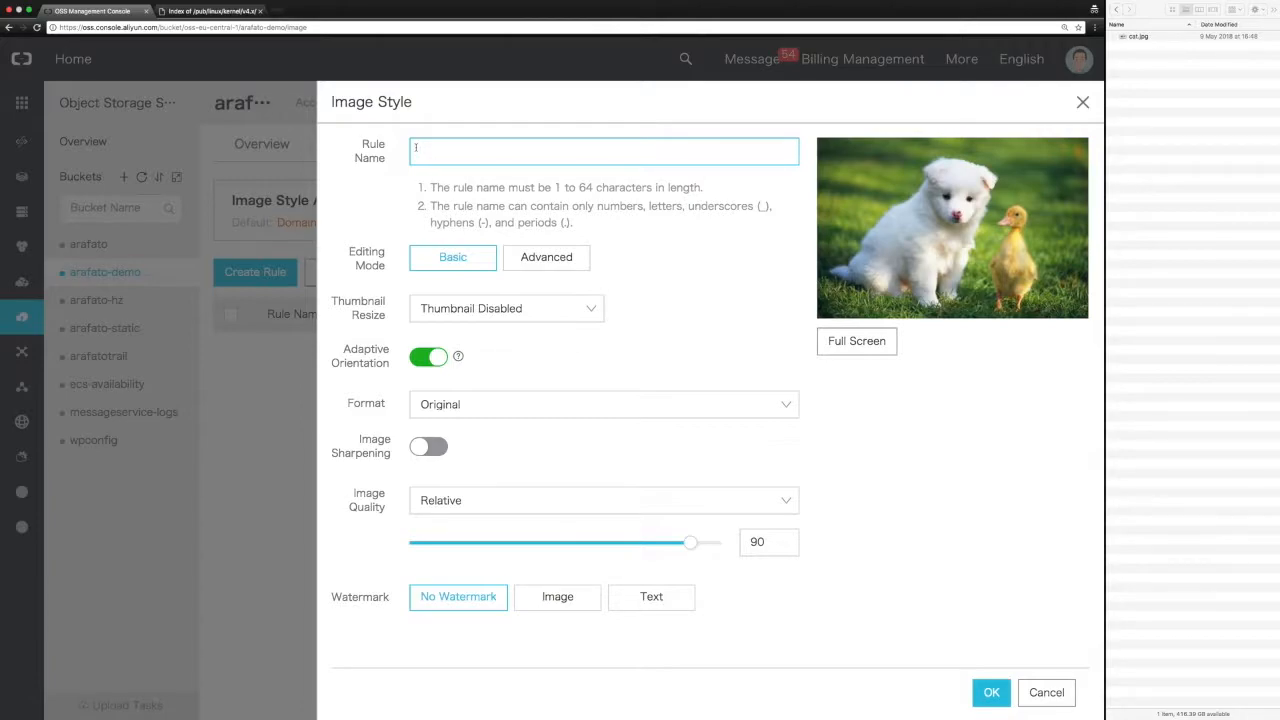
{"action": "type", "text": "demost"}
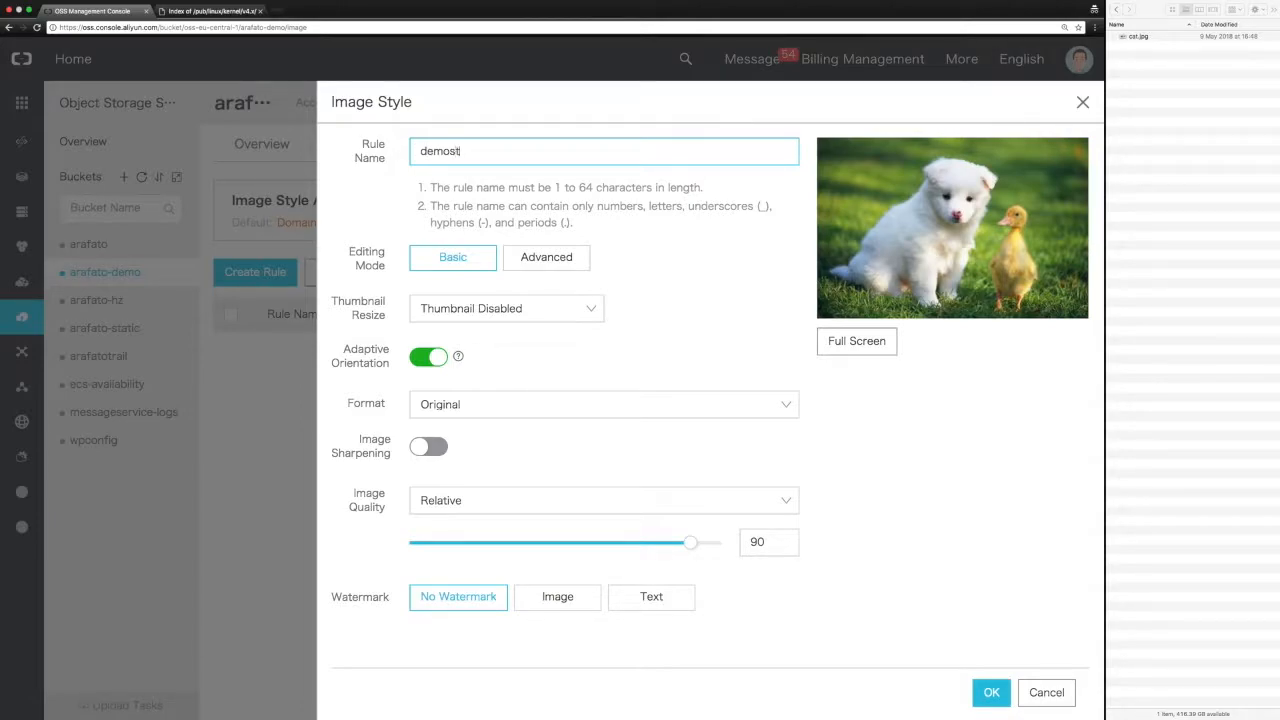
{"action": "type", "text": "yle"}
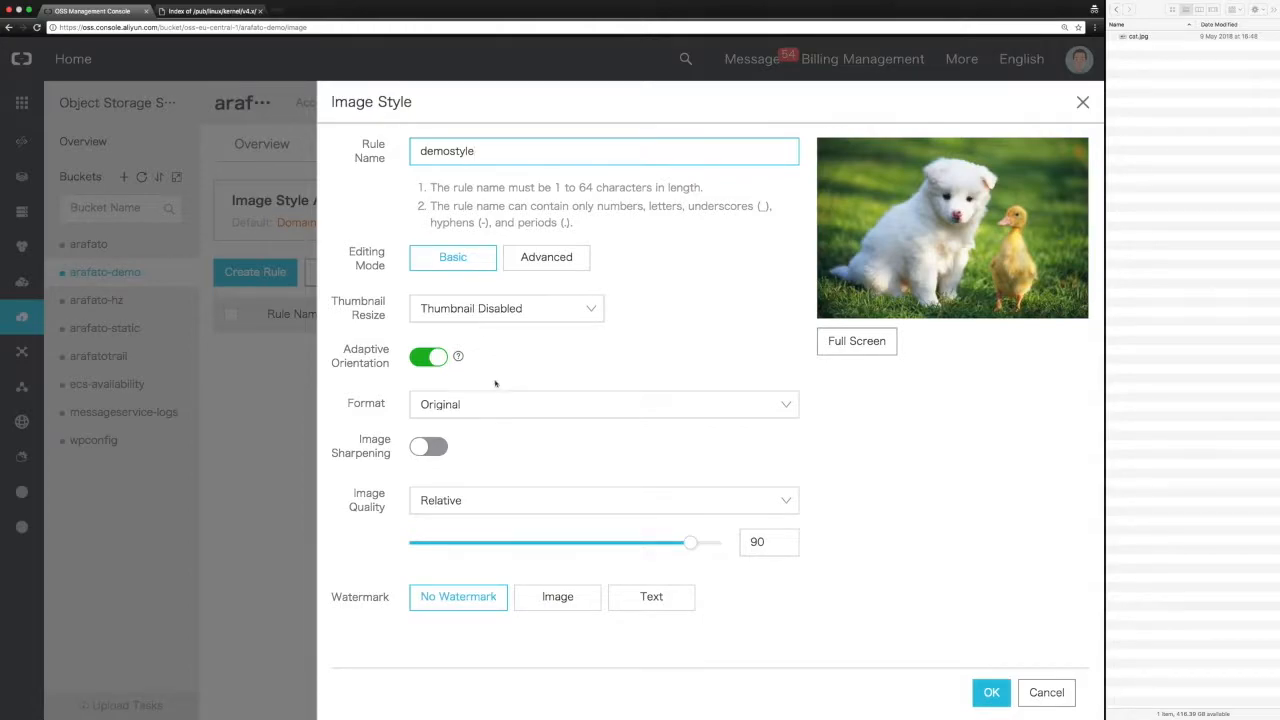
{"action": "mouse_move", "coordinate": [515, 404]}
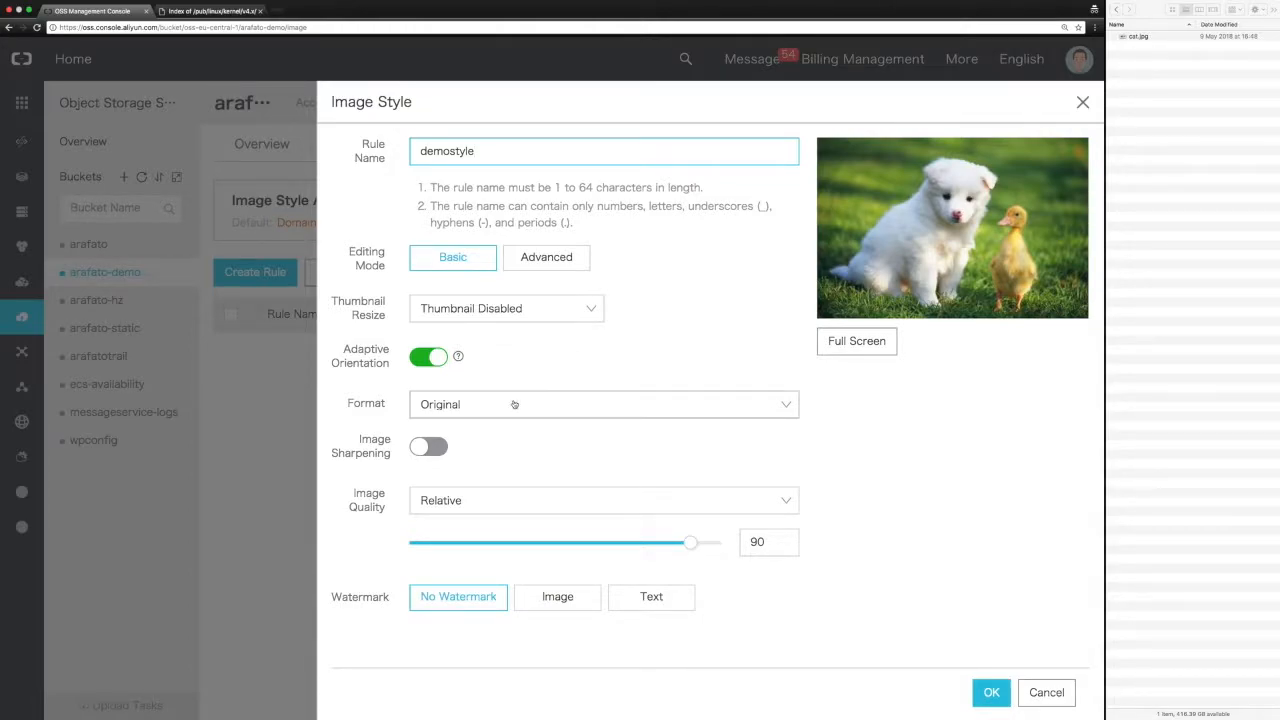
{"action": "left_click", "coordinate": [603, 404]}
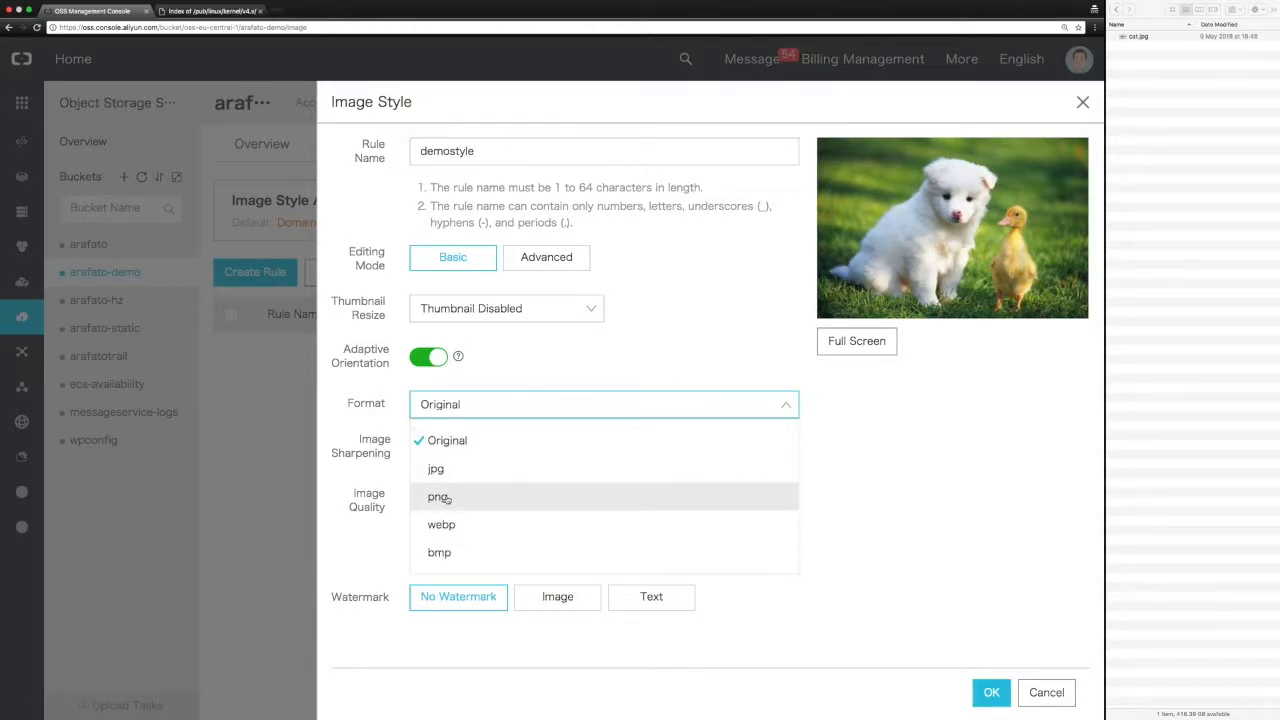
{"action": "left_click", "coordinate": [438, 497]}
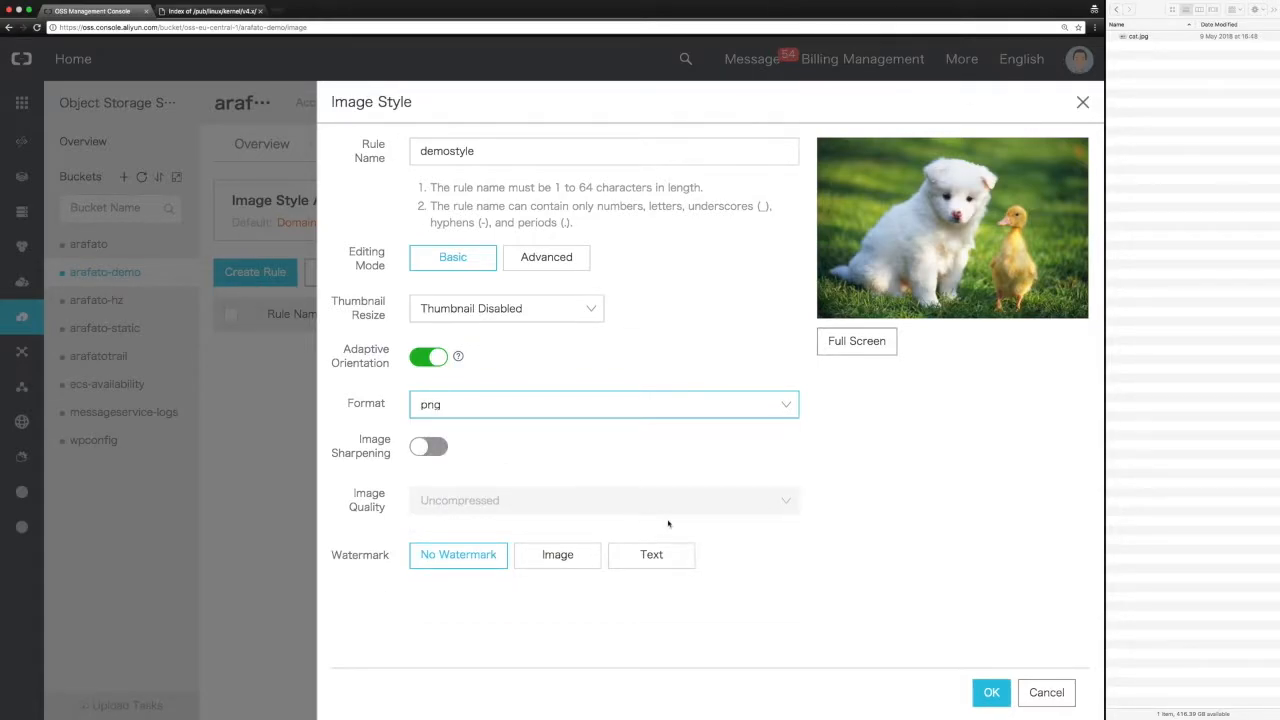
{"action": "left_click", "coordinate": [651, 555]}
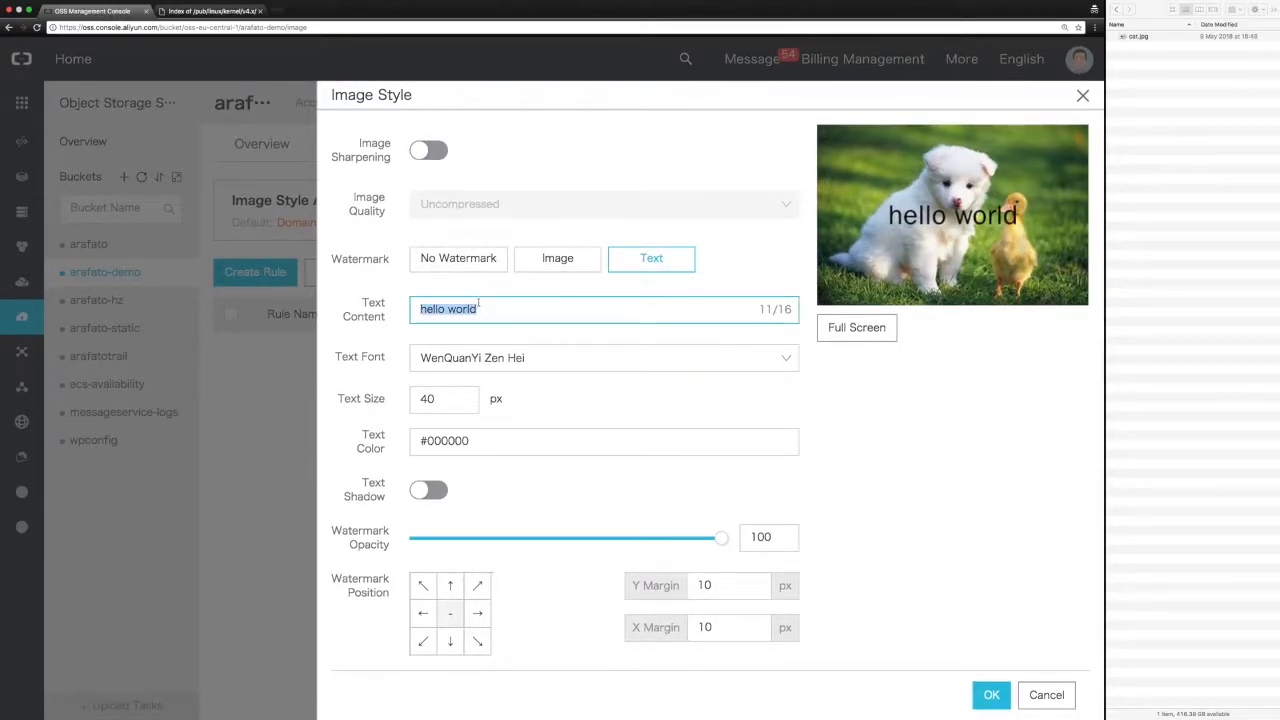
{"action": "type", "text": "Demo"}
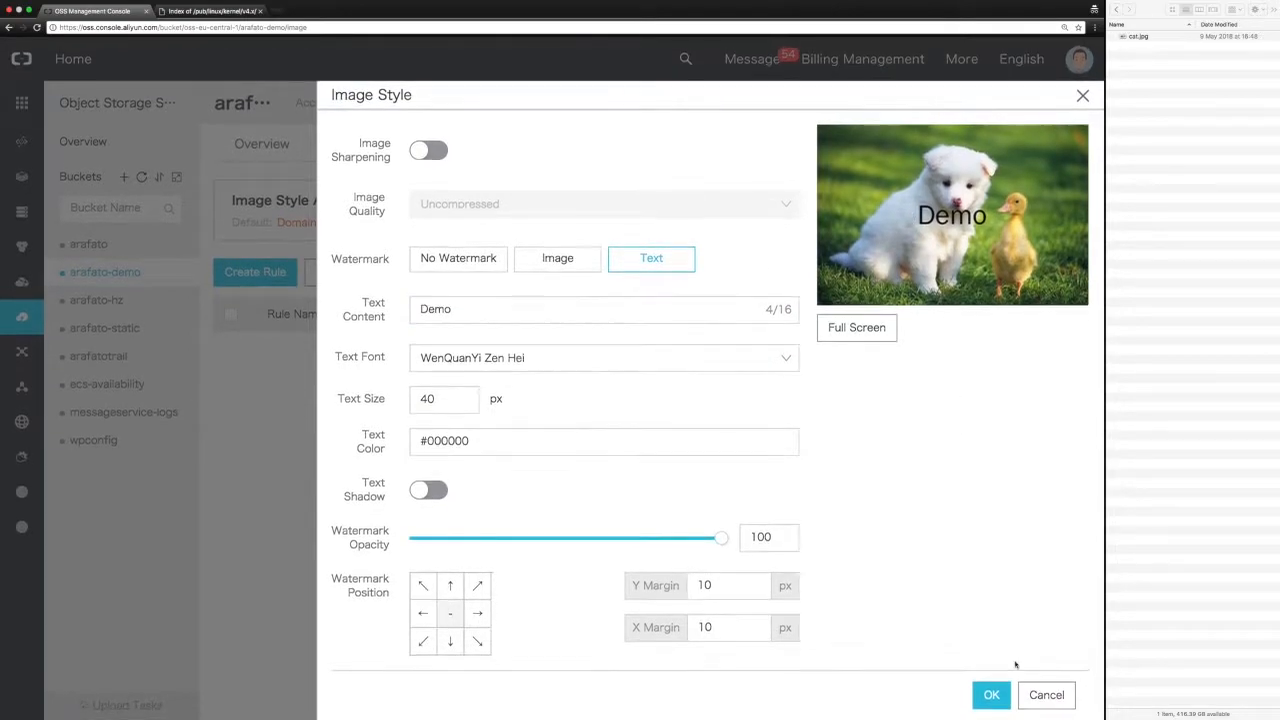
{"action": "left_click", "coordinate": [991, 695]}
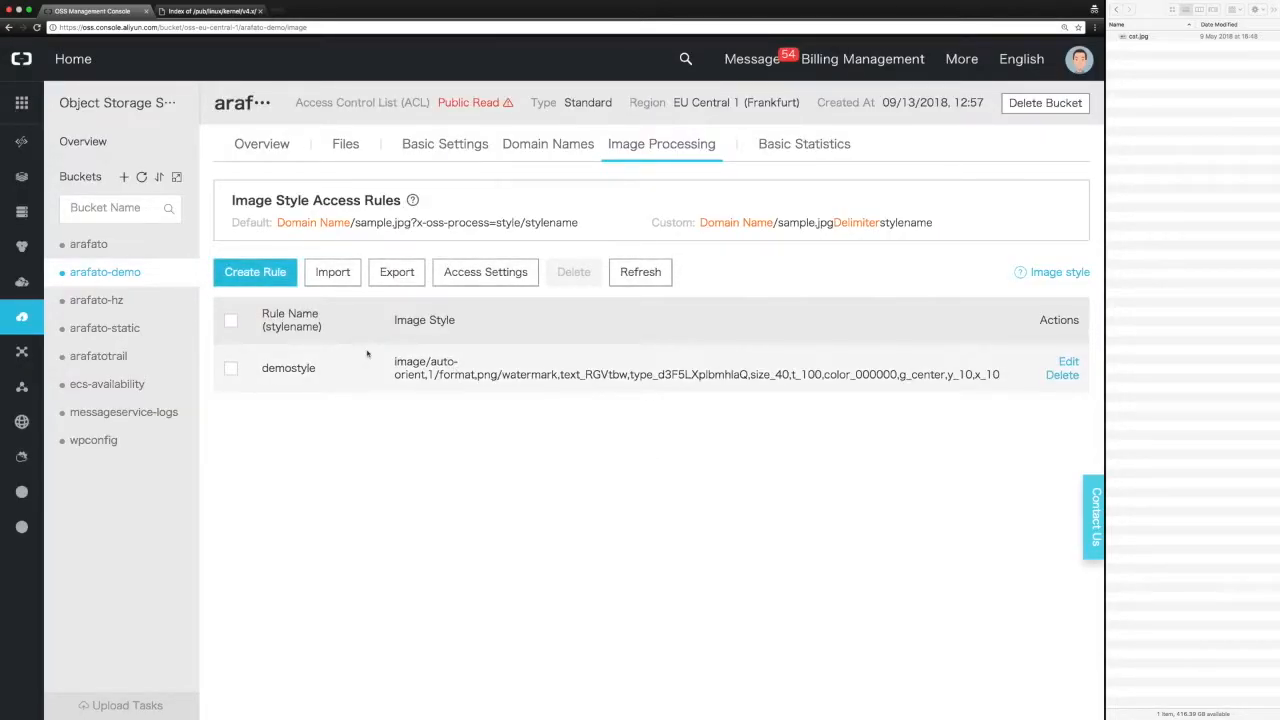
Preview cat.jpg with the demostyle image style and open its URL in a new tab
{"action": "left_click", "coordinate": [345, 143]}
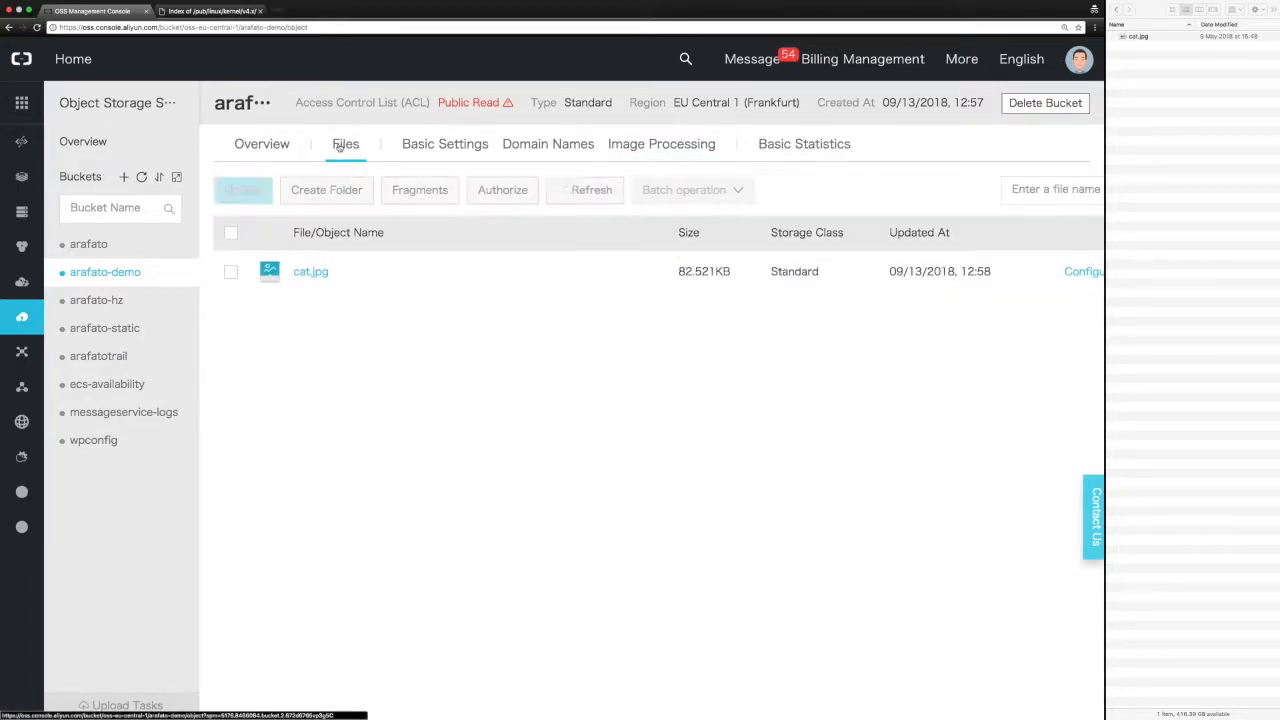
{"action": "left_click", "coordinate": [310, 271]}
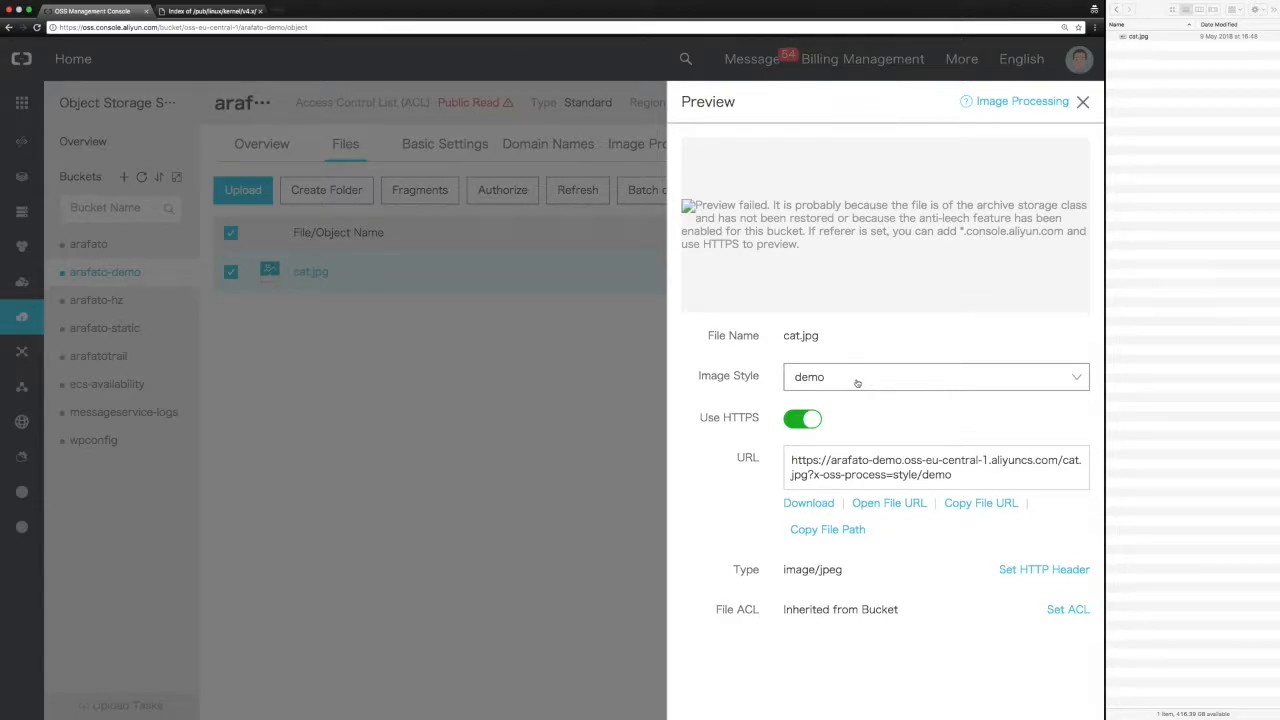
{"action": "left_click", "coordinate": [935, 377]}
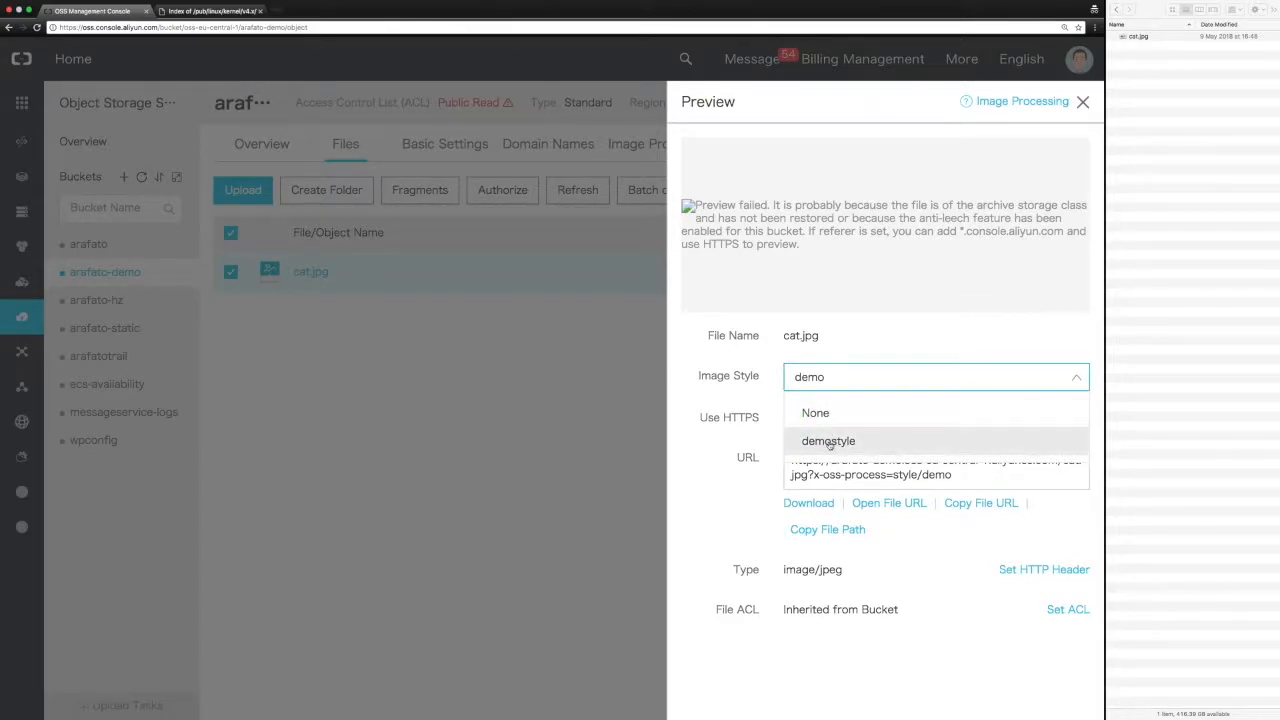
{"action": "left_click", "coordinate": [828, 441]}
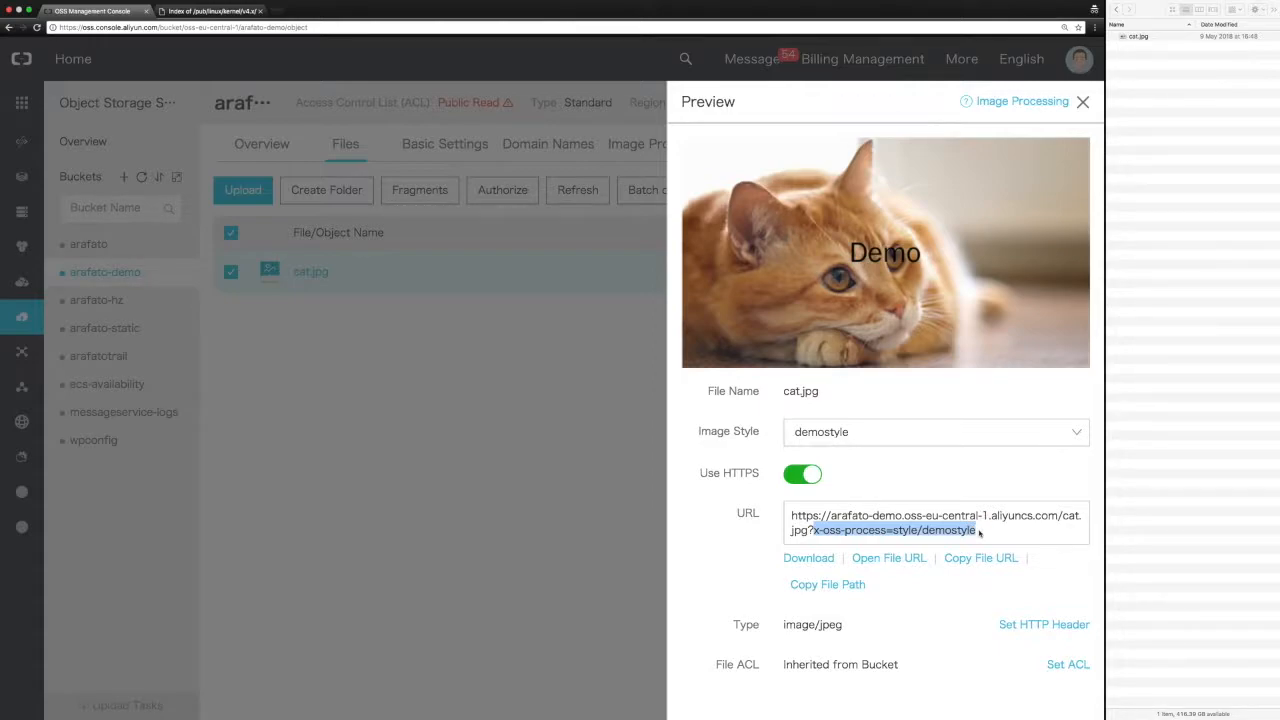
{"action": "left_click", "coordinate": [980, 557]}
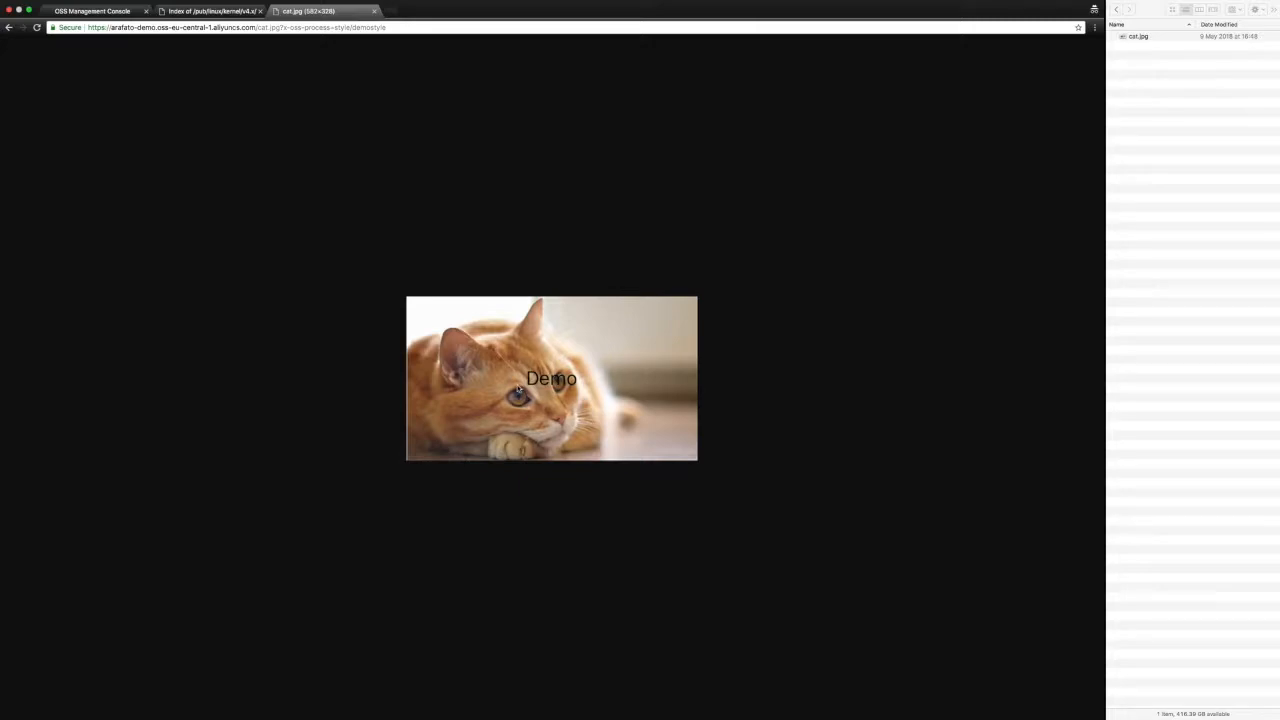
Check the watermarked image would save as PNG, then cancel and return to the console
{"action": "right_click", "coordinate": [530, 380]}
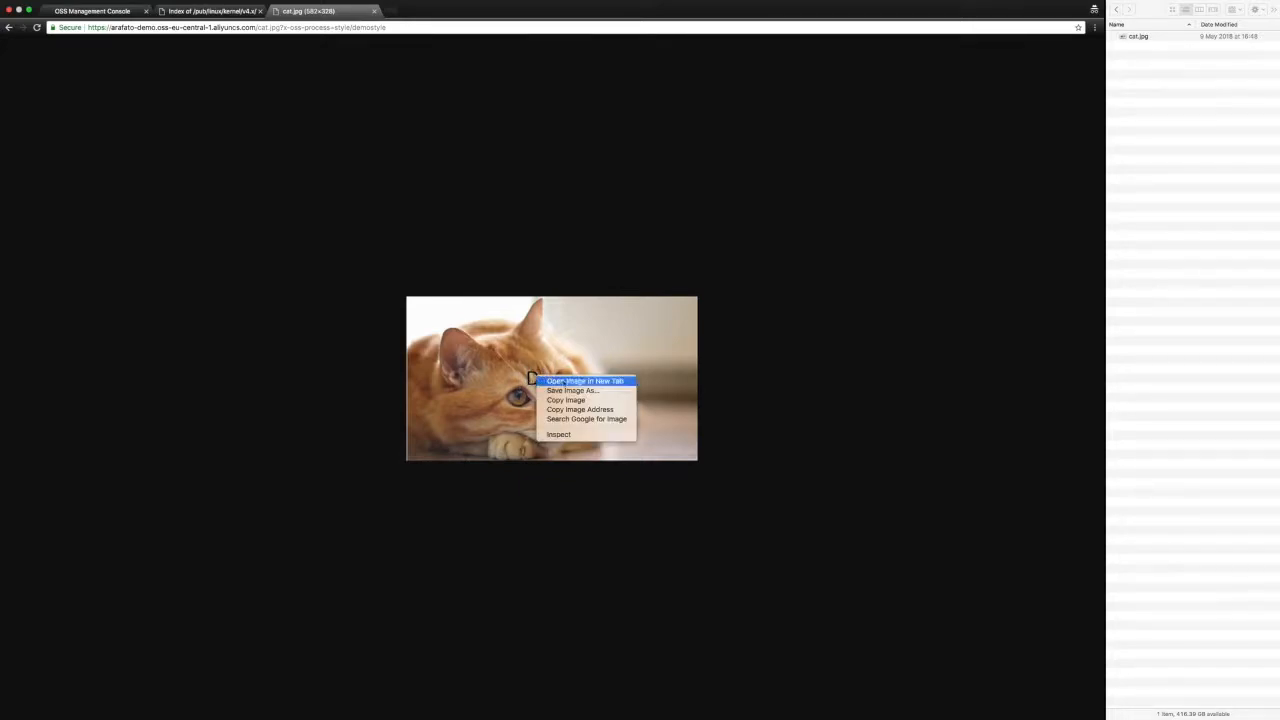
{"action": "left_click", "coordinate": [573, 390]}
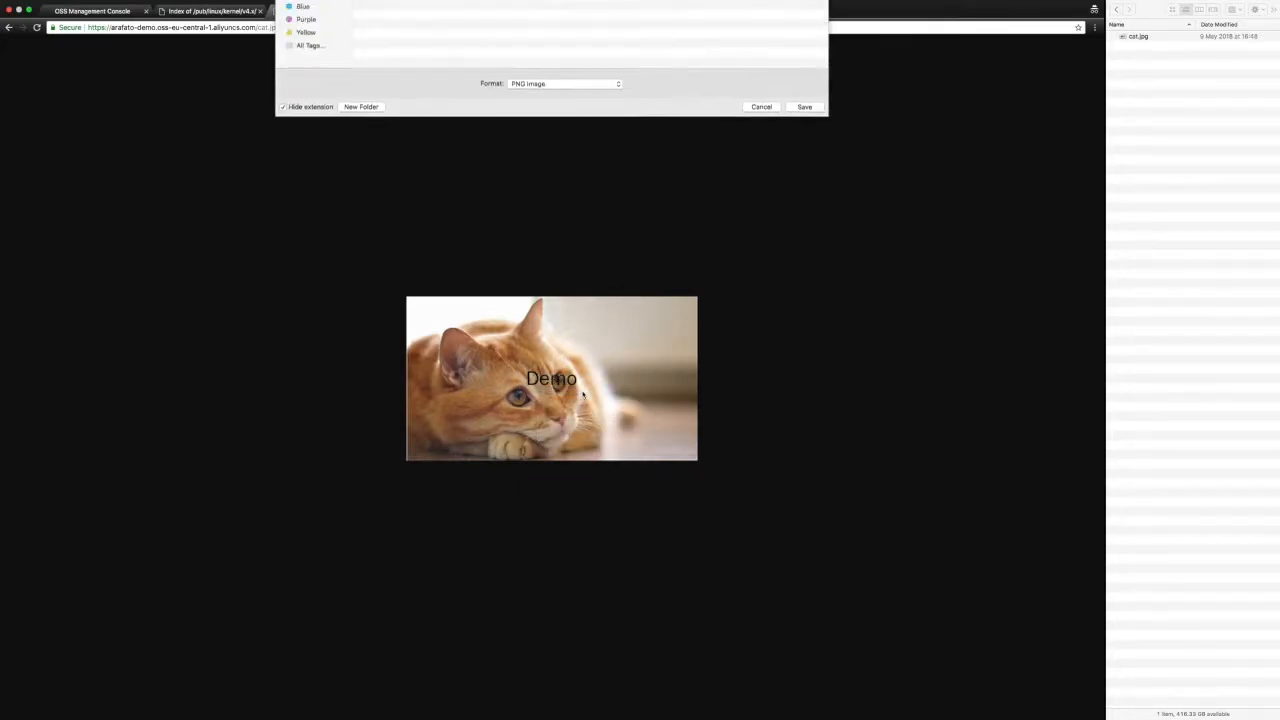
{"action": "left_click", "coordinate": [630, 13]}
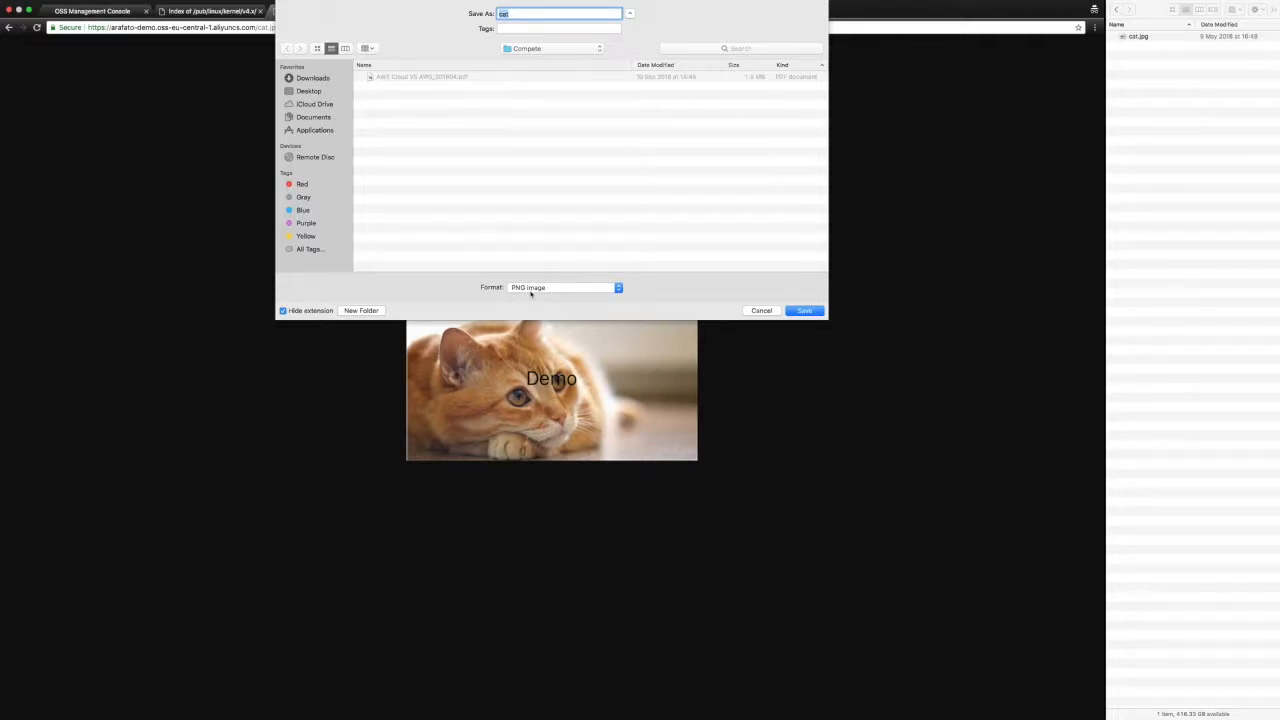
{"action": "left_click", "coordinate": [761, 310]}
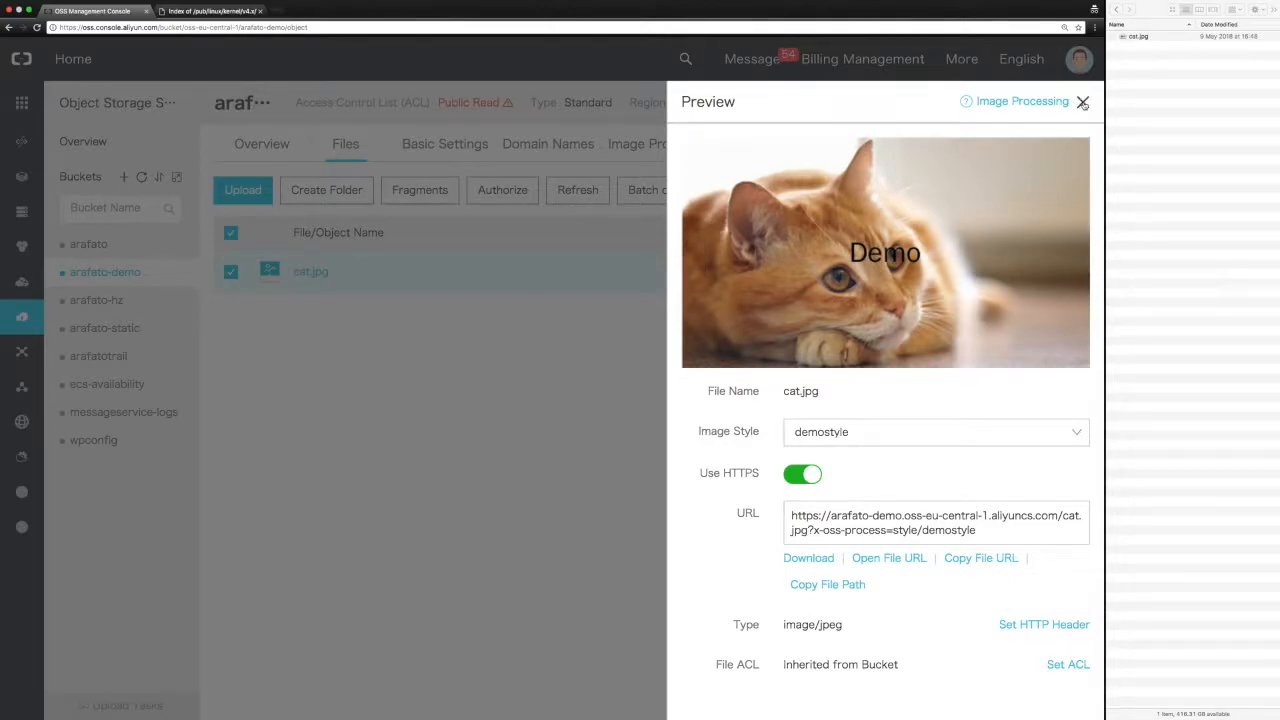
Close the preview and open arafato-static's Basic Settings with its index.html/error.html static pages
{"action": "left_click", "coordinate": [1082, 102]}
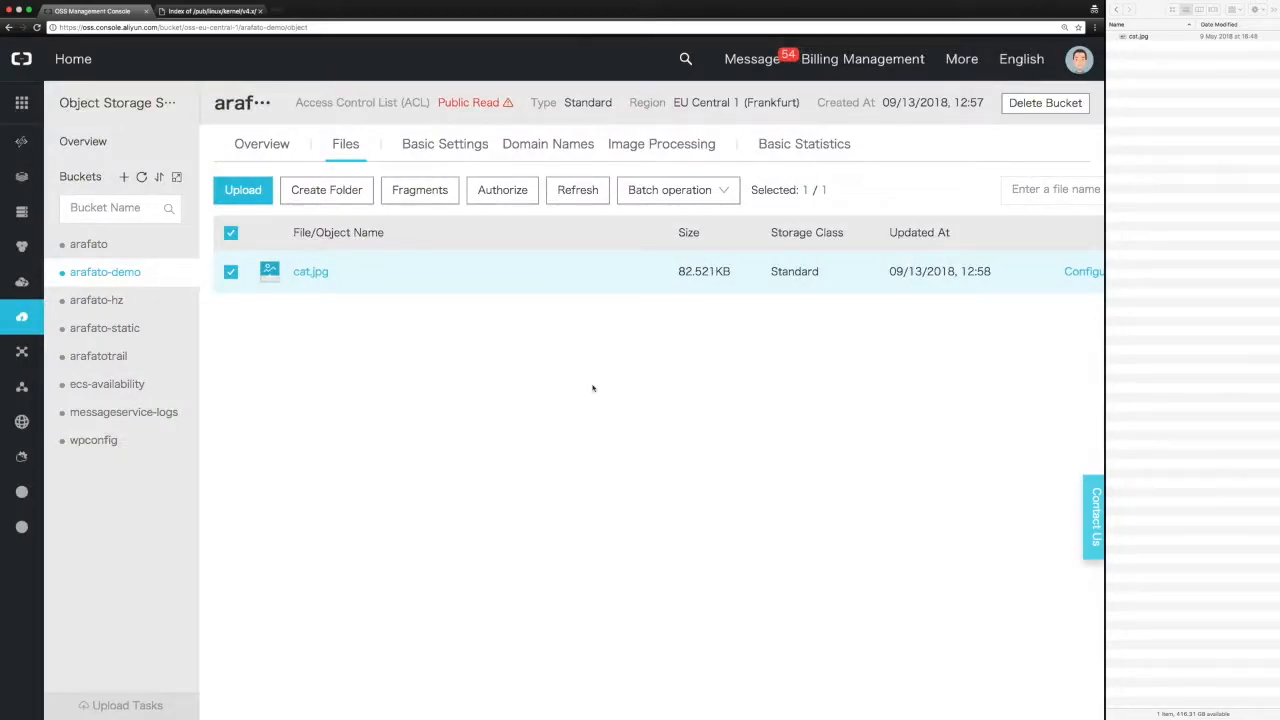
{"action": "mouse_move", "coordinate": [311, 141]}
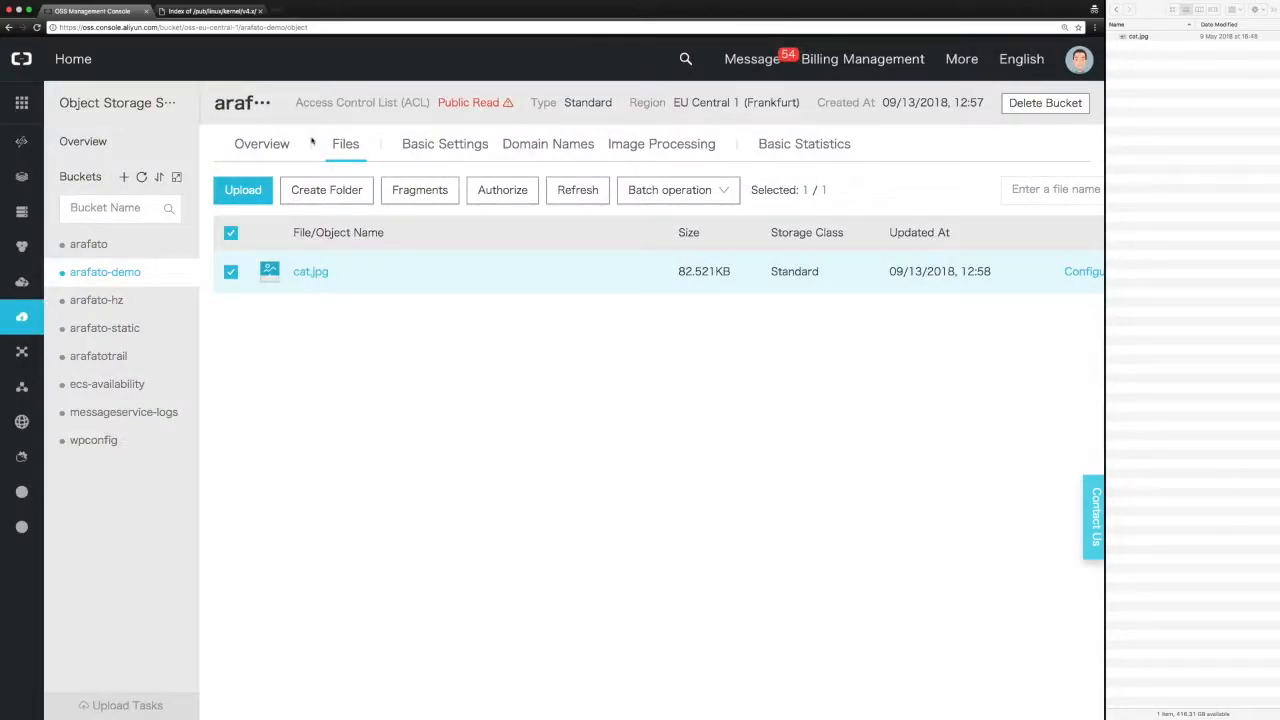
{"action": "left_click", "coordinate": [104, 328]}
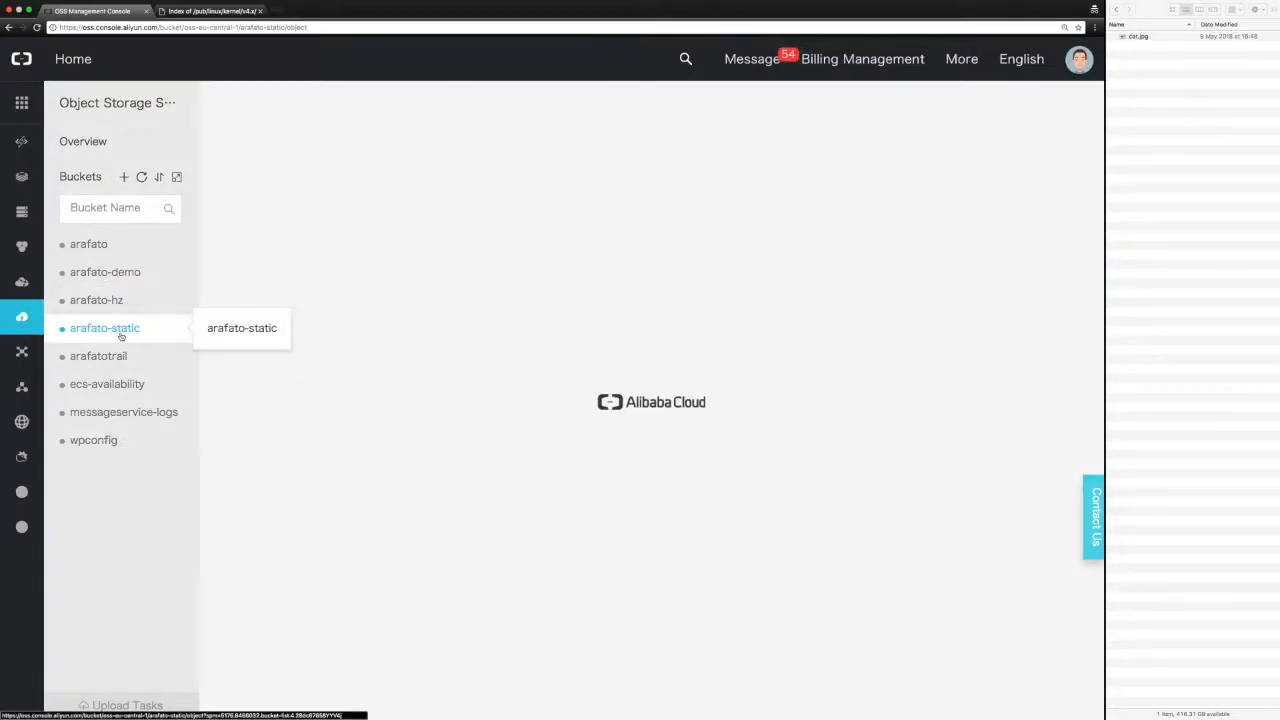
{"action": "mouse_move", "coordinate": [447, 464]}
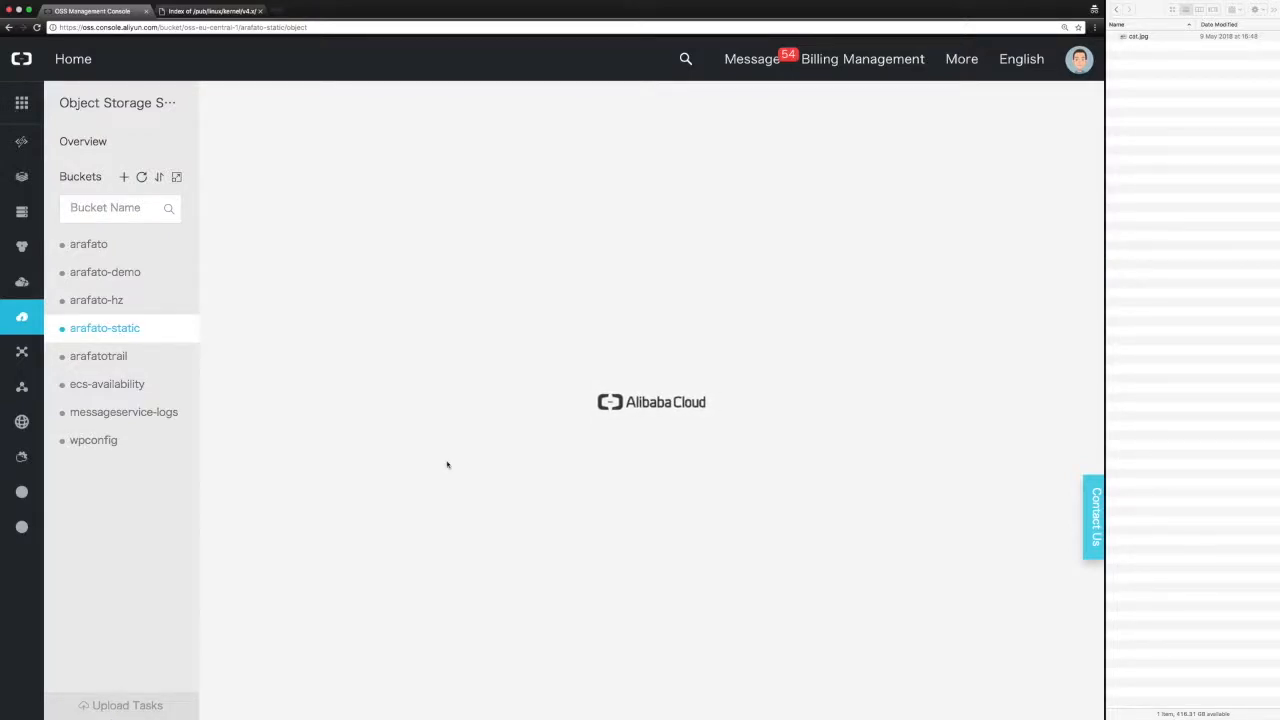
{"action": "left_click", "coordinate": [104, 328]}
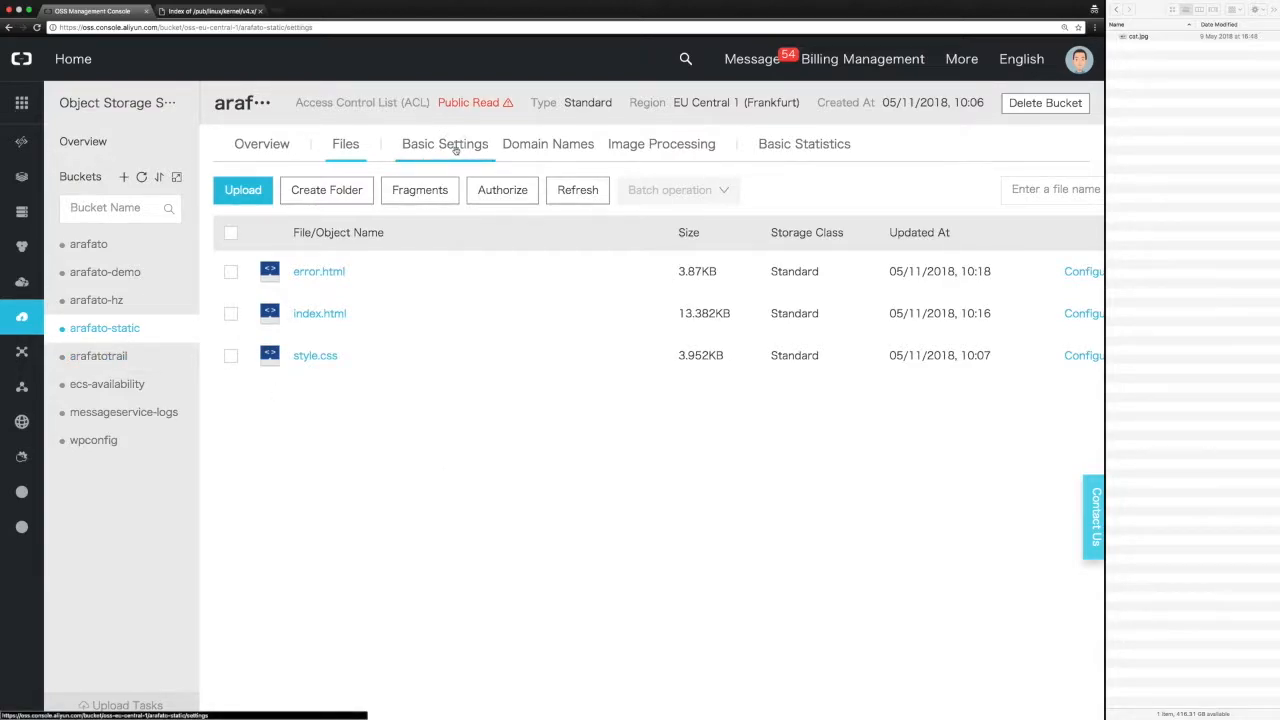
{"action": "left_click", "coordinate": [445, 143]}
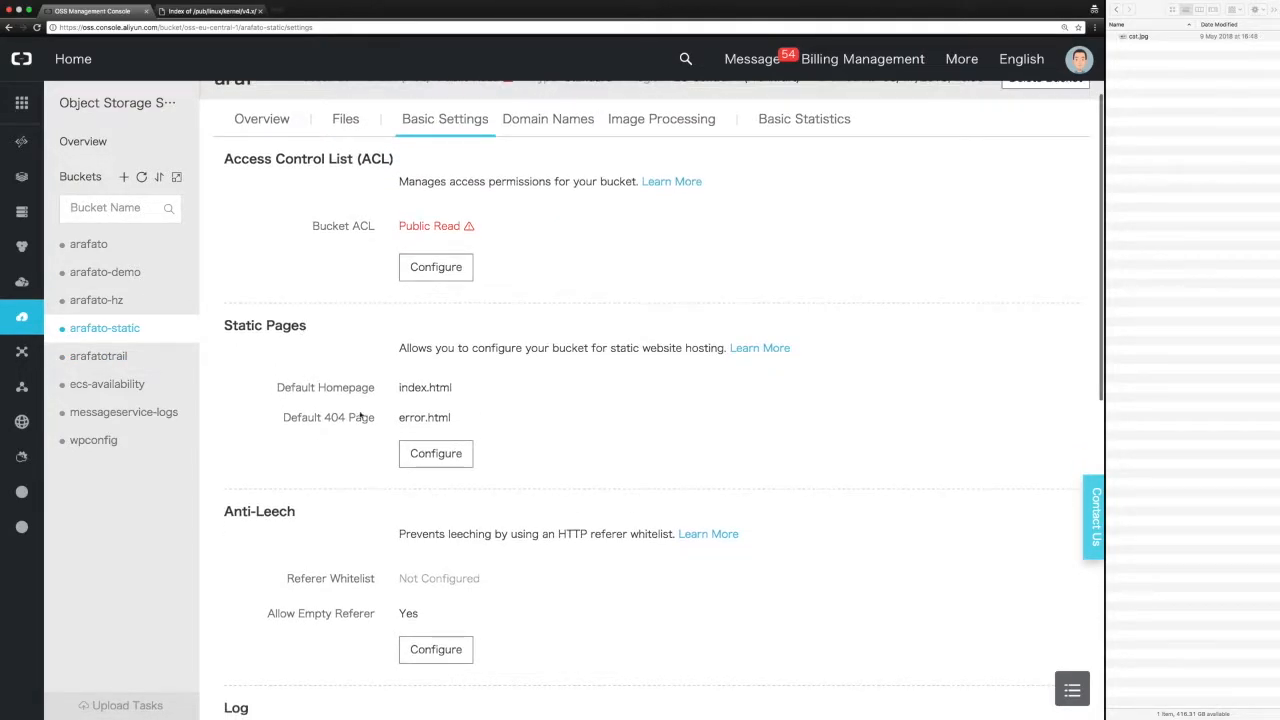
{"action": "mouse_move", "coordinate": [307, 385]}
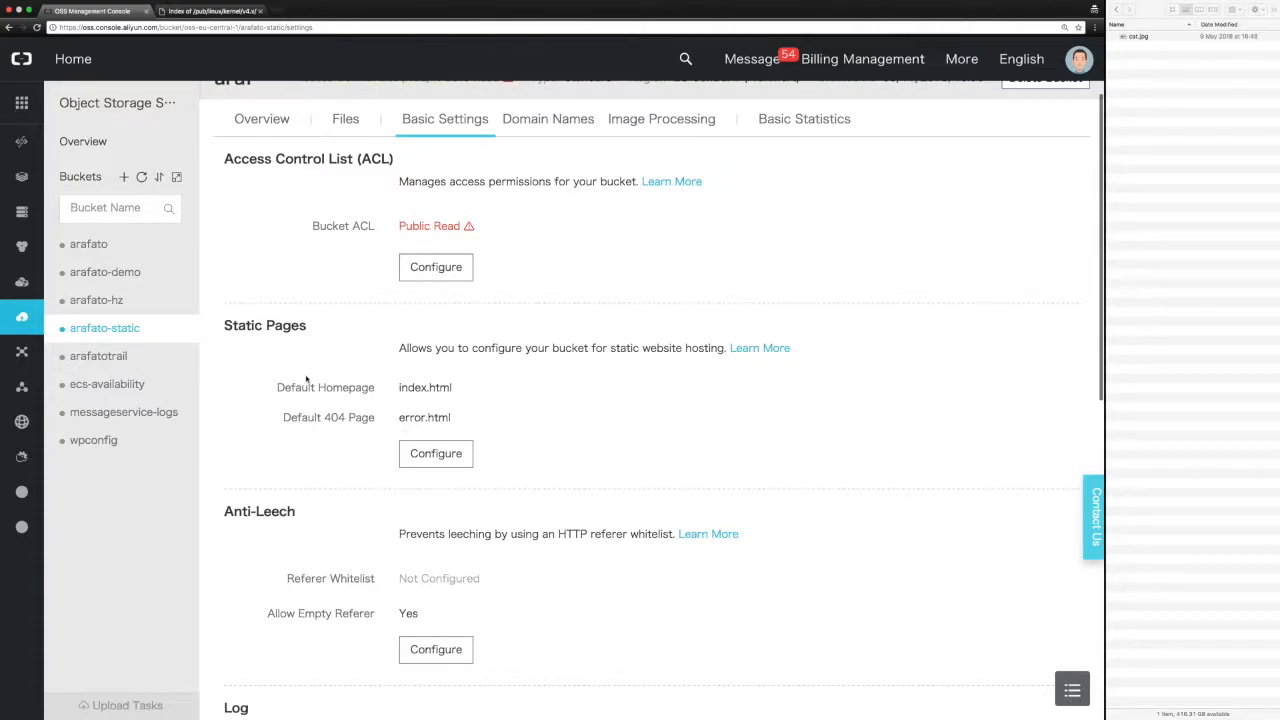
{"action": "mouse_move", "coordinate": [305, 385]}
{"action": "type", "text": "arafato-static.oss-eu-central-1.aliyuncs.com/khsdkjsd"}
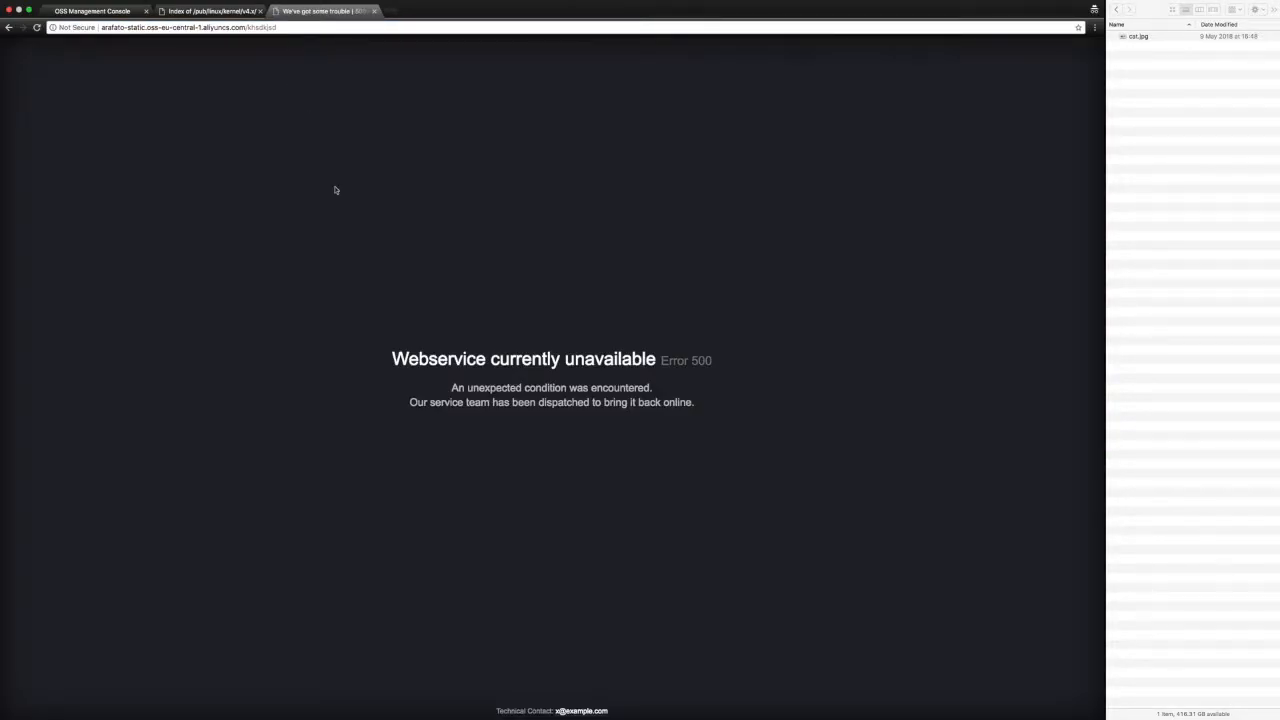
{"action": "mouse_move", "coordinate": [712, 478]}
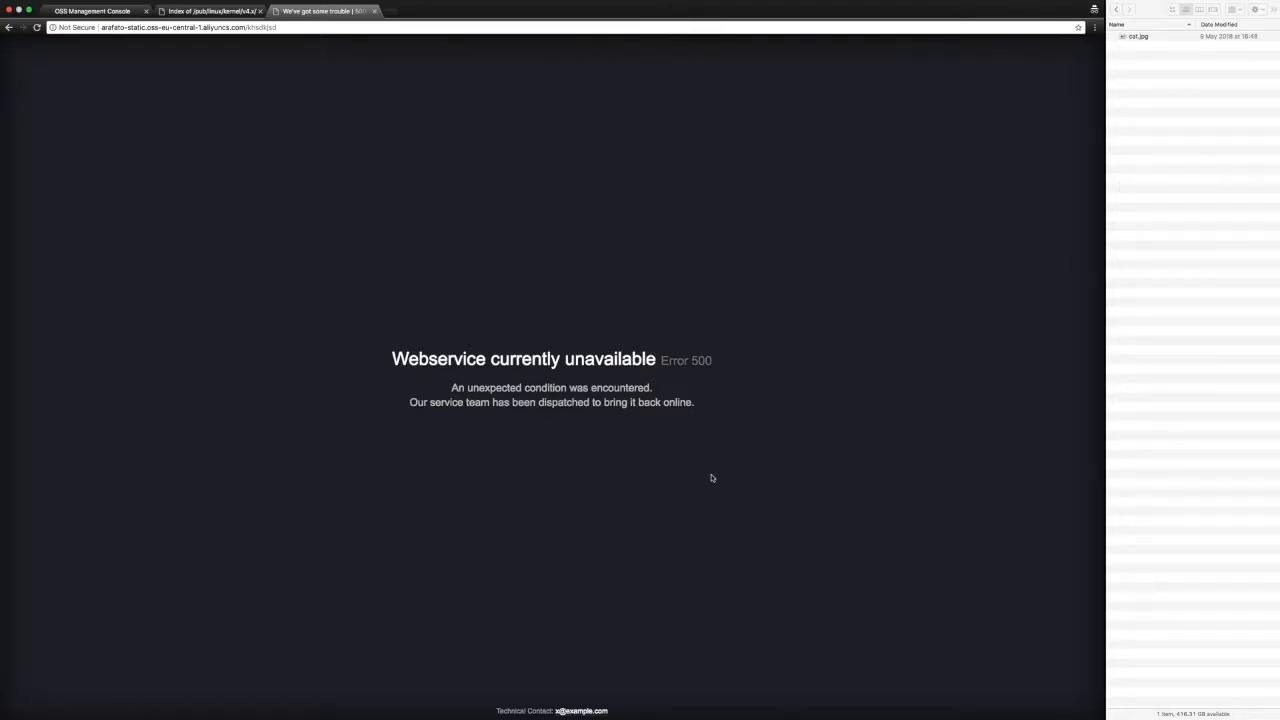
Return to the console, open arafato-demo's Basic Settings, and scroll to Back-to-Origin
{"action": "left_click", "coordinate": [210, 11]}
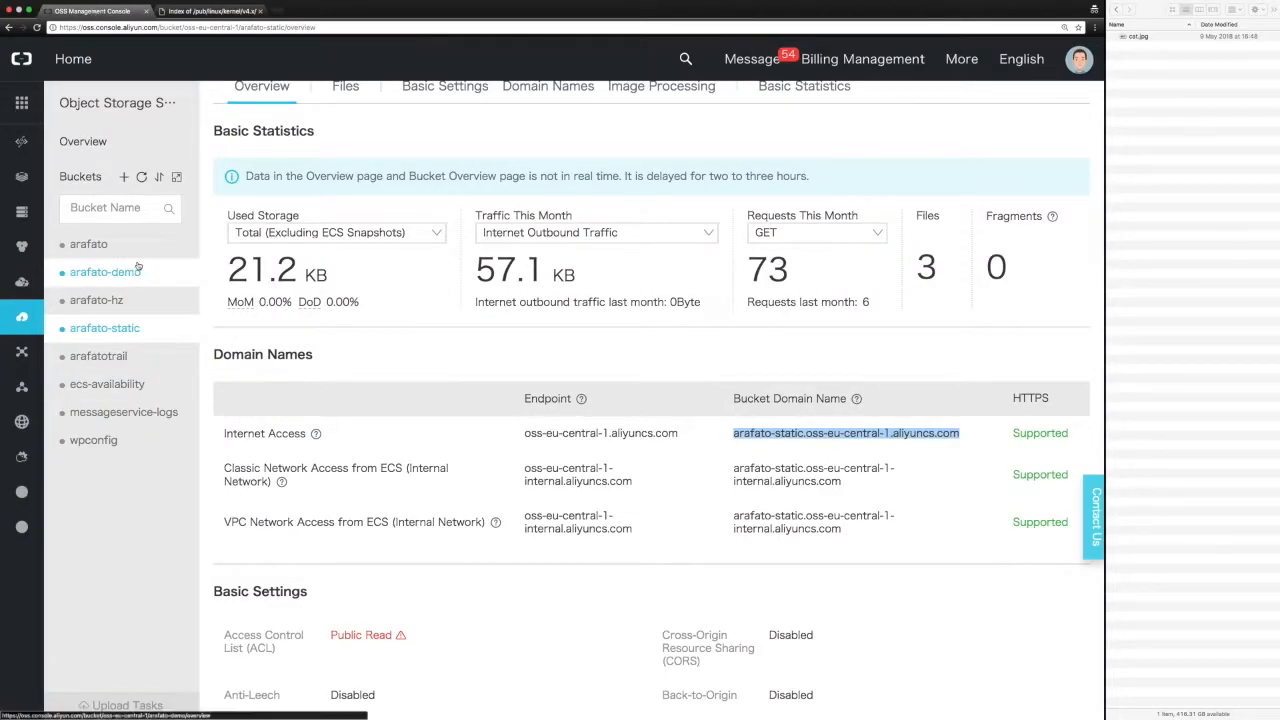
{"action": "left_click", "coordinate": [105, 271]}
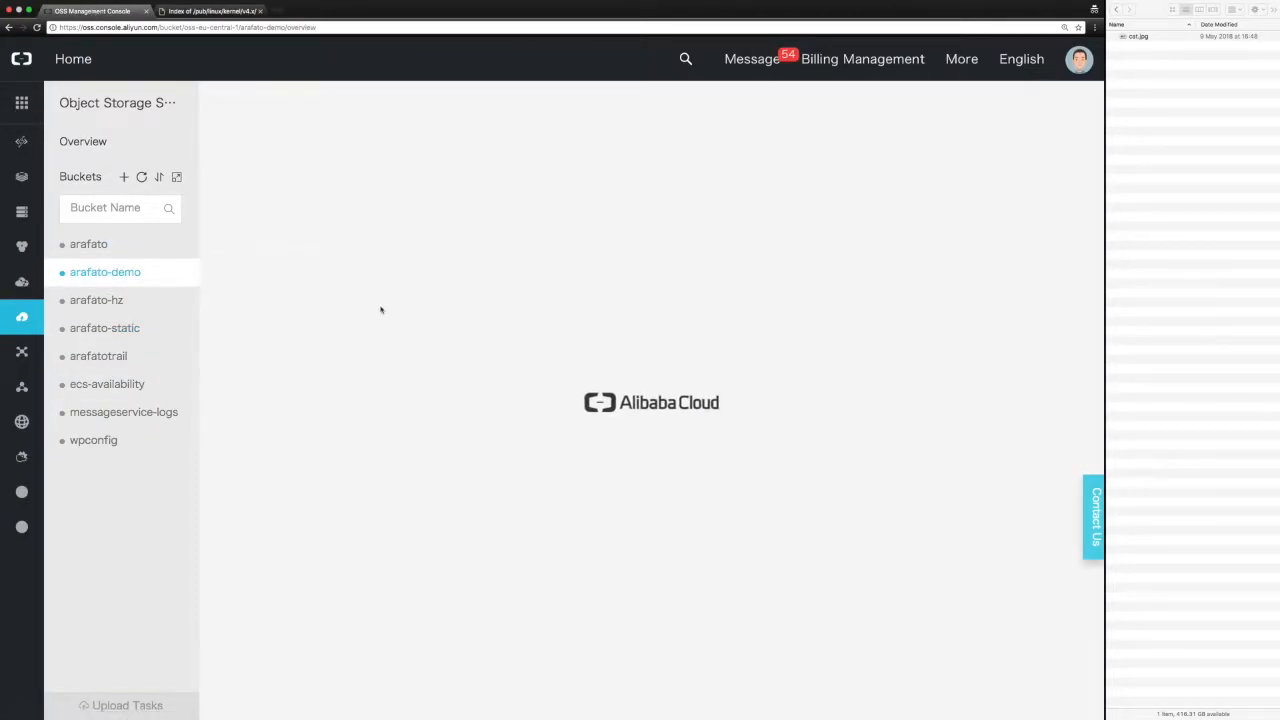
{"action": "left_click", "coordinate": [105, 271]}
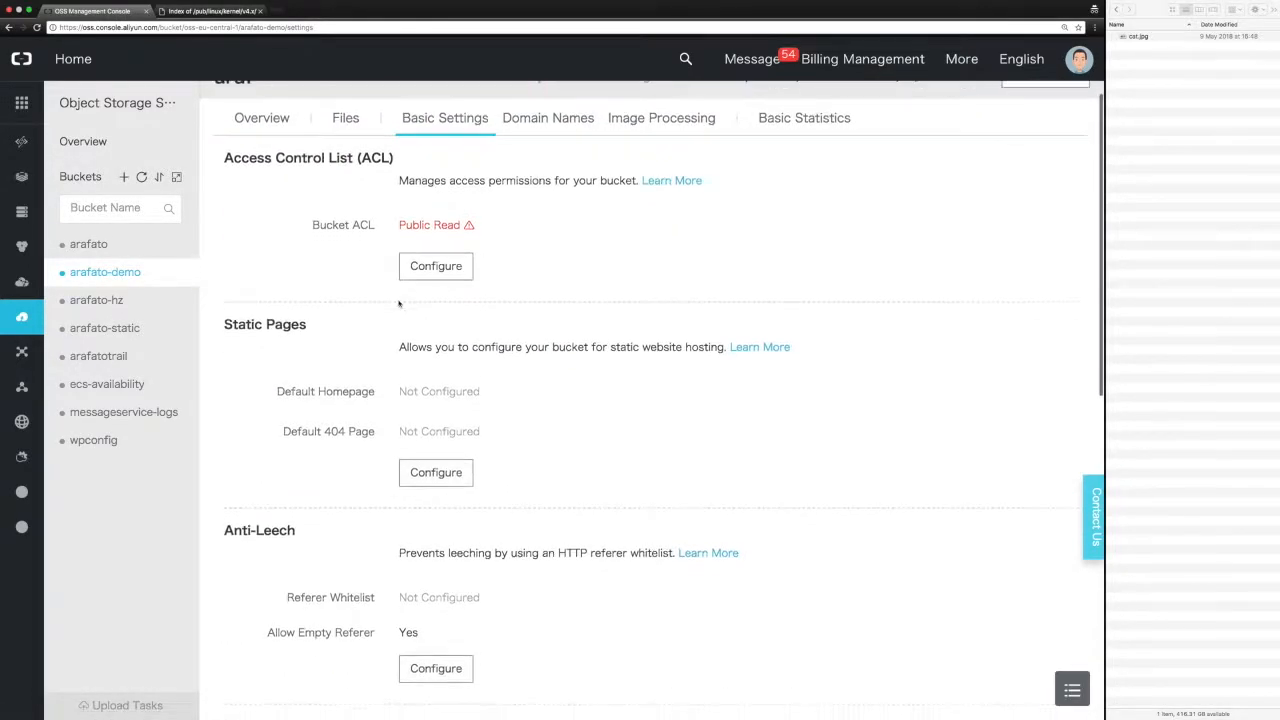
{"action": "scroll", "scroll_direction": "down", "scroll_amount": 3}
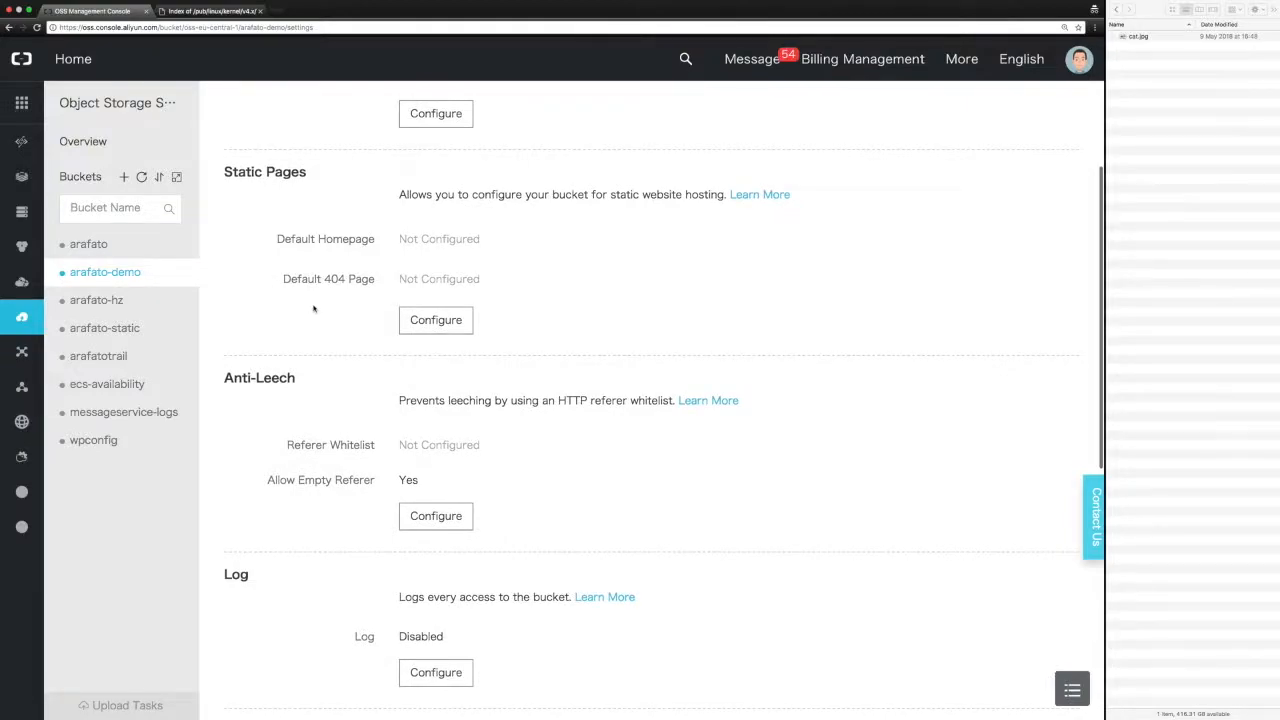
{"action": "mouse_move", "coordinate": [366, 450]}
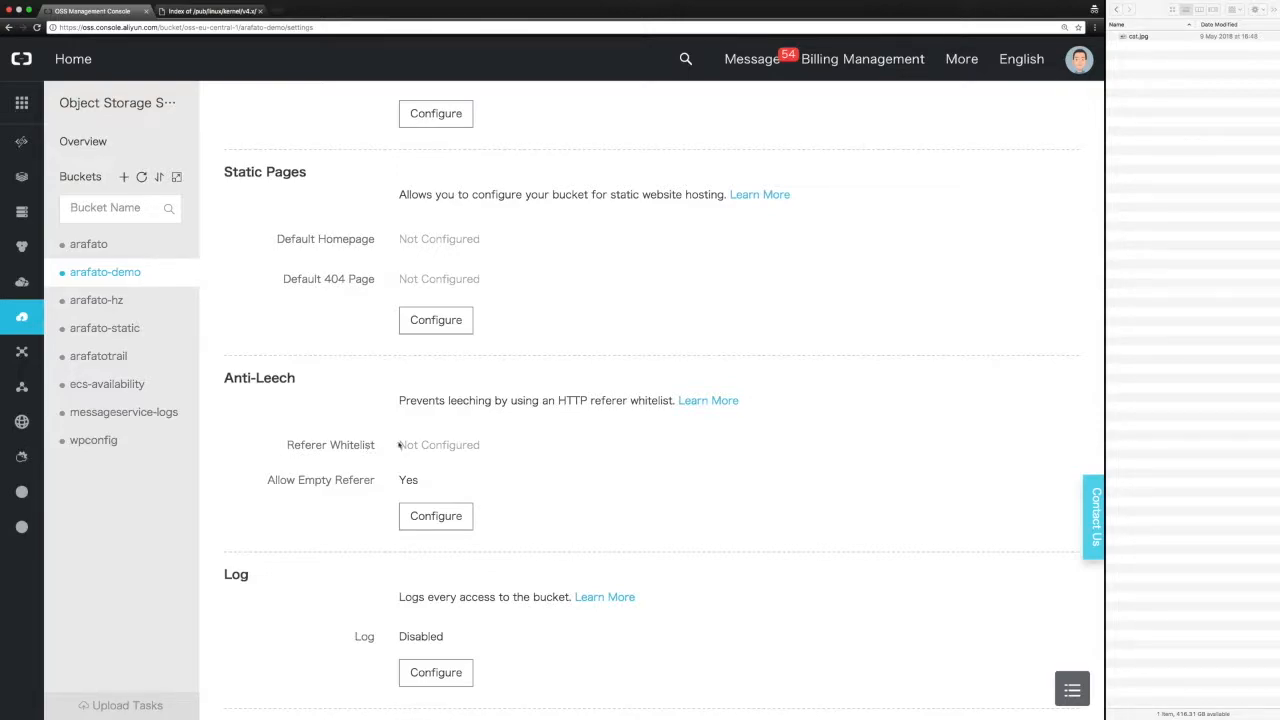
{"action": "mouse_move", "coordinate": [614, 481]}
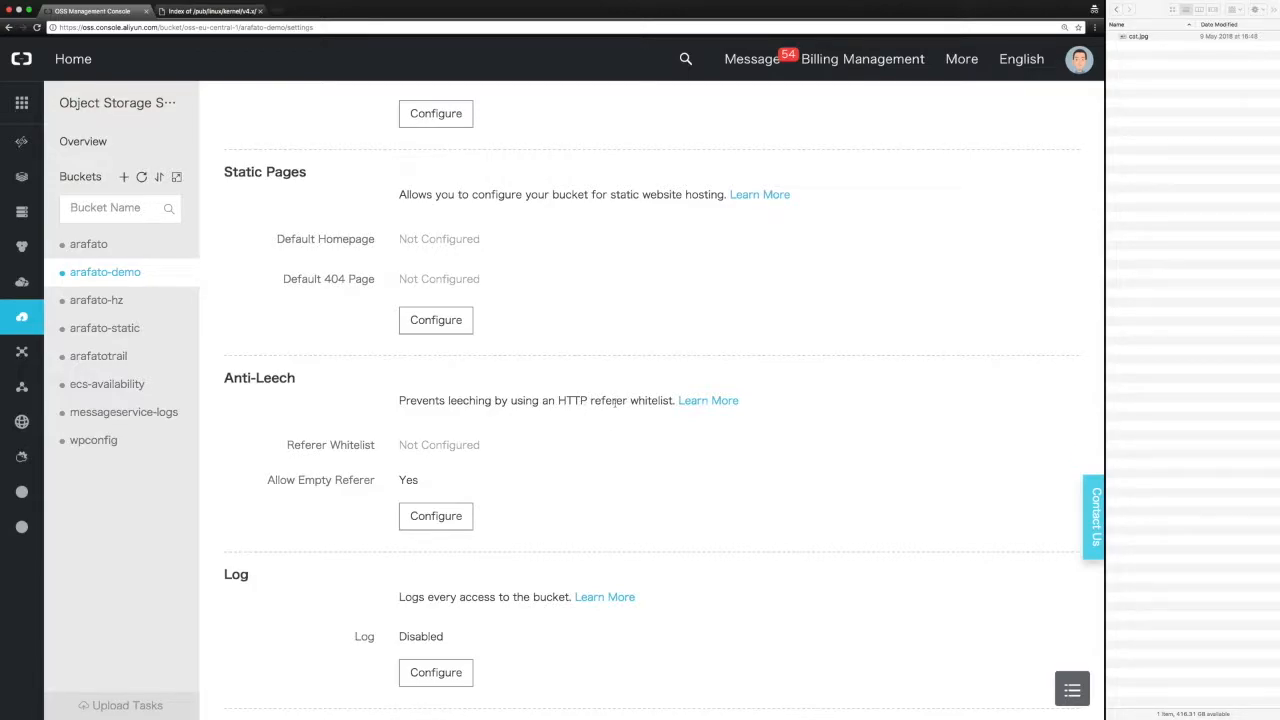
{"action": "scroll", "scroll_direction": "down", "scroll_amount": 3}
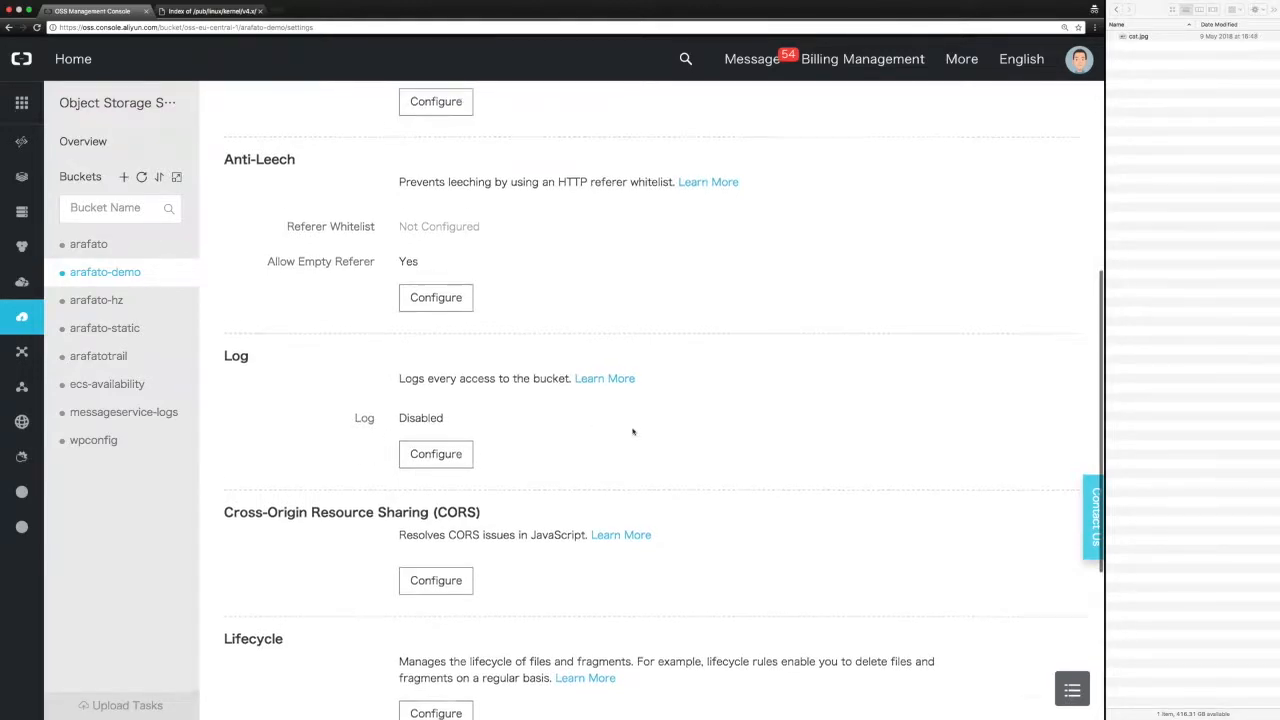
{"action": "scroll", "scroll_direction": "down", "scroll_amount": 3}
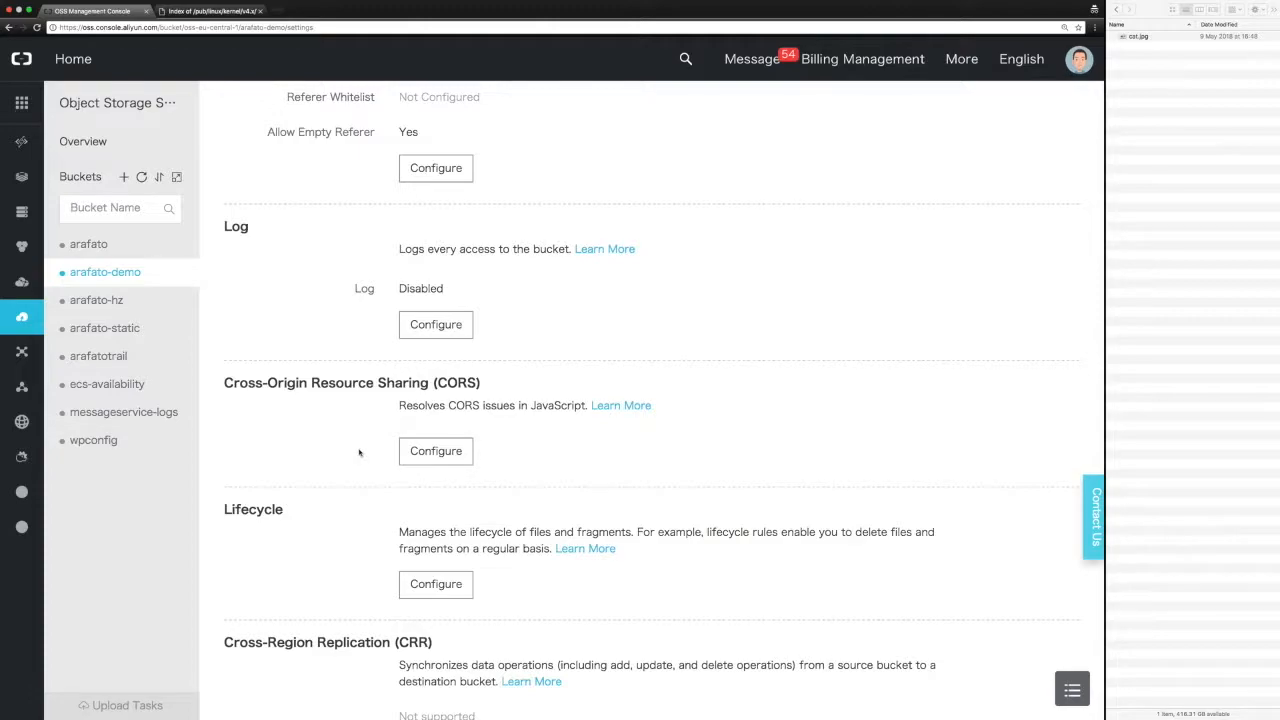
{"action": "mouse_move", "coordinate": [515, 465]}
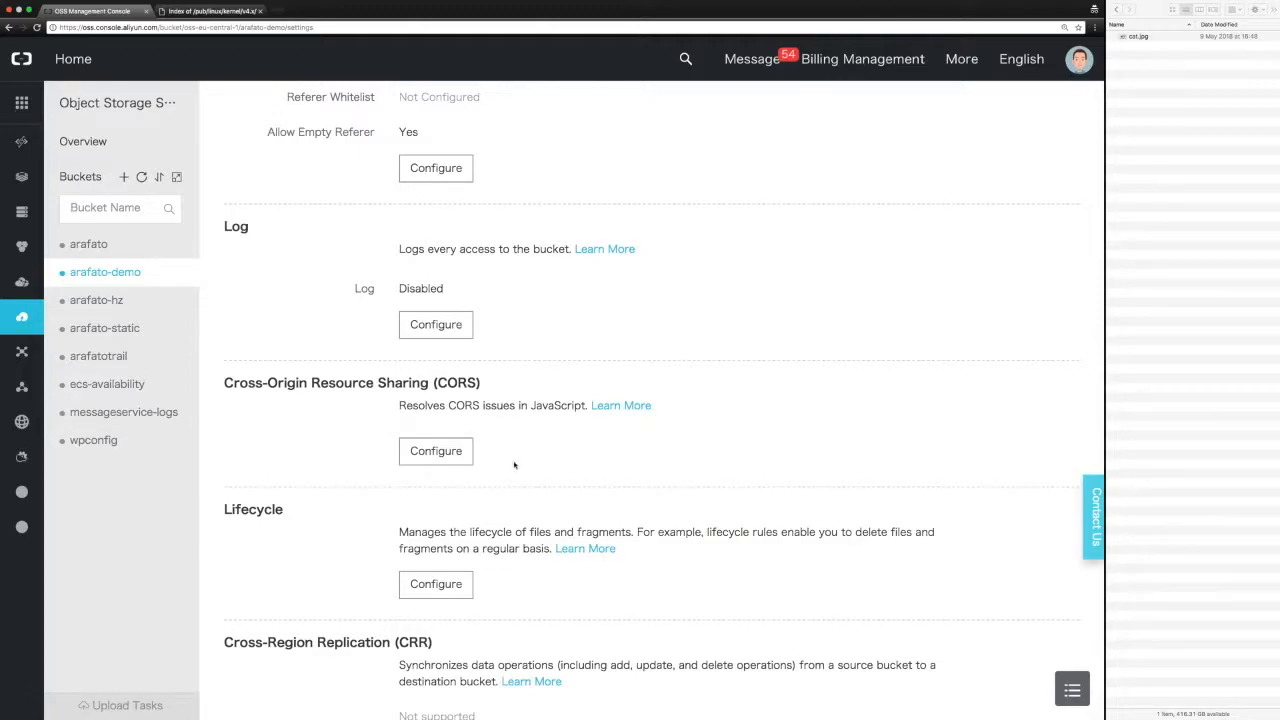
{"action": "mouse_move", "coordinate": [573, 427]}
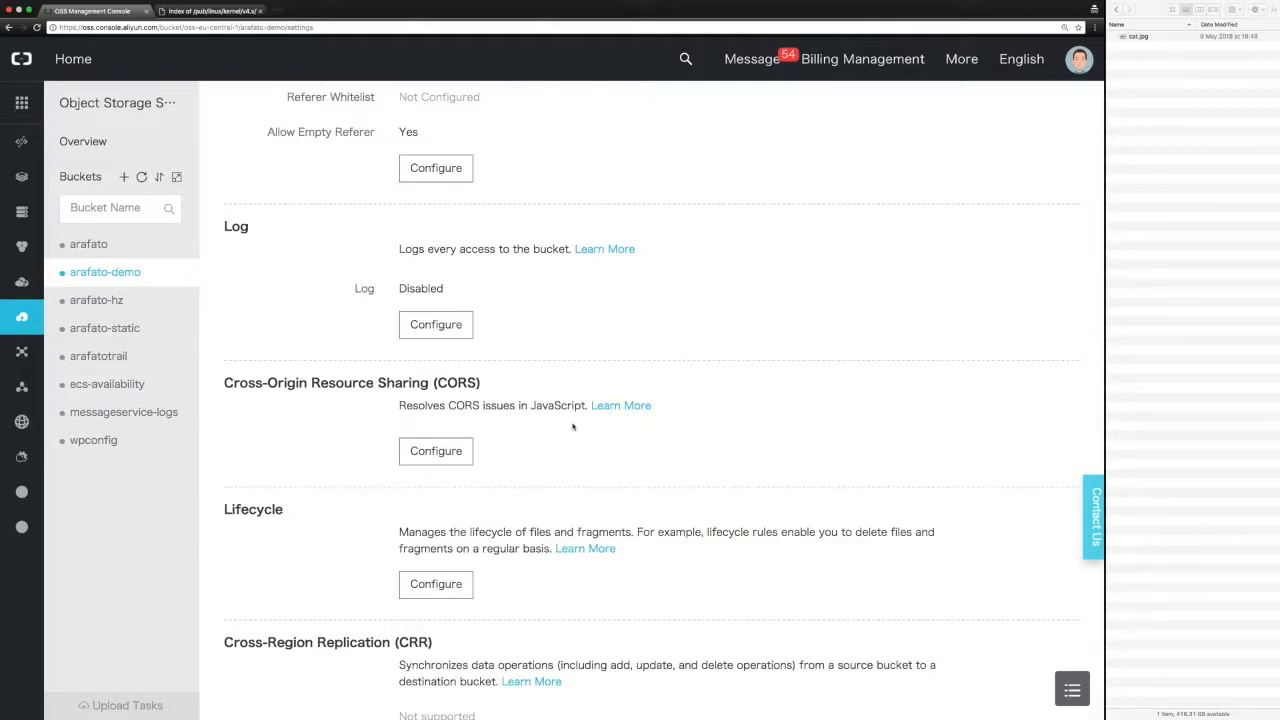
{"action": "scroll", "scroll_direction": "down", "scroll_amount": 3}
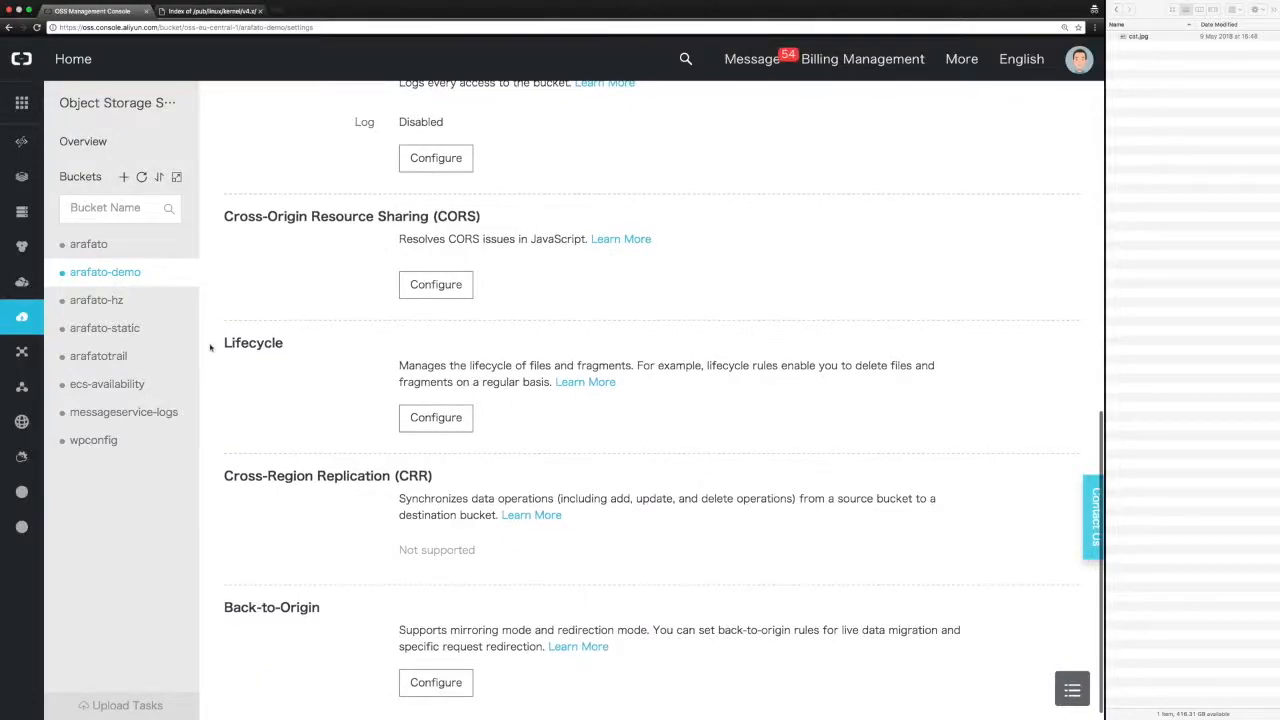
{"action": "mouse_move", "coordinate": [259, 382]}
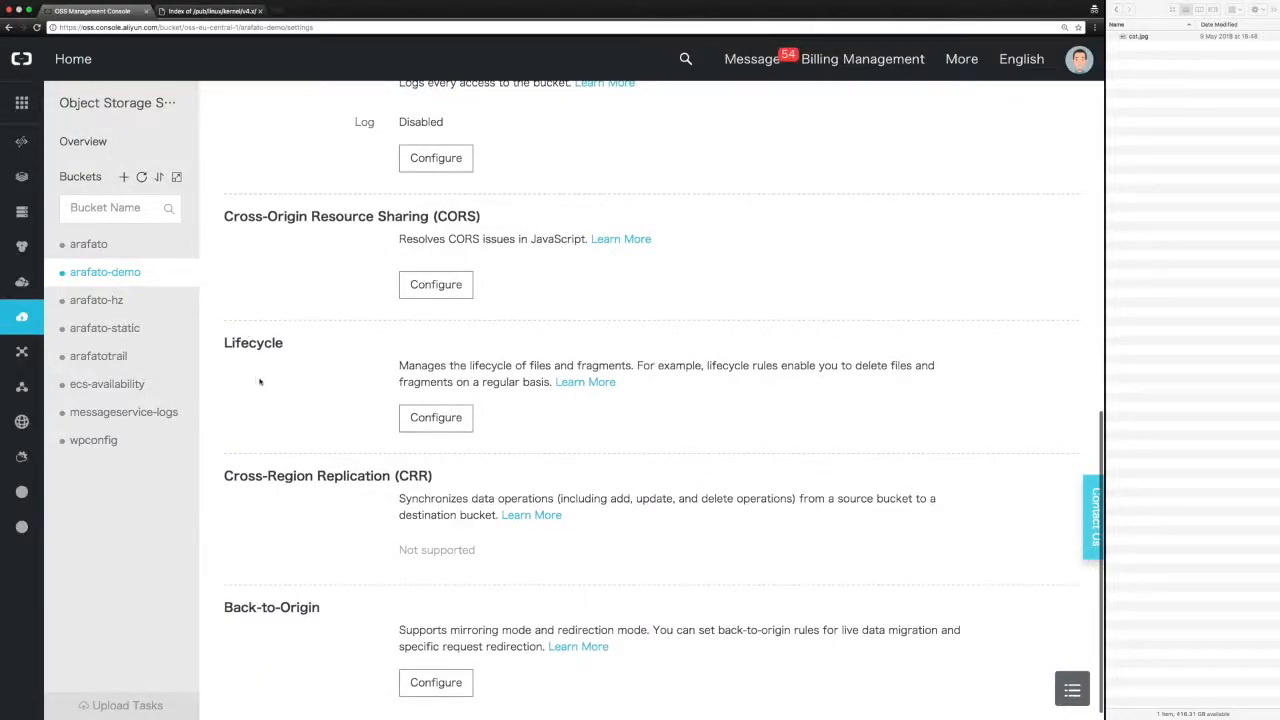
{"action": "scroll", "scroll_direction": "up", "scroll_amount": 3}
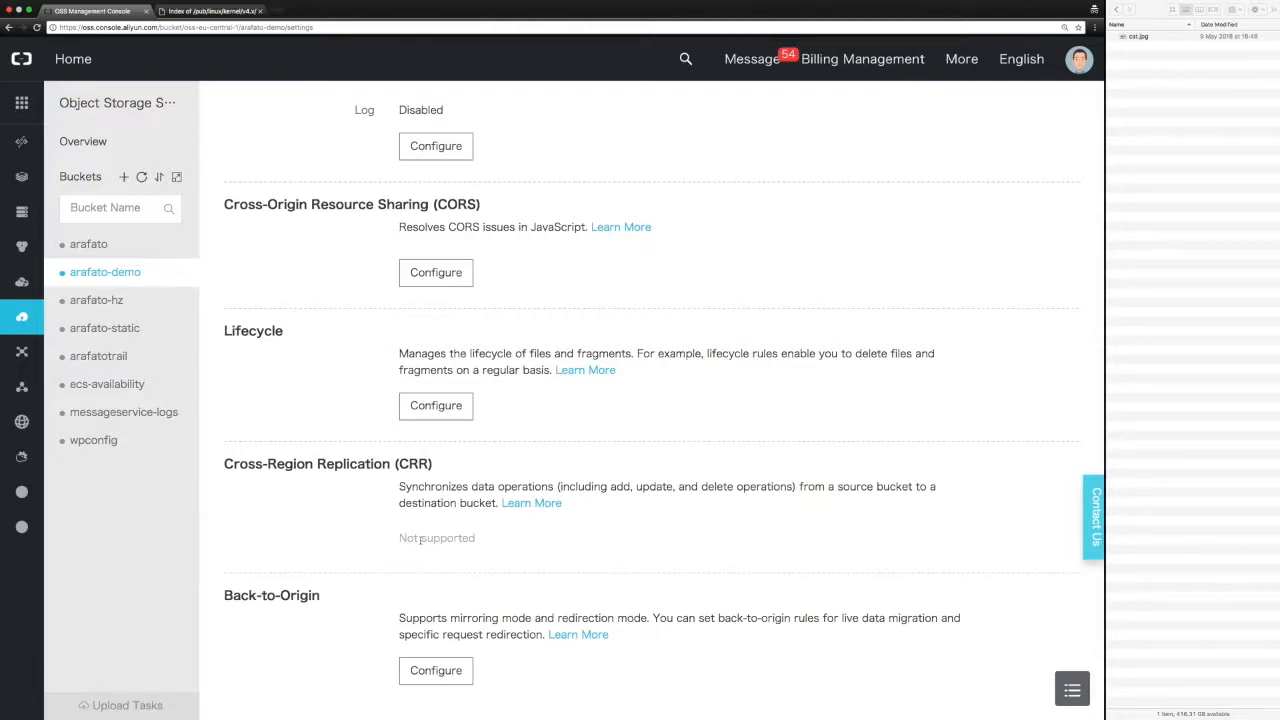
{"action": "mouse_move", "coordinate": [341, 541]}
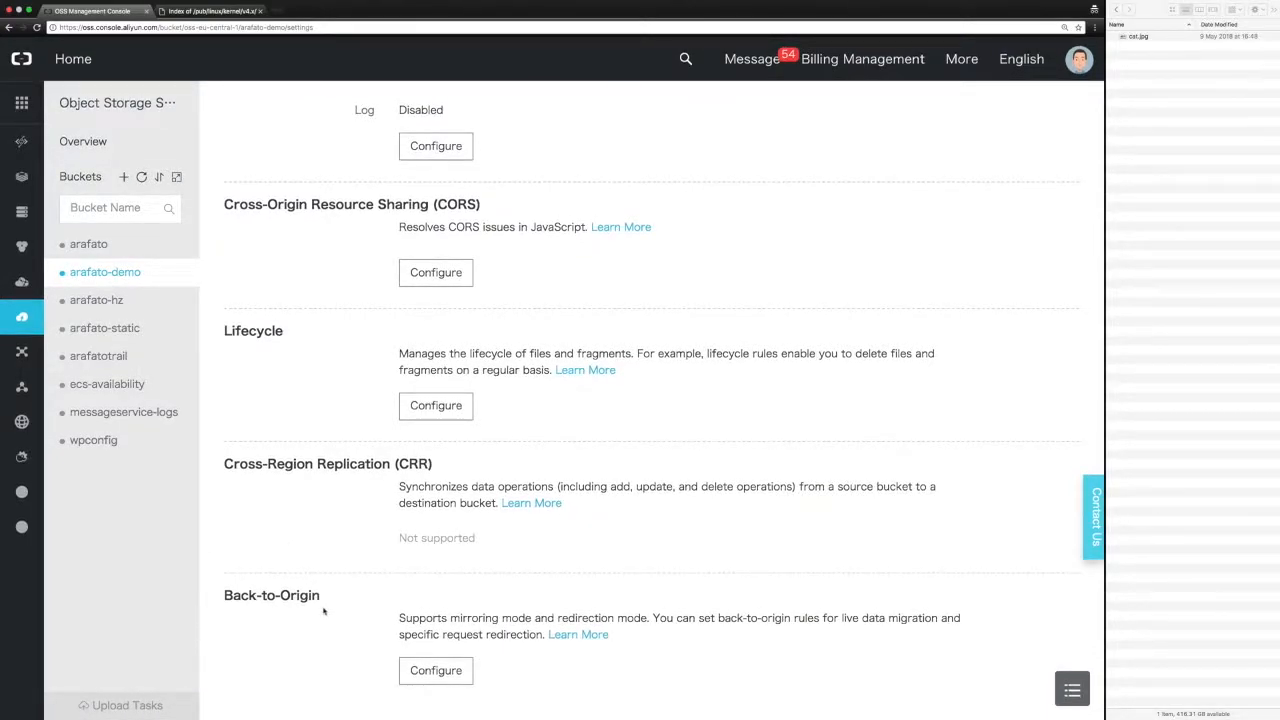
{"action": "mouse_move", "coordinate": [373, 630]}
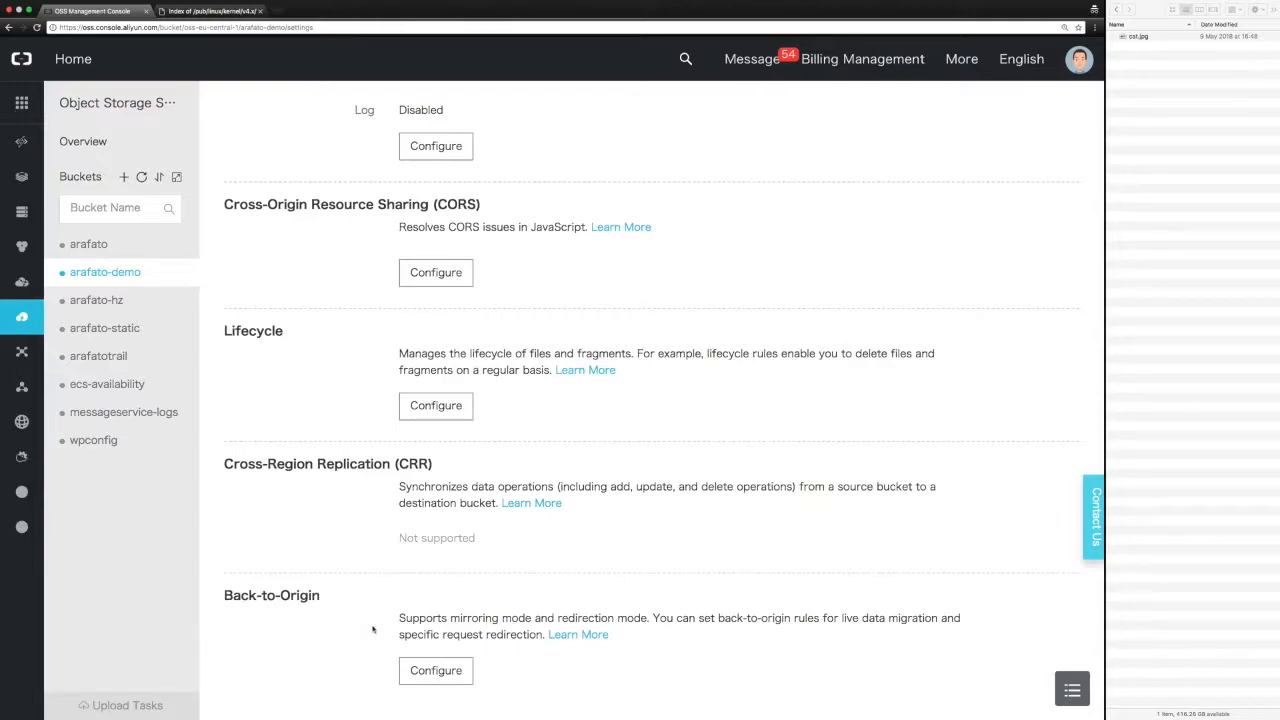
Configure Back-to-Origin and start a new rule in Mirroring mode
{"action": "left_click", "coordinate": [435, 670]}
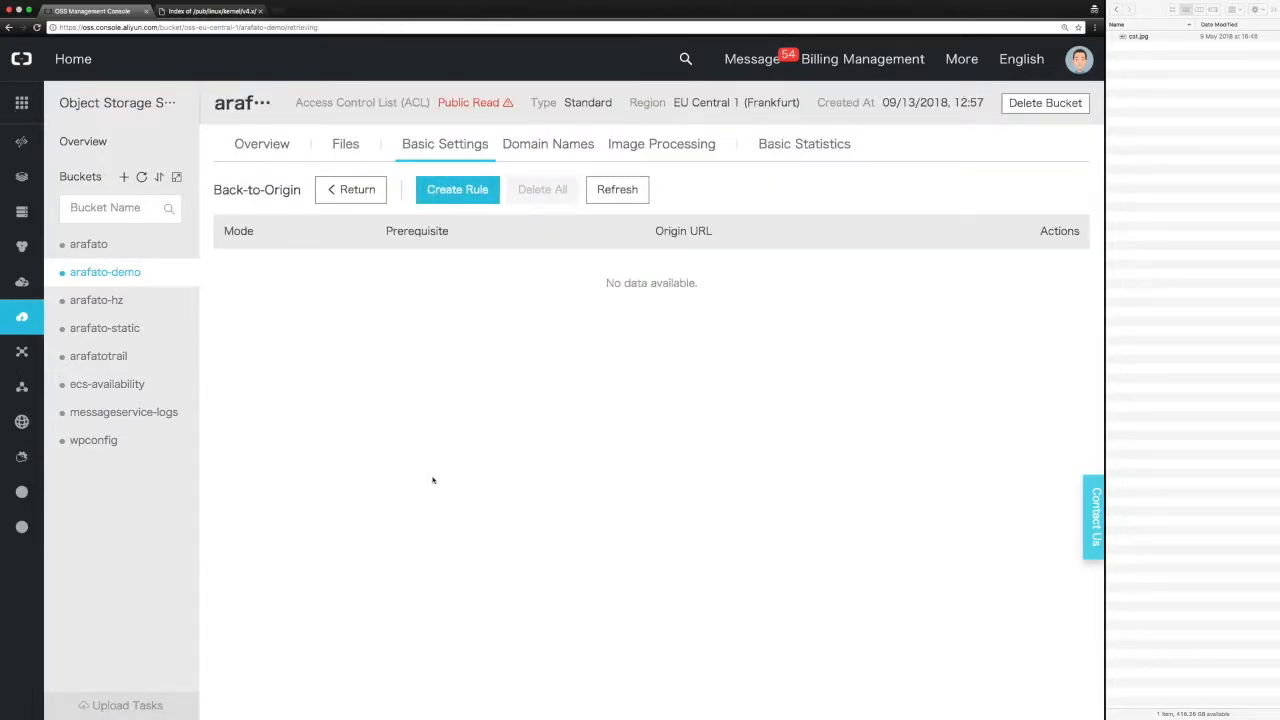
{"action": "mouse_move", "coordinate": [460, 274]}
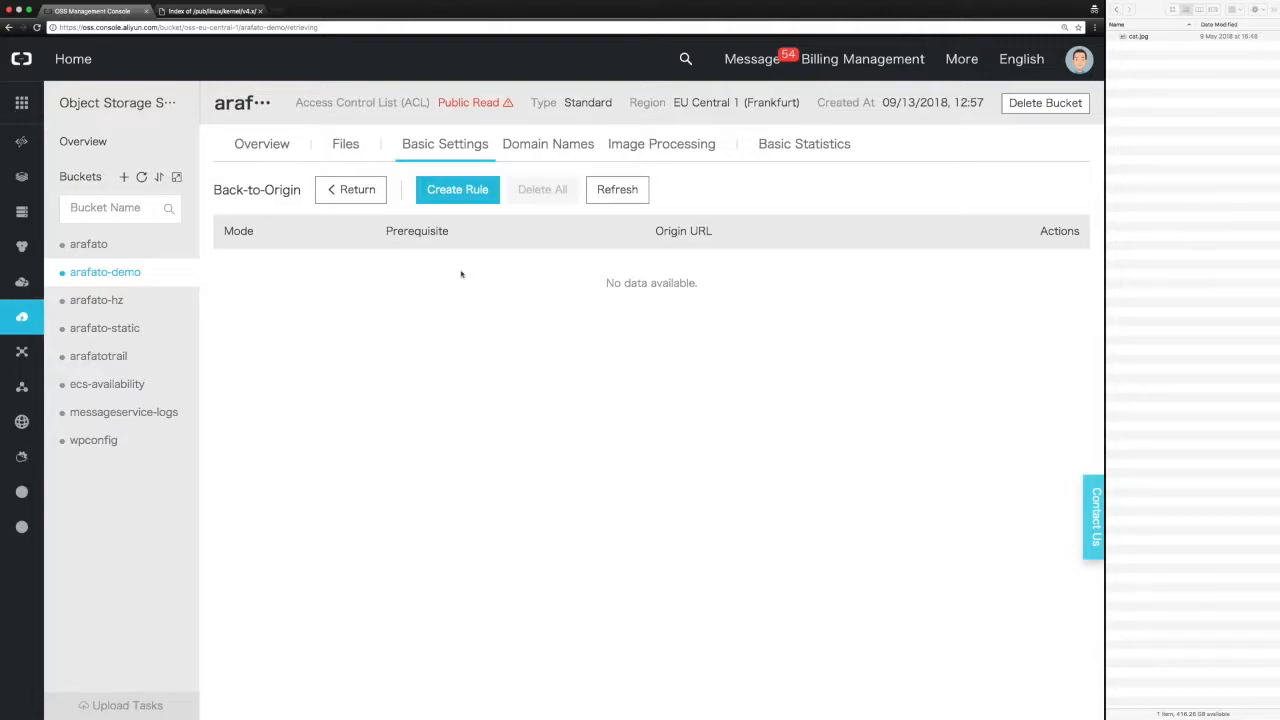
{"action": "left_click", "coordinate": [457, 189]}
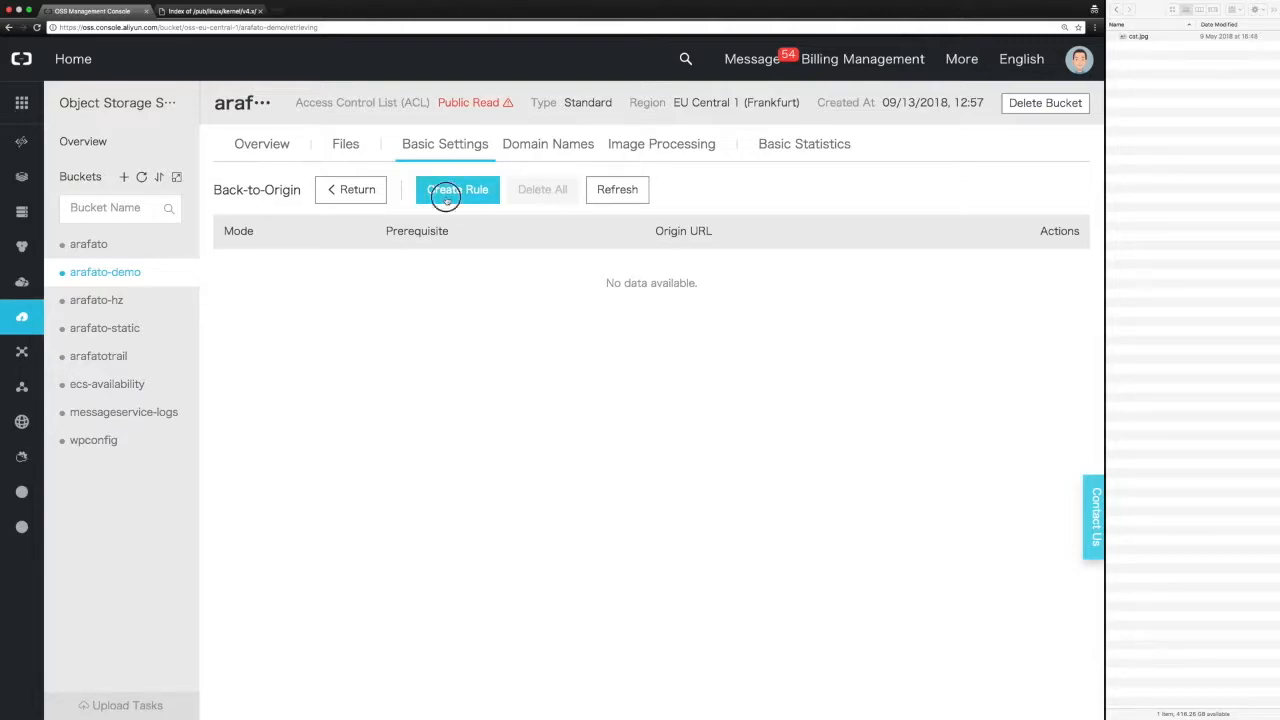
{"action": "left_click", "coordinate": [457, 189]}
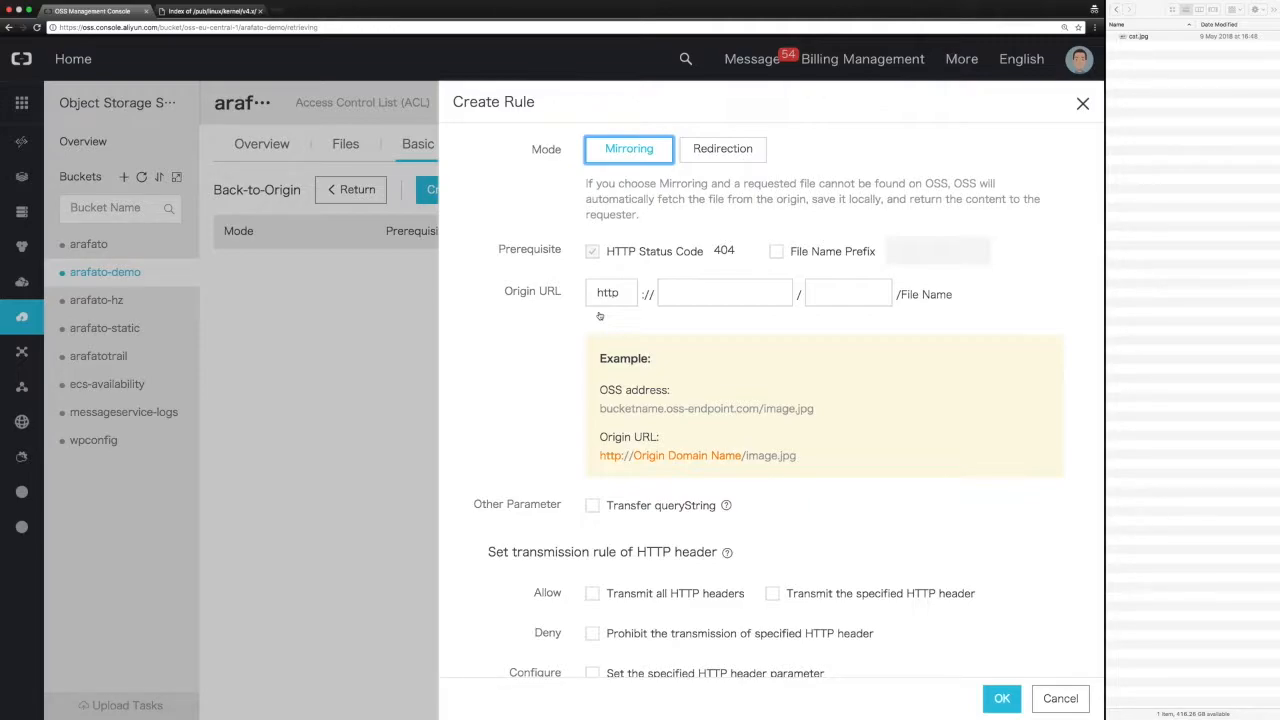
{"action": "mouse_move", "coordinate": [698, 324]}
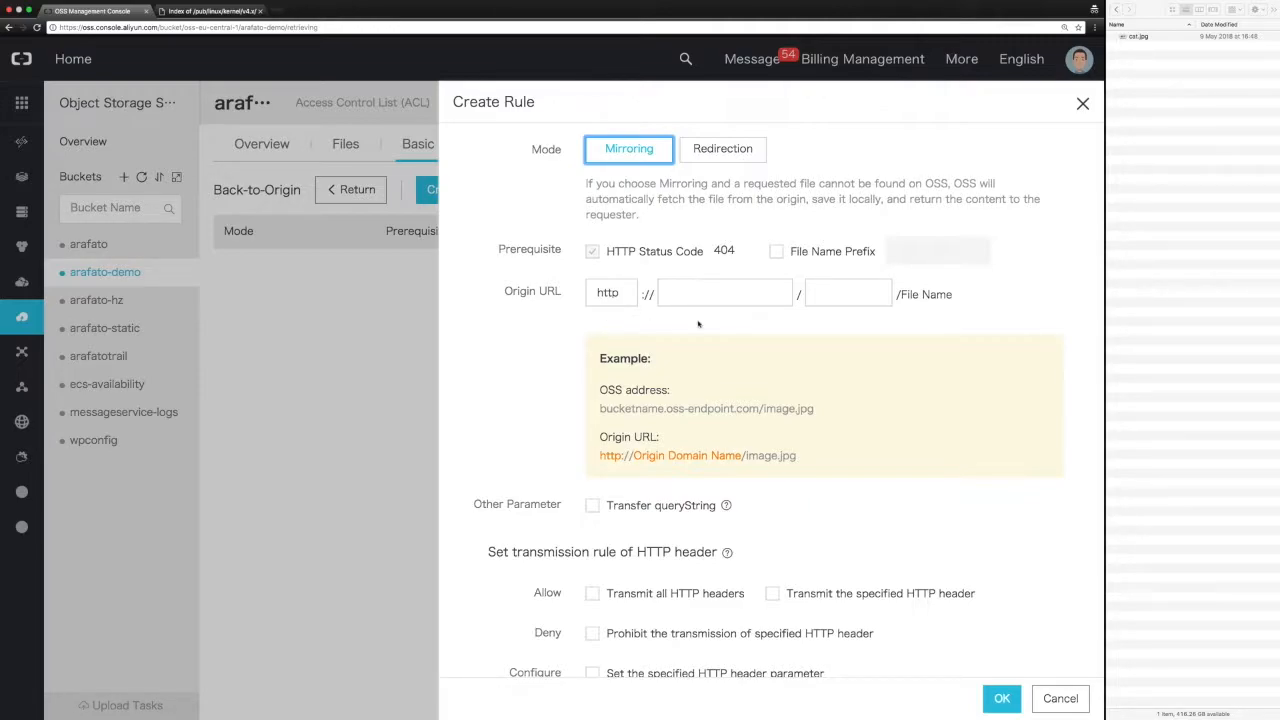
Enter mirrors.edge.kernel.org as the origin domain and add the pub/linux/kernel/v4.x path
{"action": "left_click", "coordinate": [724, 293]}
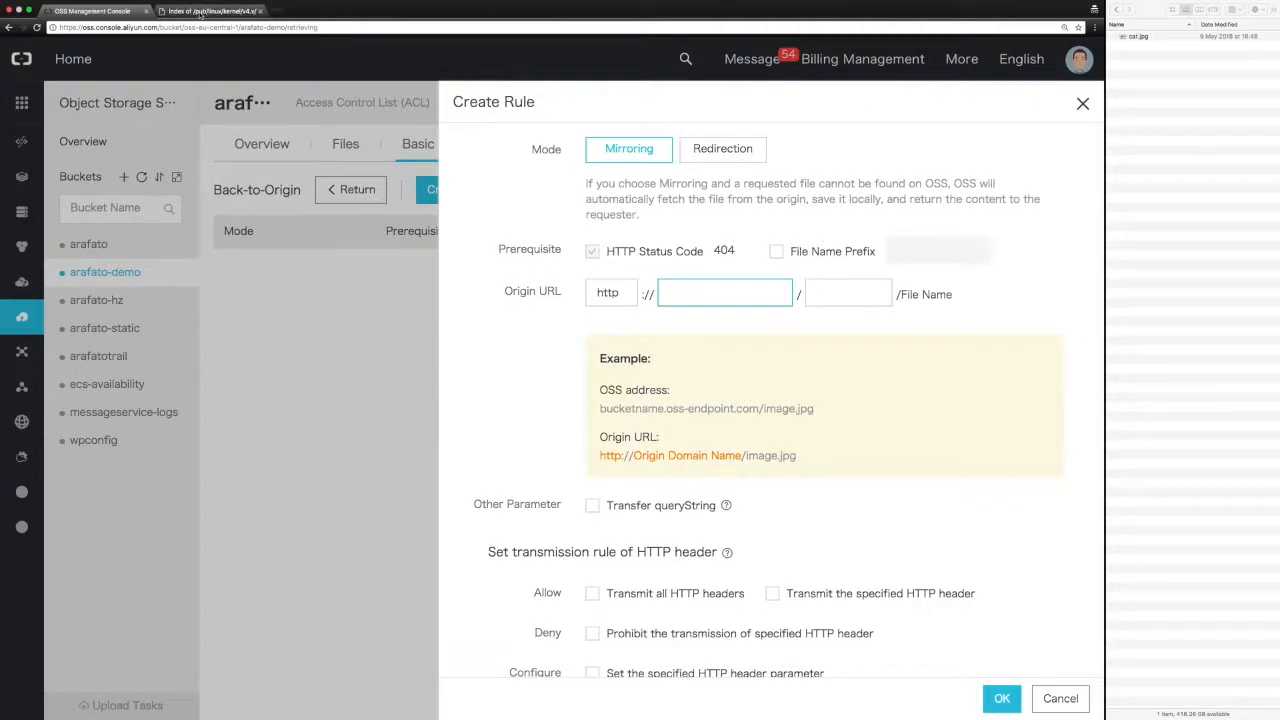
{"action": "left_click", "coordinate": [210, 11]}
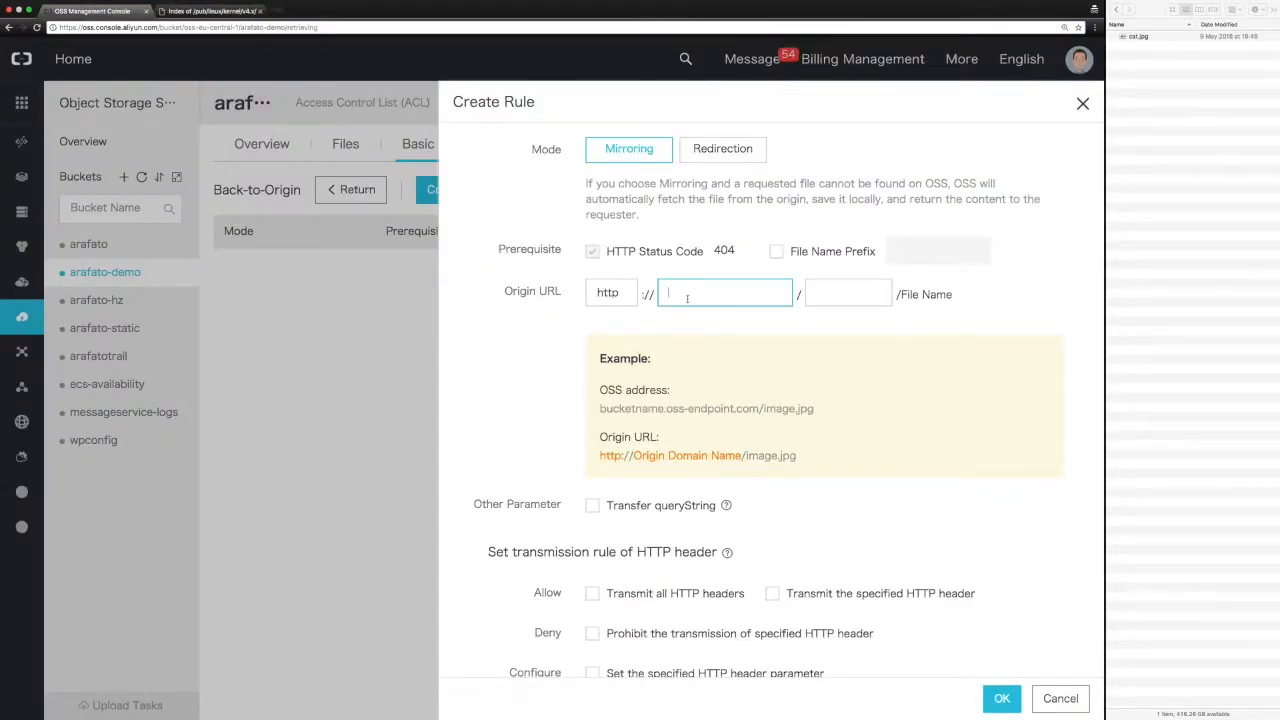
{"action": "type", "text": "mirrors.edge.kernel.org/pub/linux/kernel/v4.x/"}
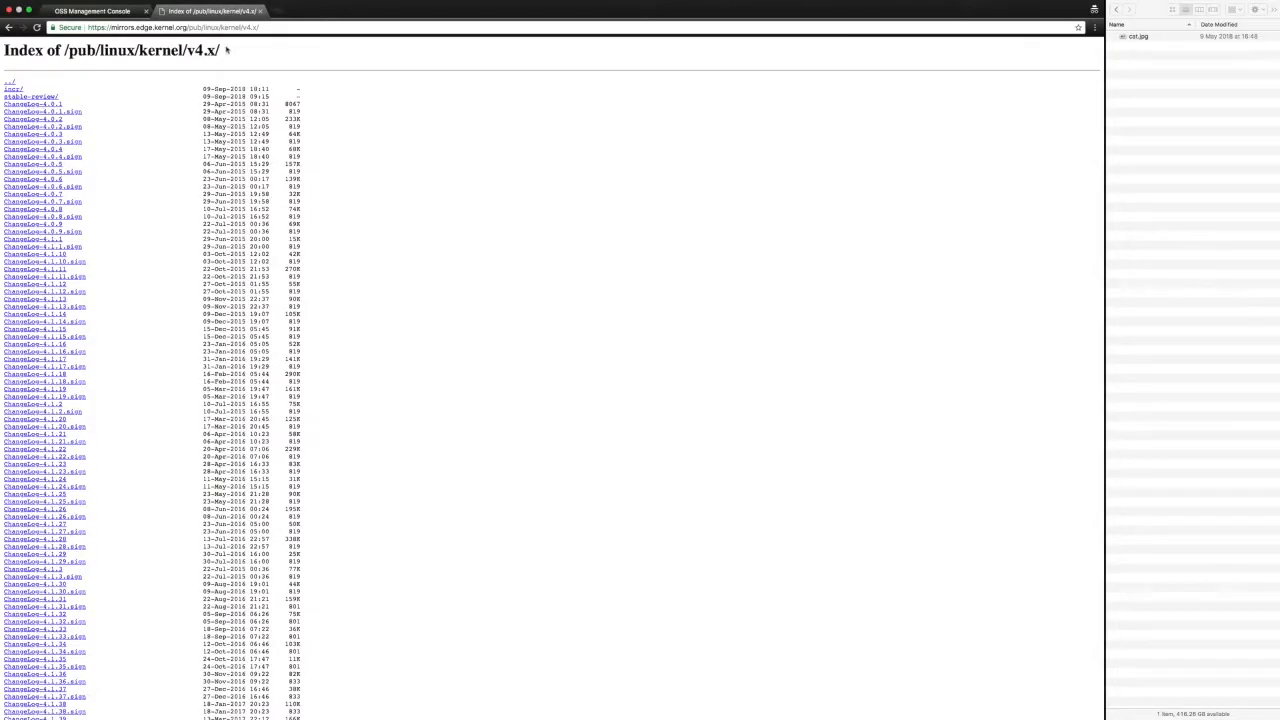
{"action": "left_click", "coordinate": [200, 27]}
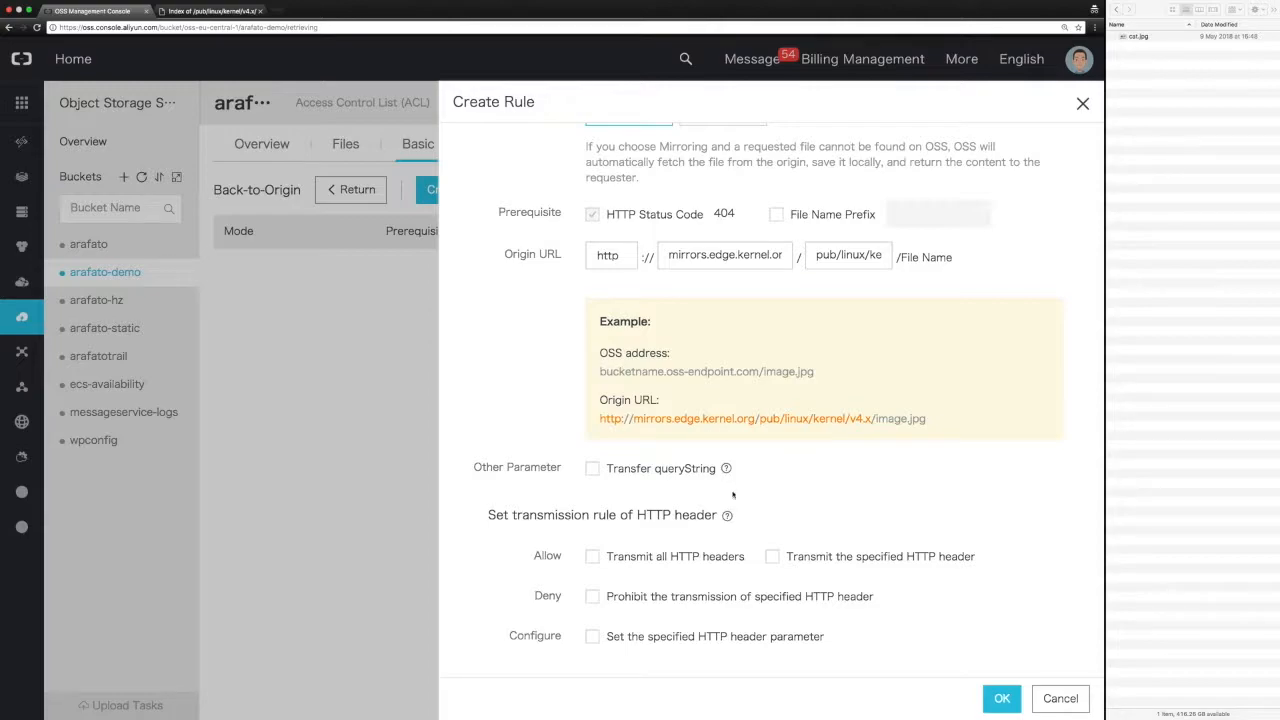
{"action": "mouse_move", "coordinate": [797, 489]}
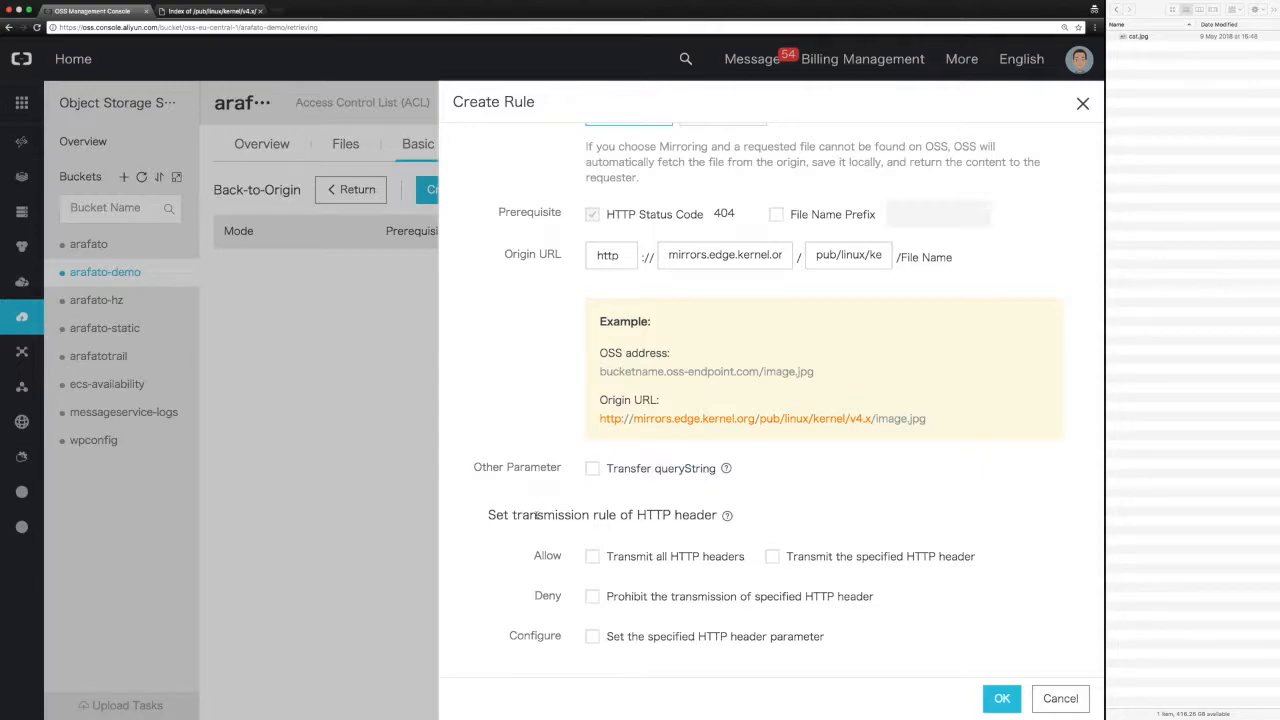
{"action": "mouse_move", "coordinate": [665, 507]}
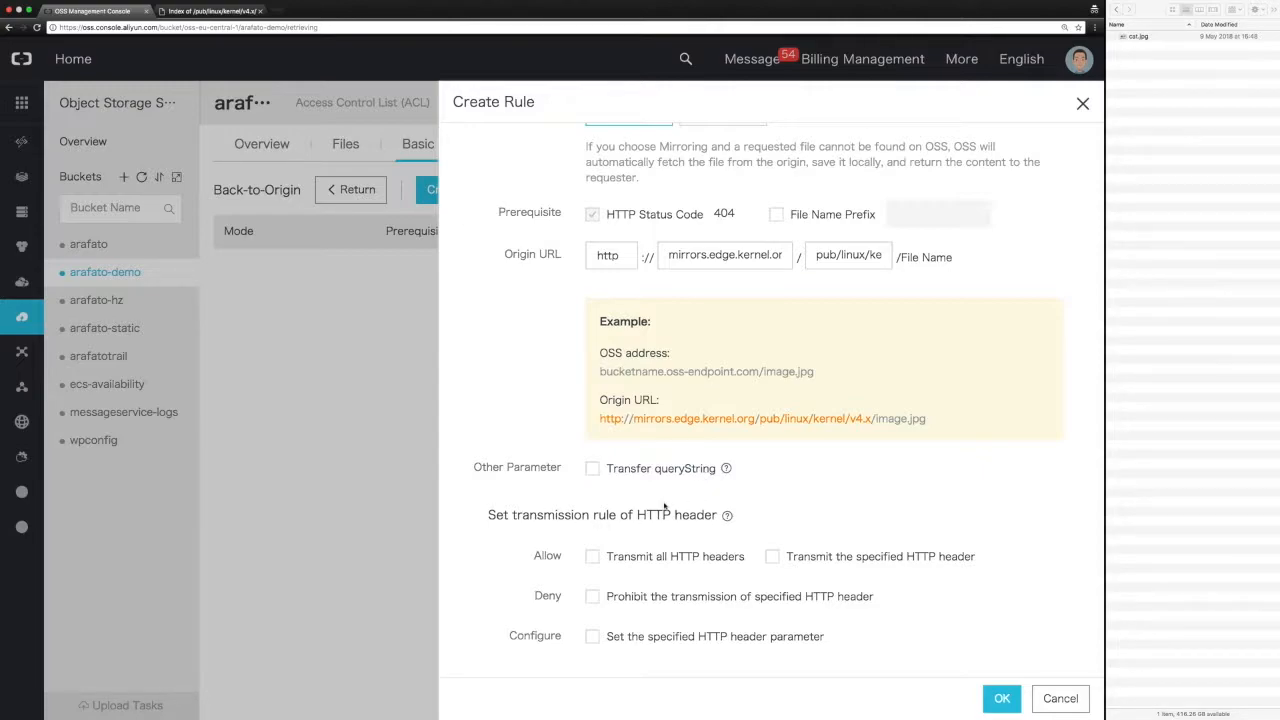
Choose Transmit all HTTP headers with no header parameters set, and save the rule
{"action": "left_click", "coordinate": [592, 556]}
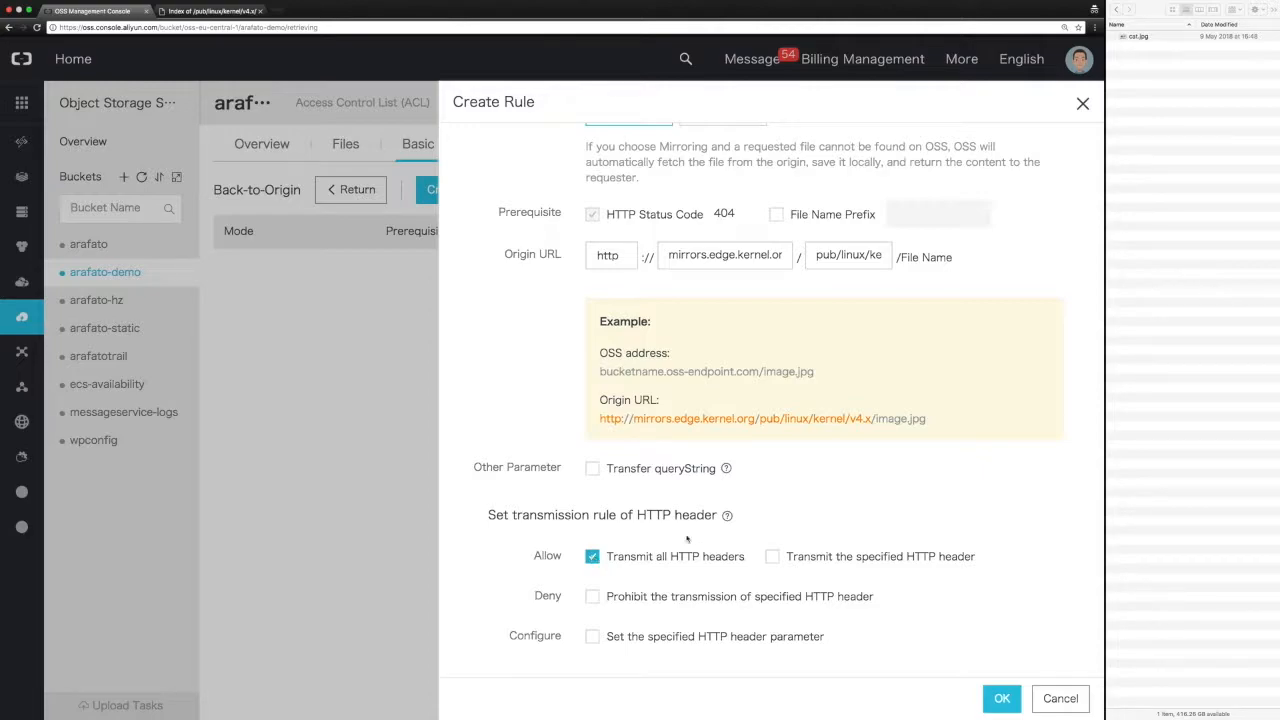
{"action": "left_click", "coordinate": [772, 556]}
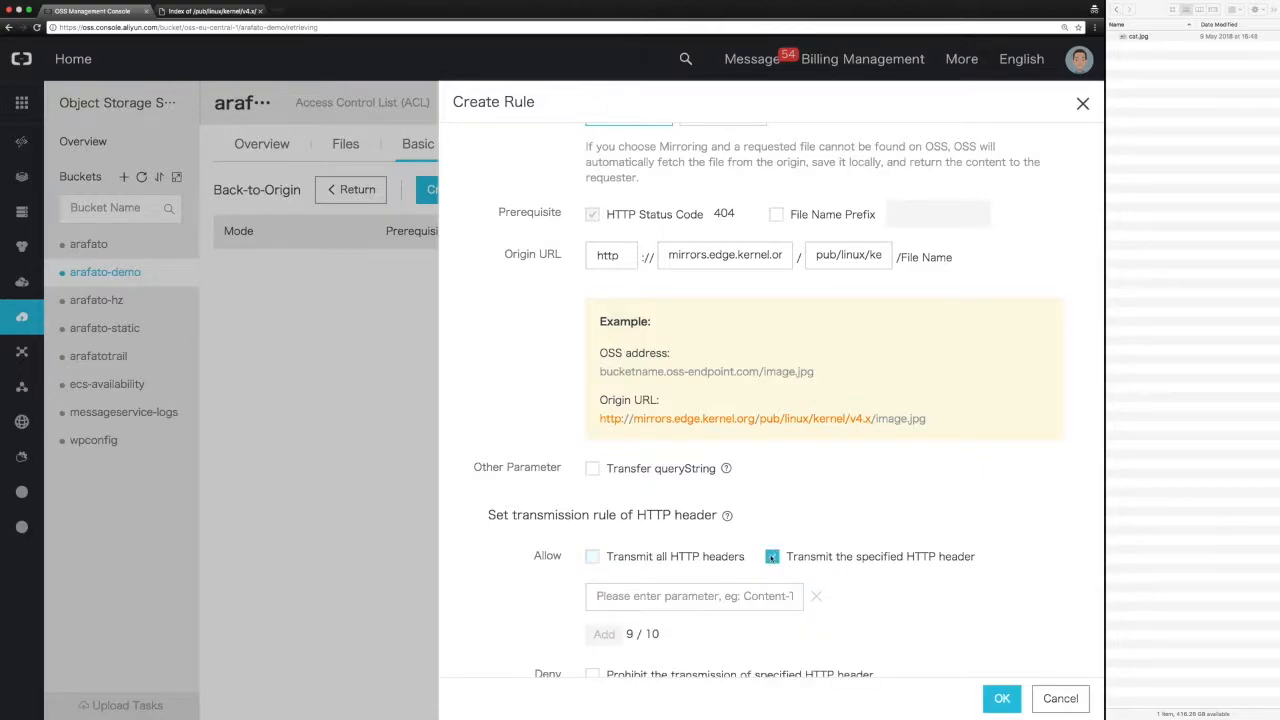
{"action": "left_click", "coordinate": [592, 556]}
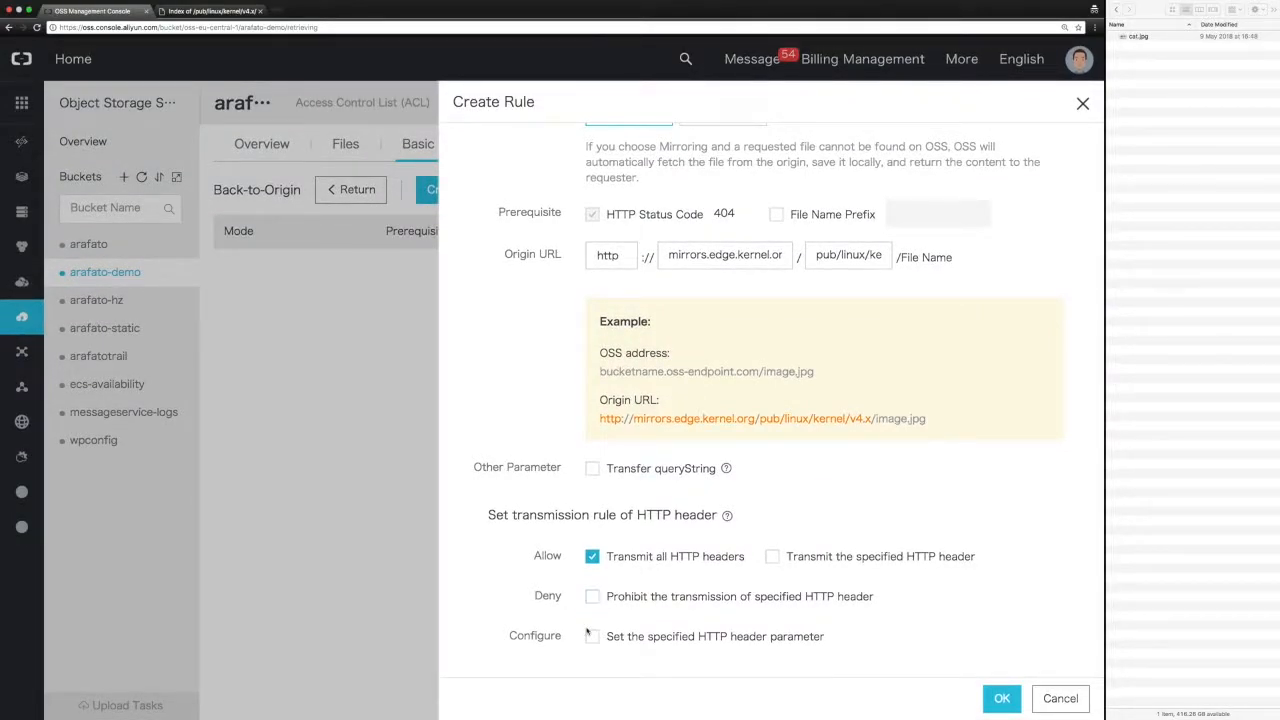
{"action": "left_click", "coordinate": [592, 636]}
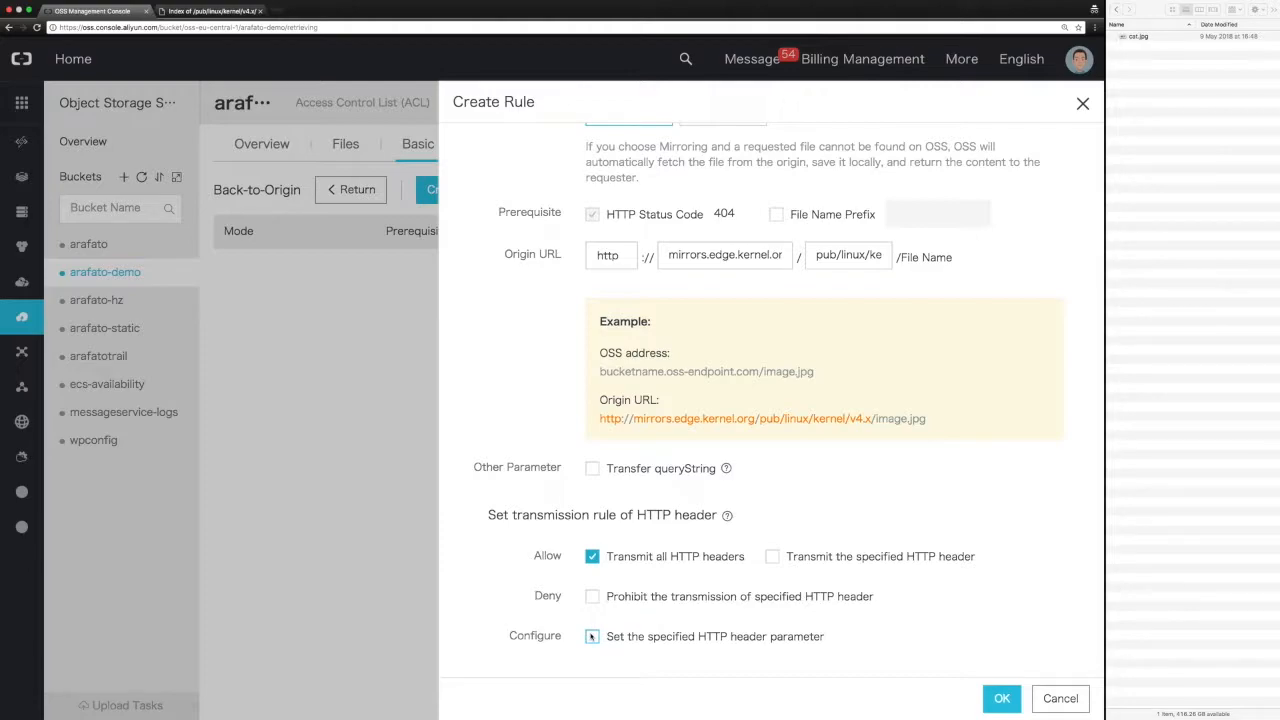
{"action": "left_click", "coordinate": [592, 636]}
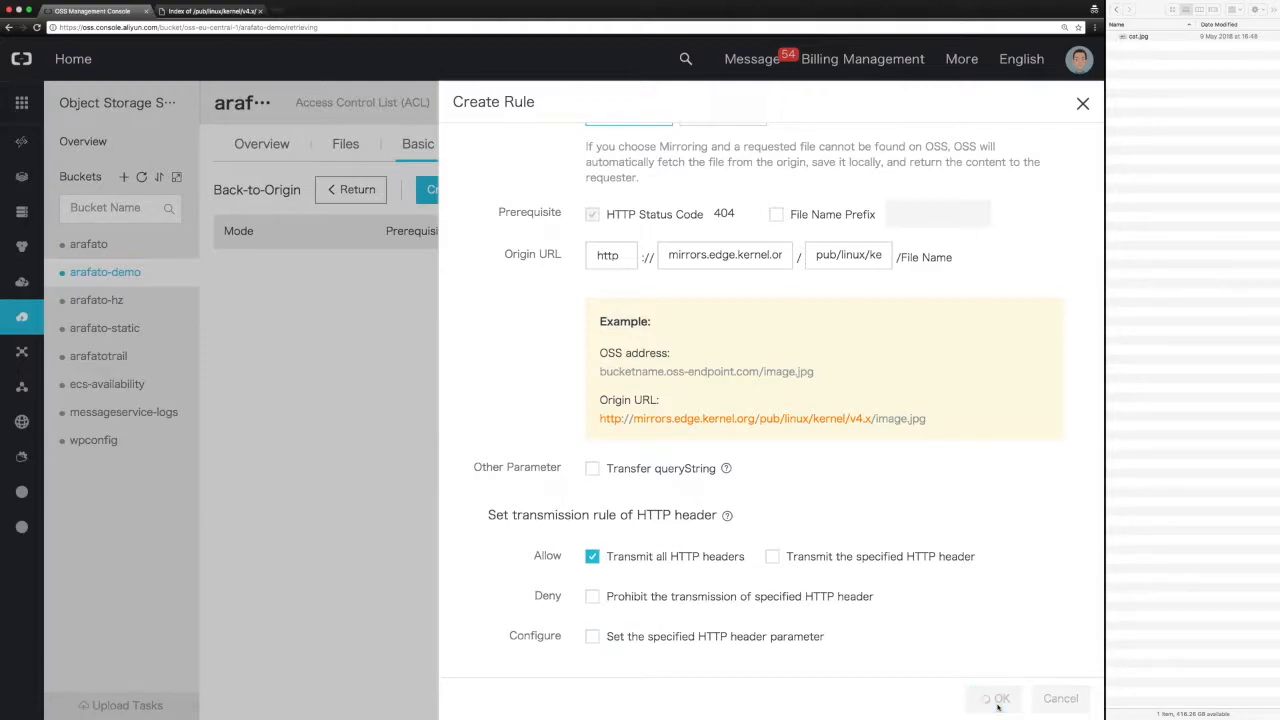
{"action": "left_click", "coordinate": [994, 698]}
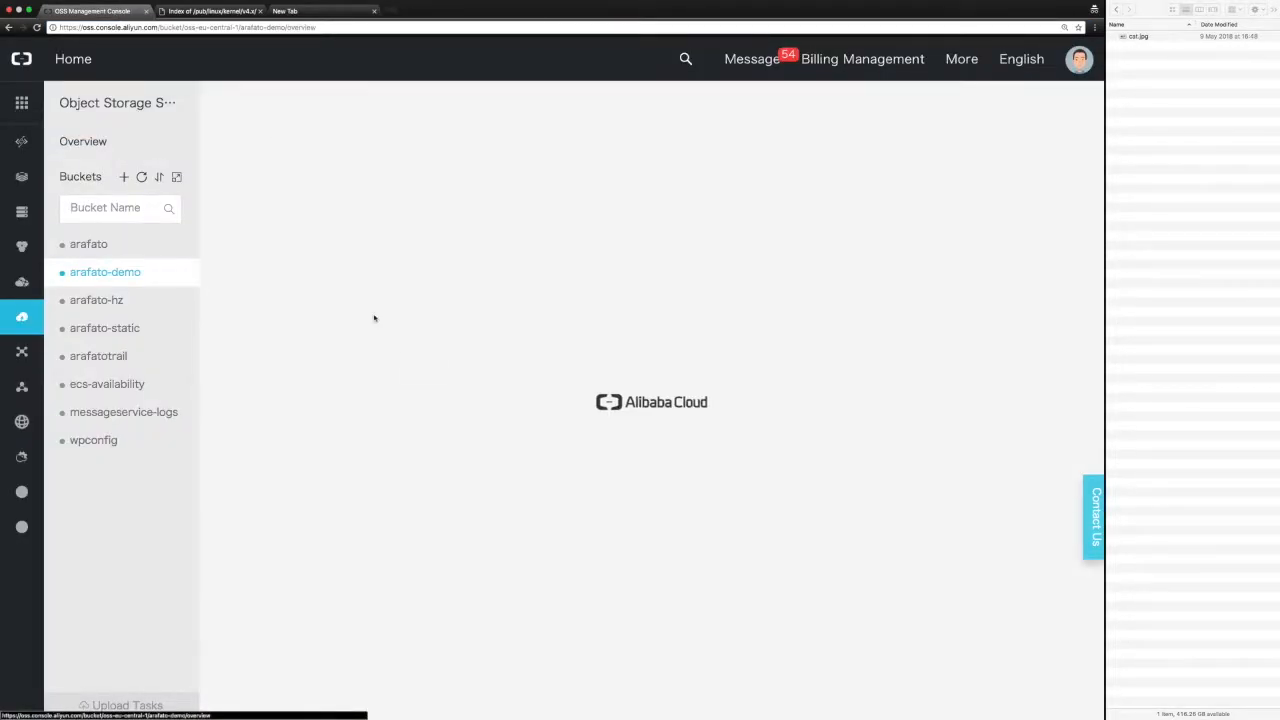
{"action": "mouse_move", "coordinate": [650, 481]}
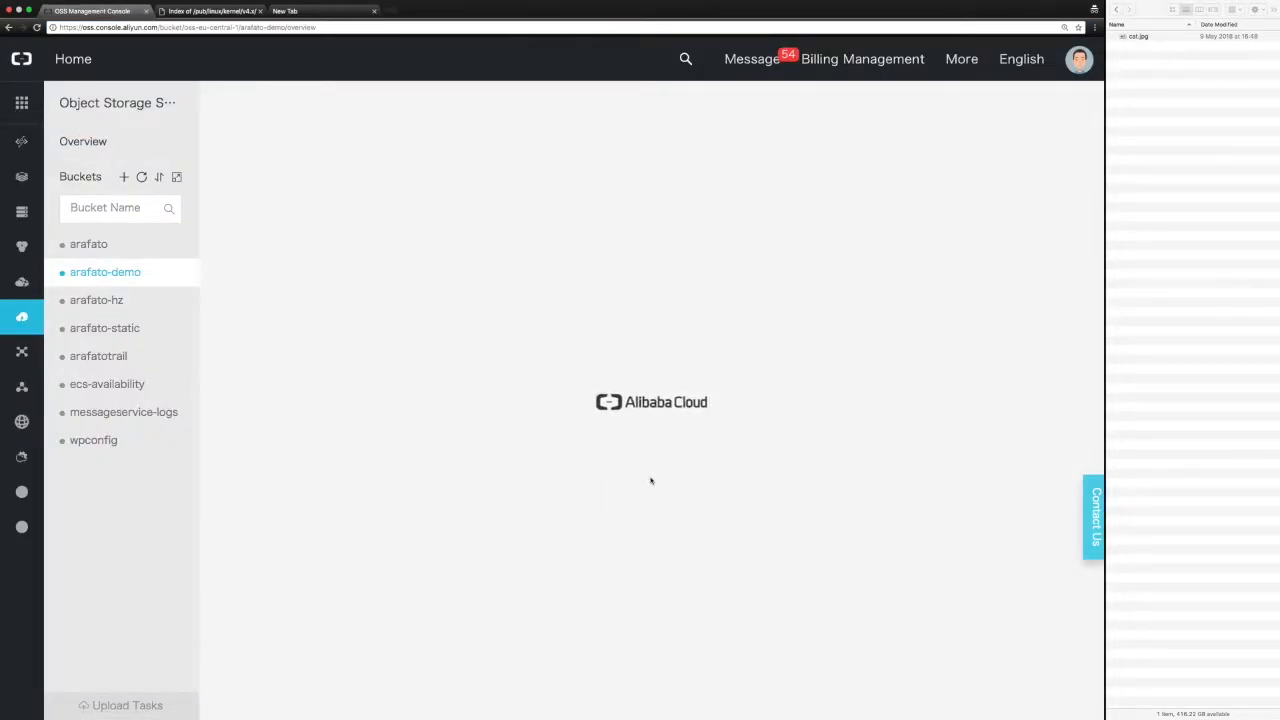
Request /ChangeLog-4.0.2 from arafato-demo's internet domain in a private tab, then return to the console
{"action": "left_click", "coordinate": [105, 272]}
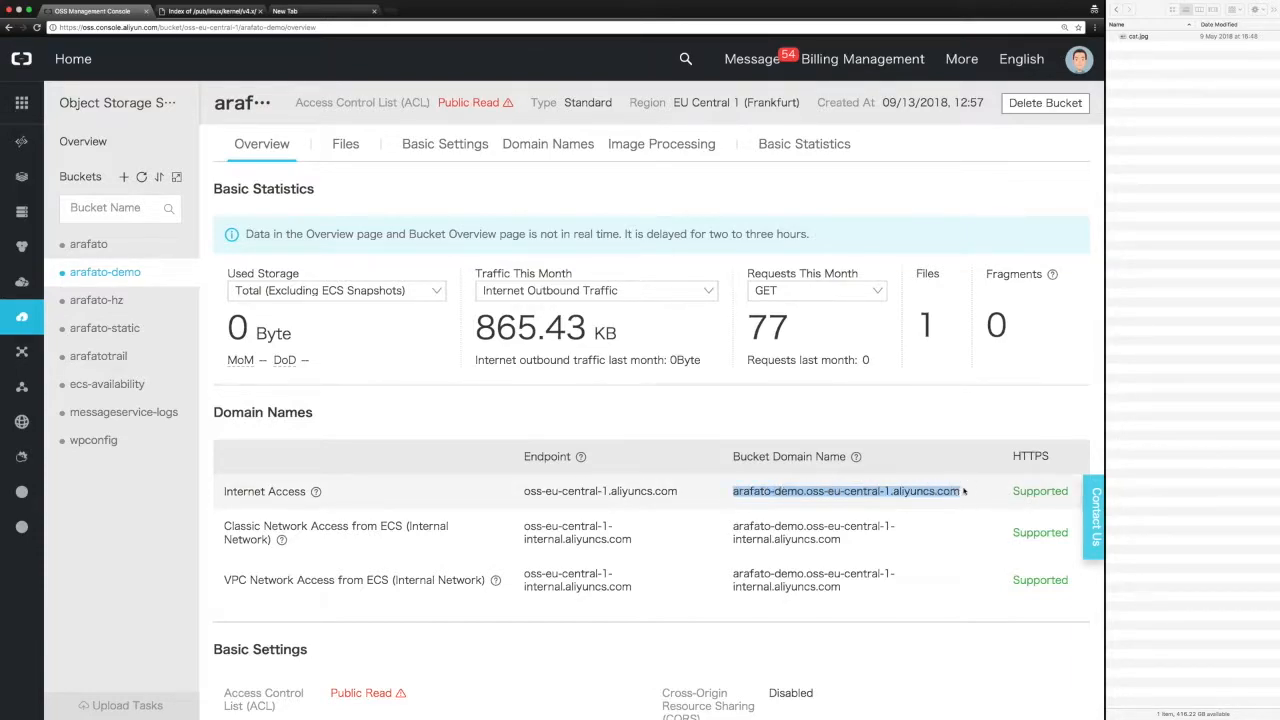
{"action": "left_click", "coordinate": [282, 6]}
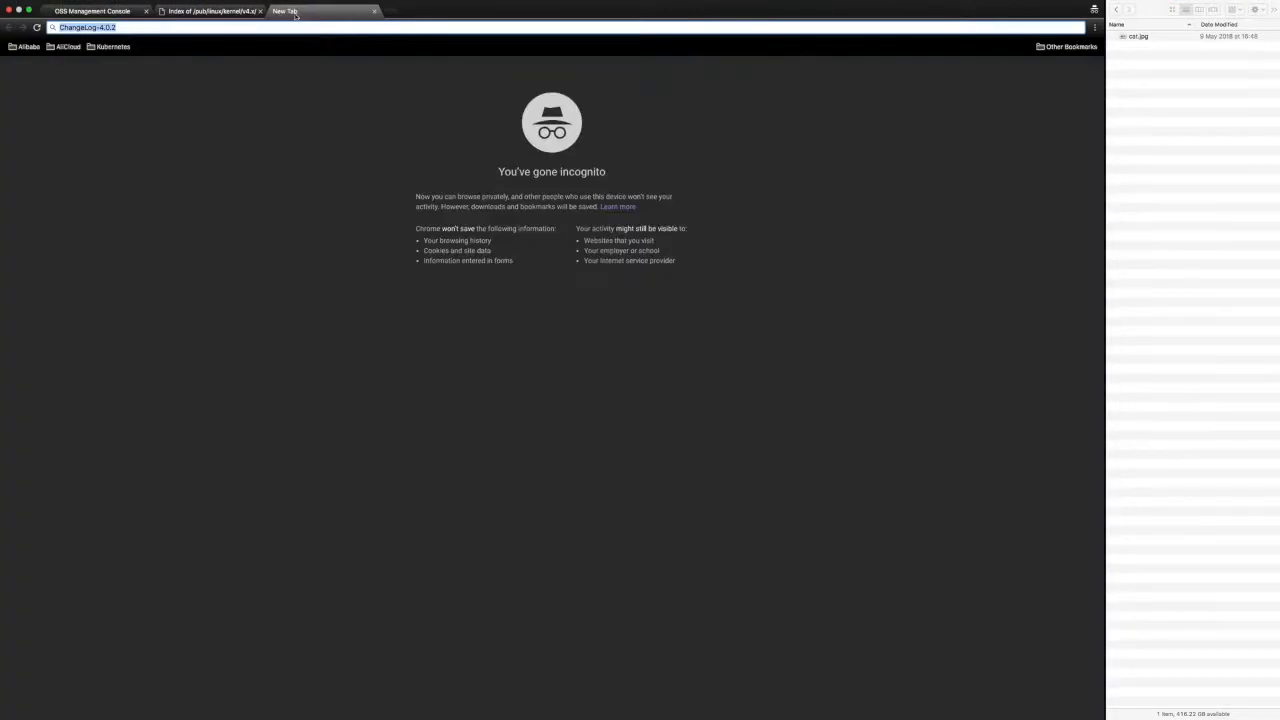
{"action": "mouse_move", "coordinate": [114, 127]}
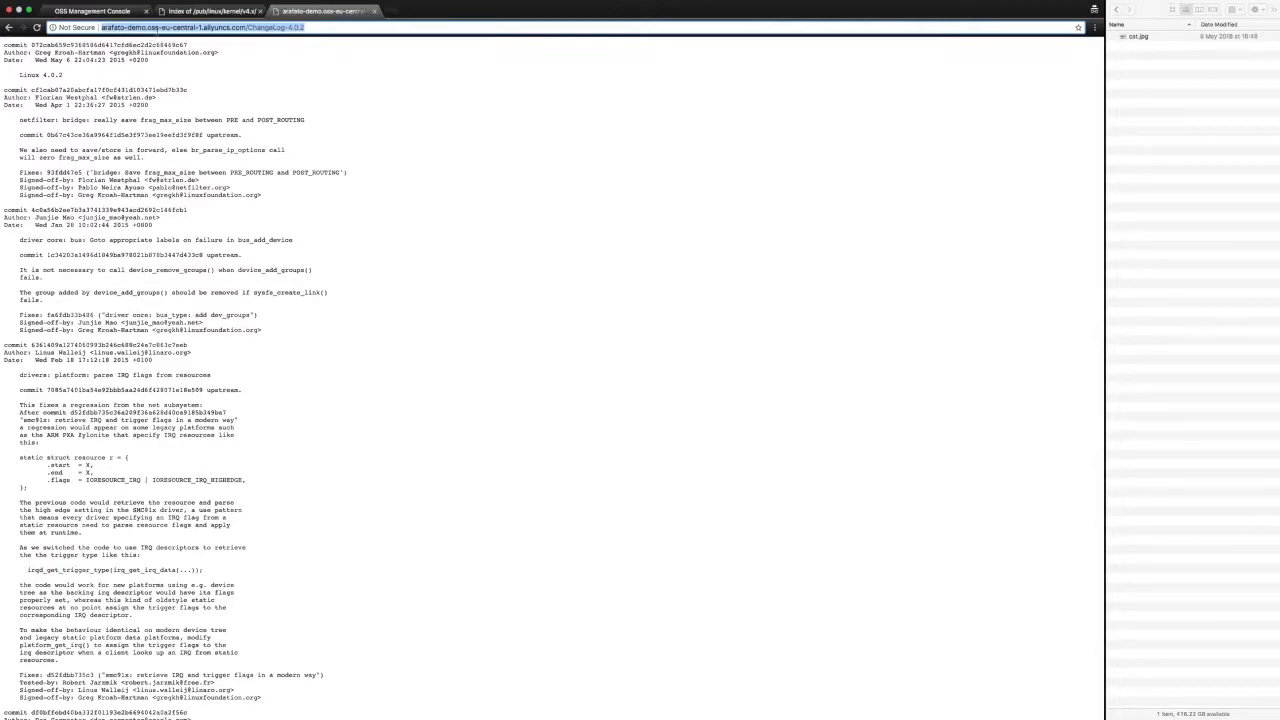
{"action": "left_click", "coordinate": [95, 11]}
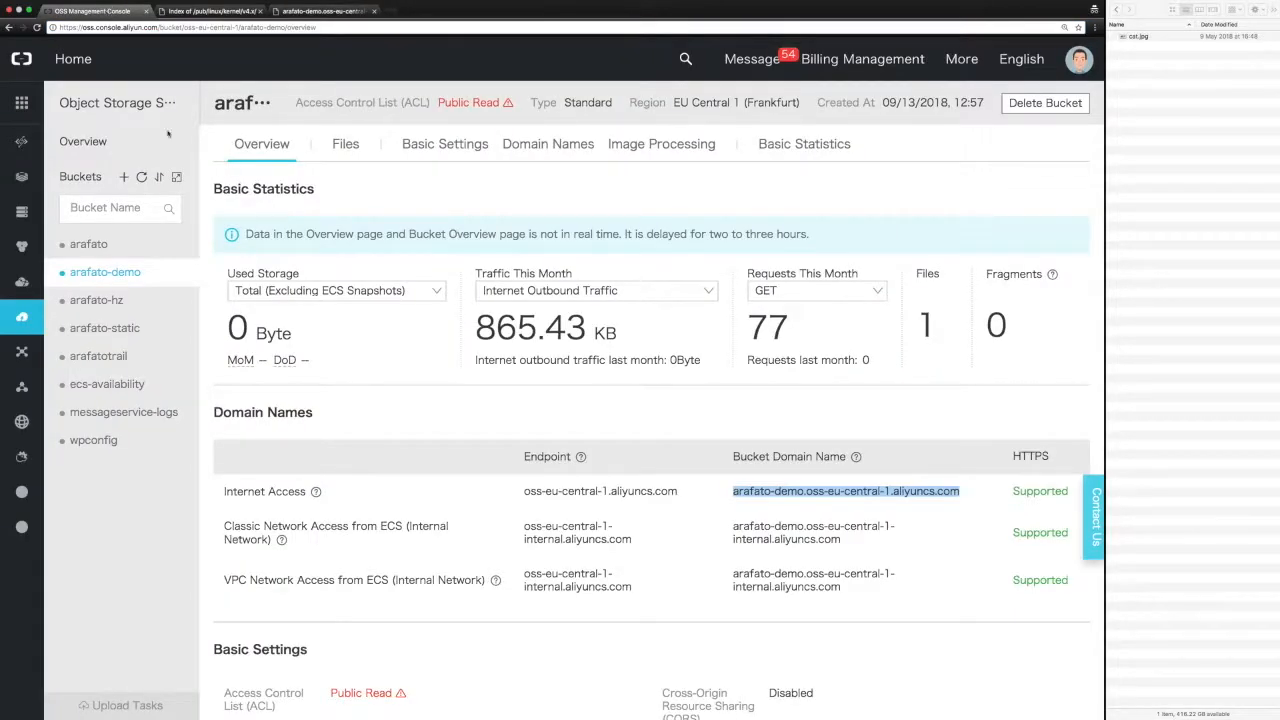
Open arafato-demo's Files tab to see ChangeLog-4.0.2 stored next to cat.jpg
{"action": "left_click", "coordinate": [345, 143]}
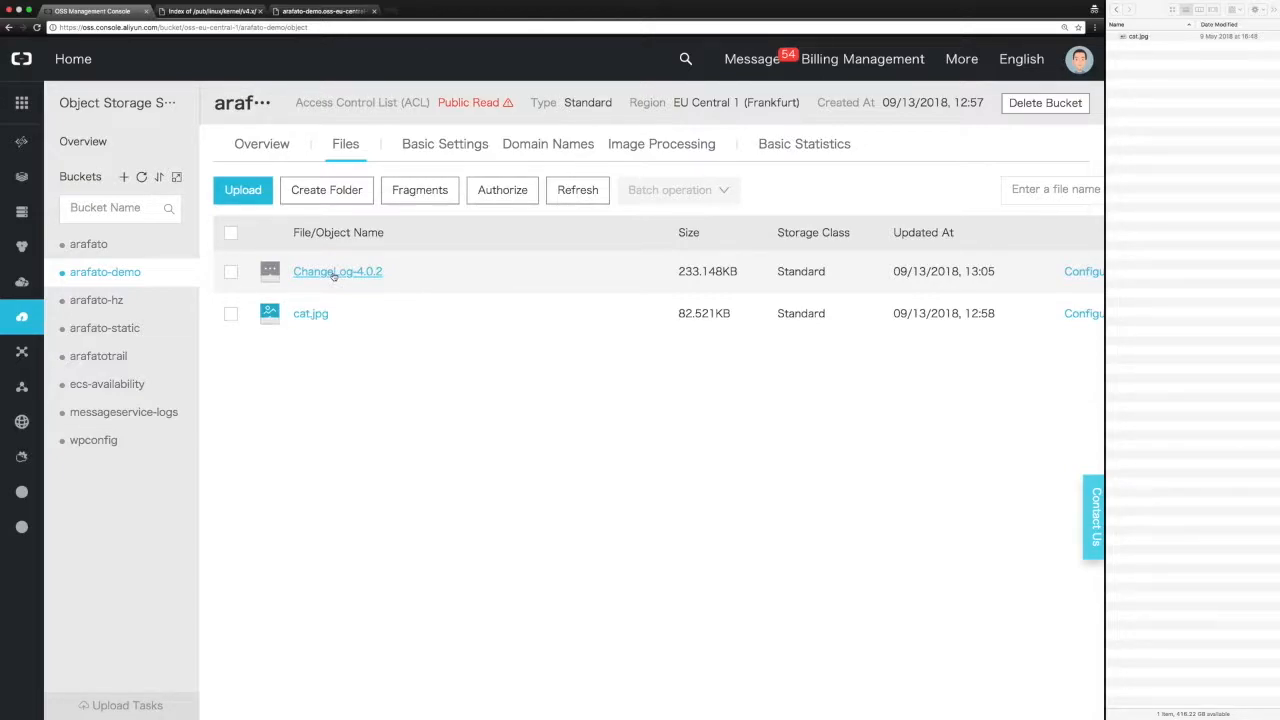
{"action": "mouse_move", "coordinate": [442, 397]}
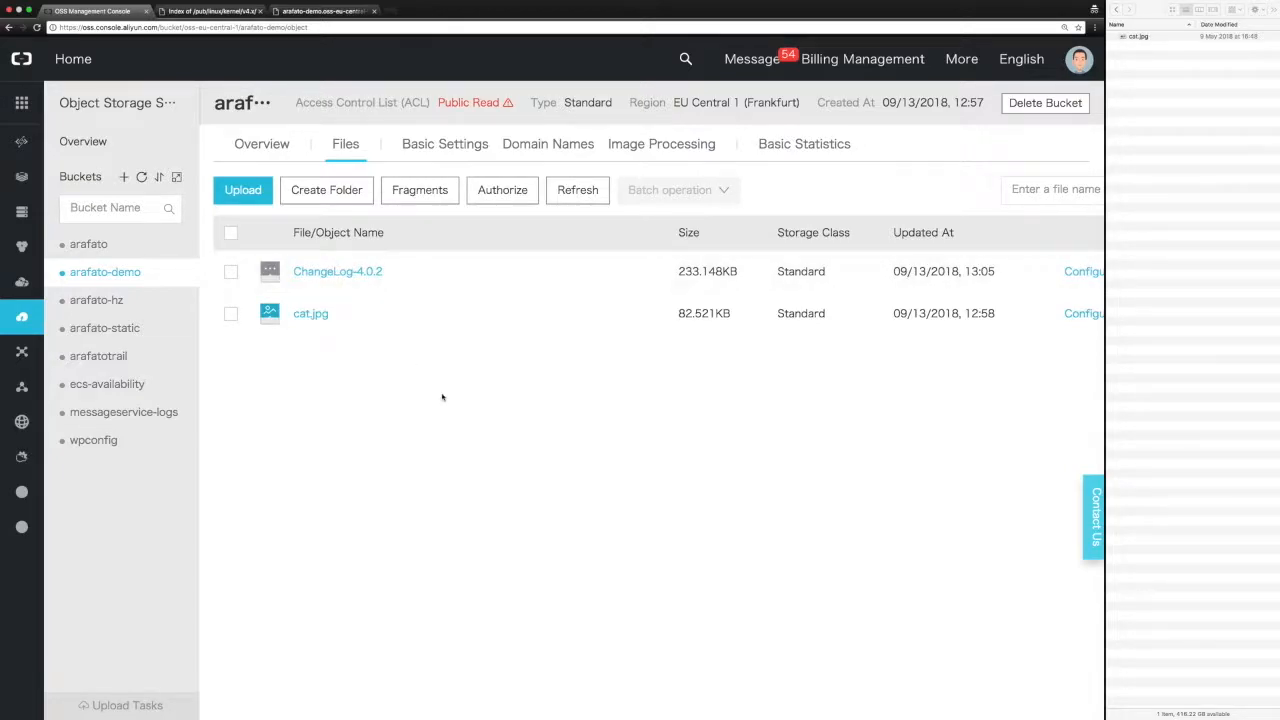
{"action": "mouse_move", "coordinate": [610, 378]}
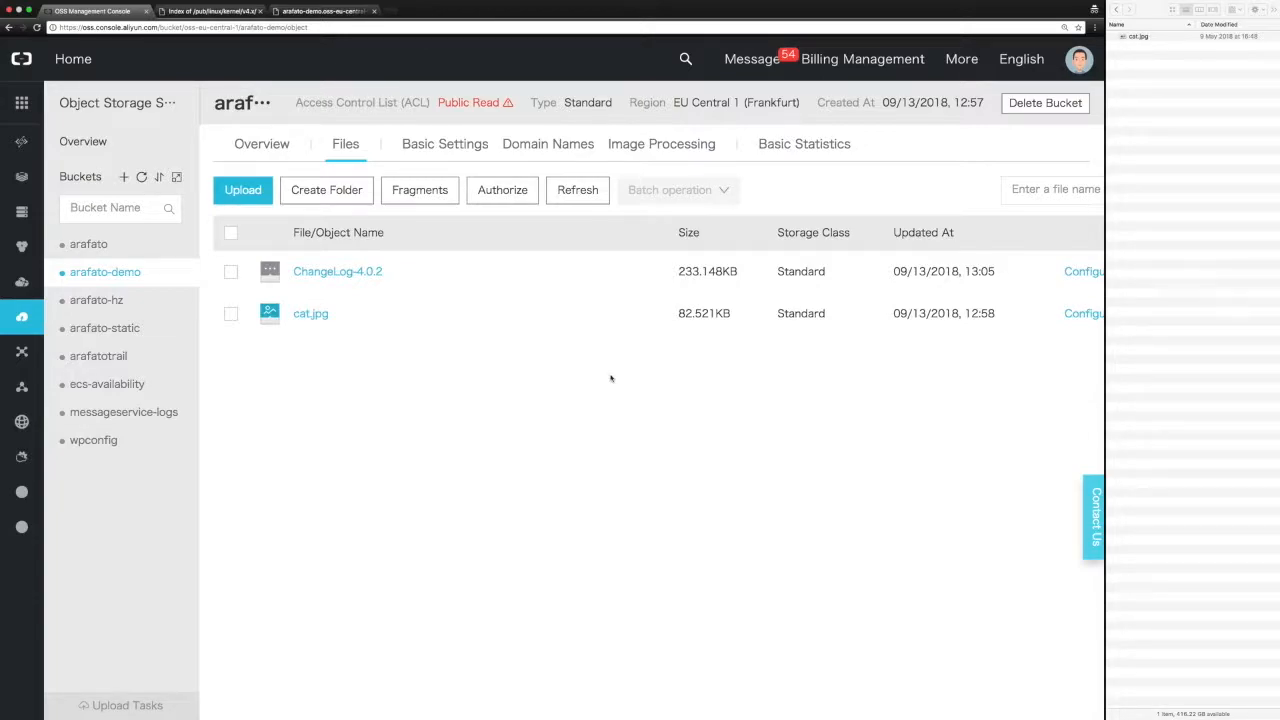